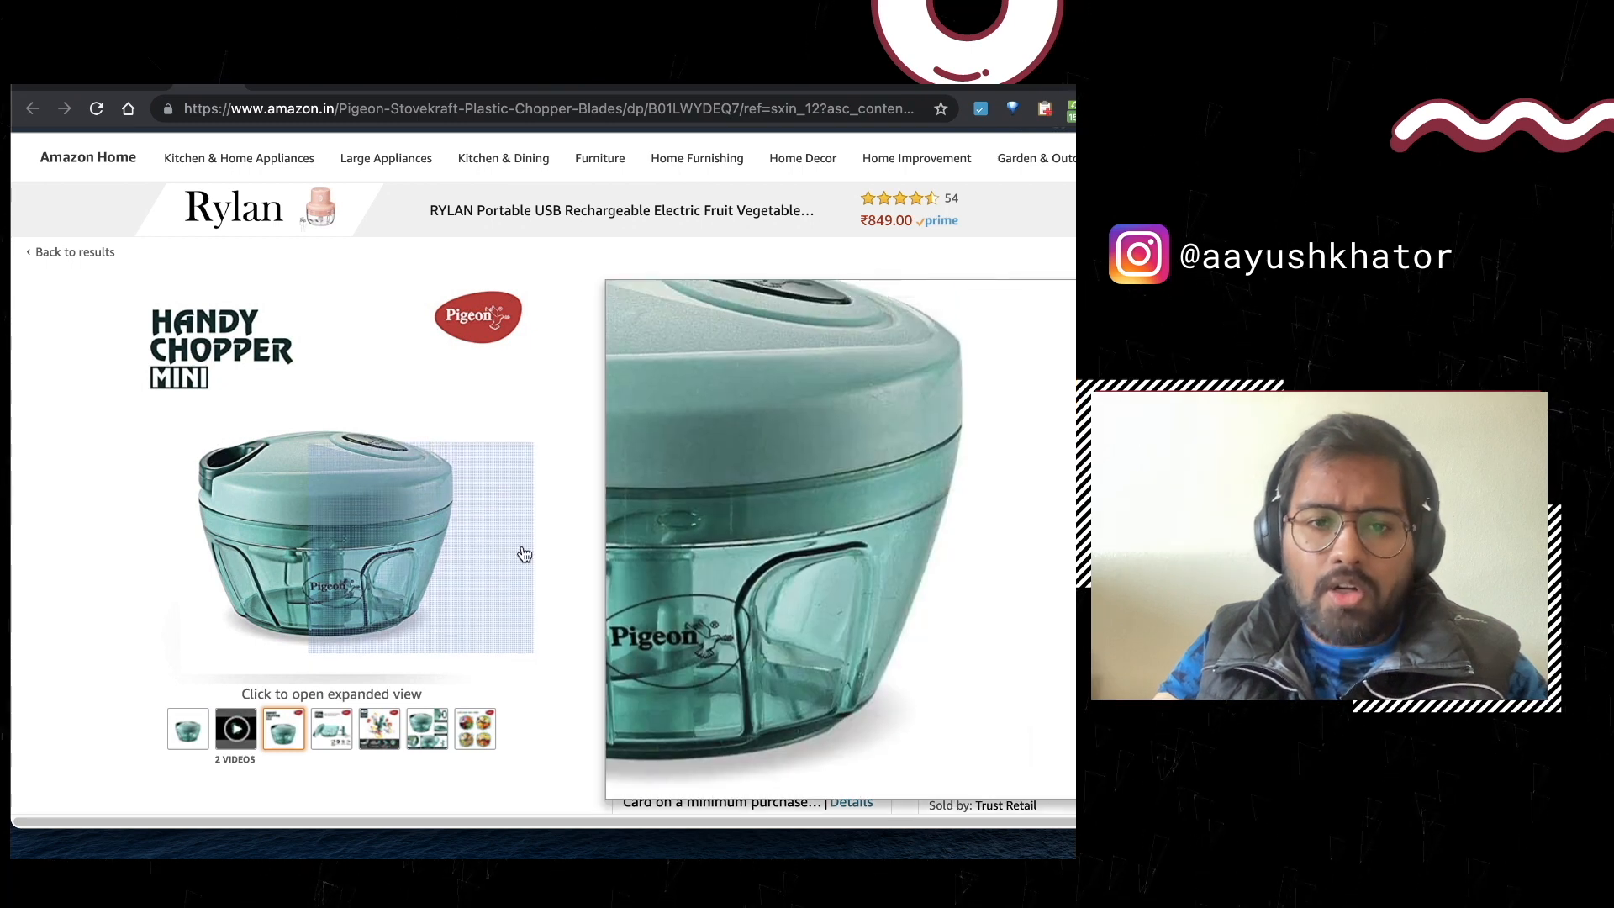
mouse_move(313, 578)
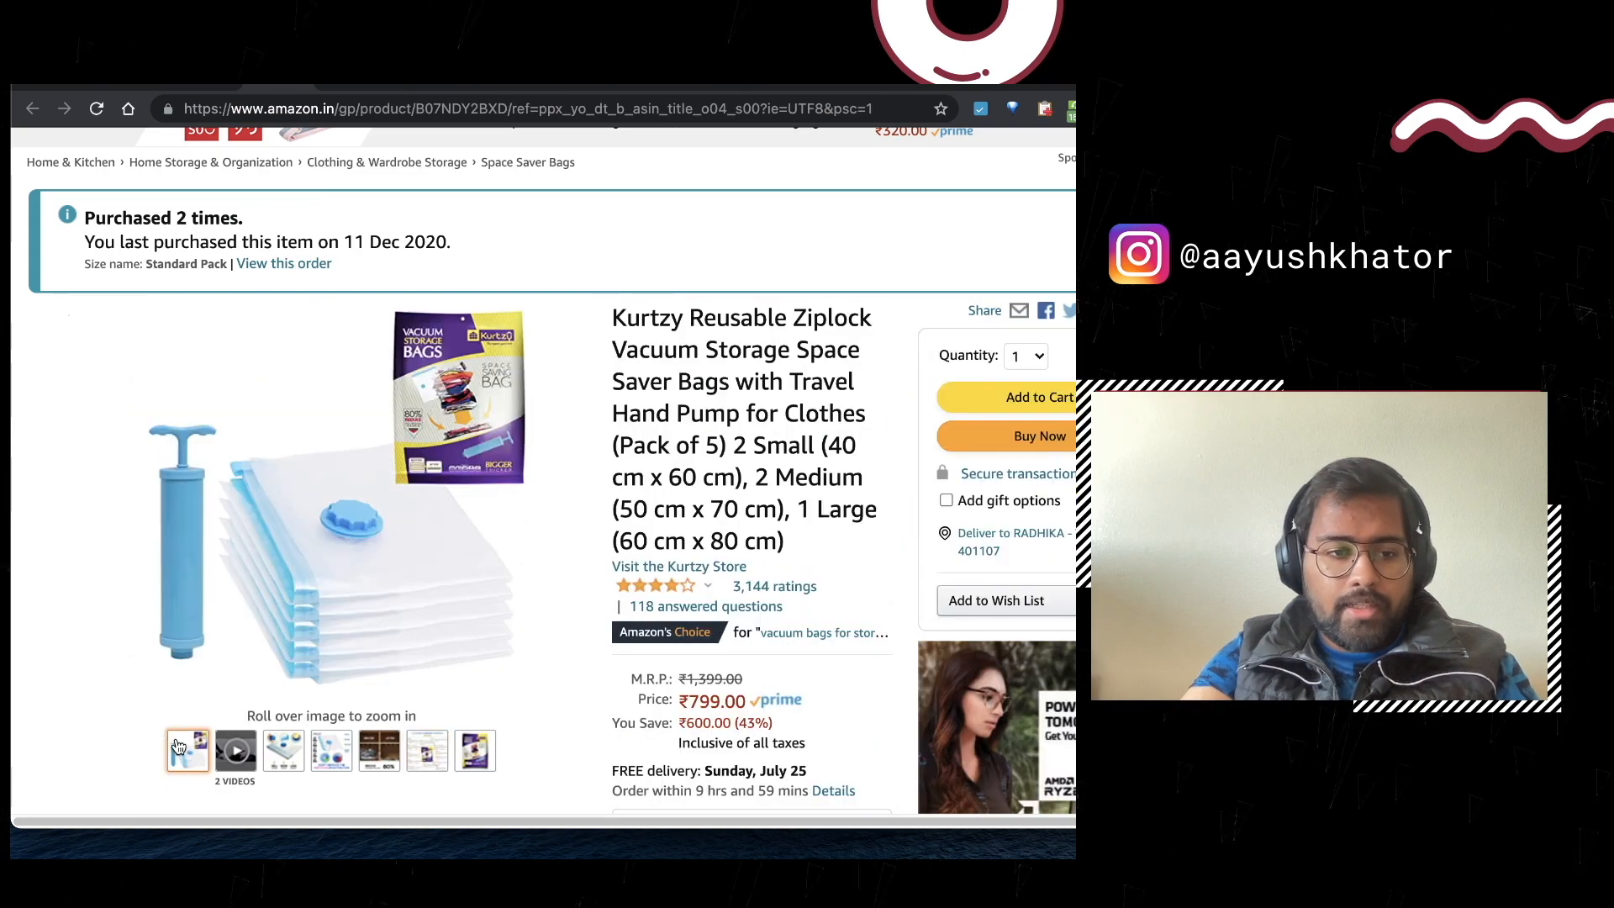
mouse_move(61, 609)
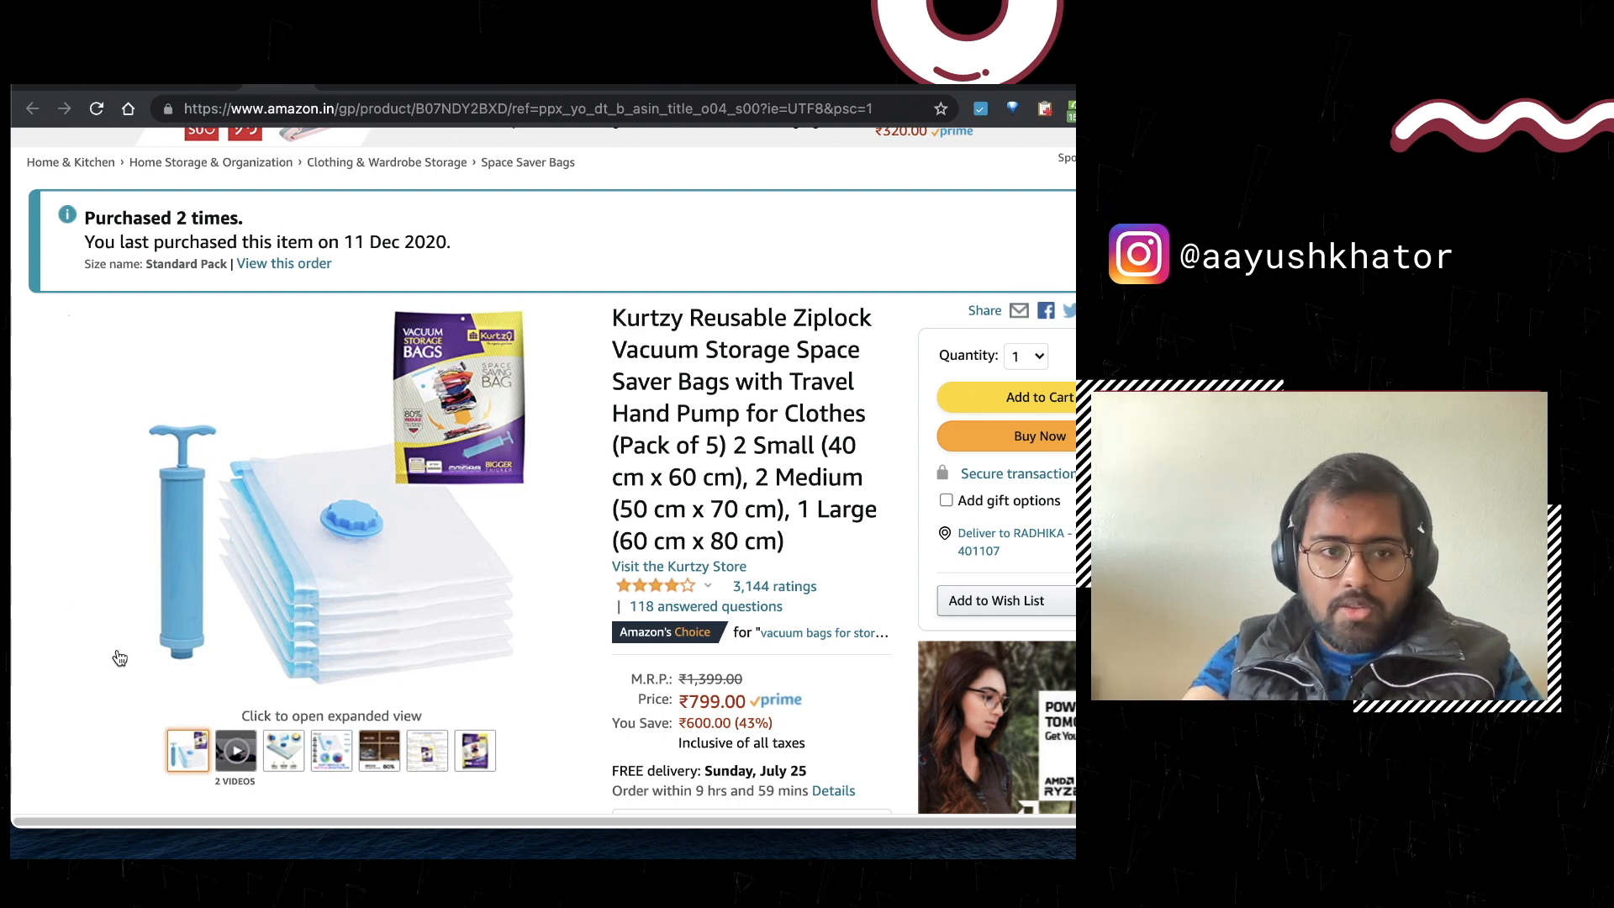
mouse_move(23, 553)
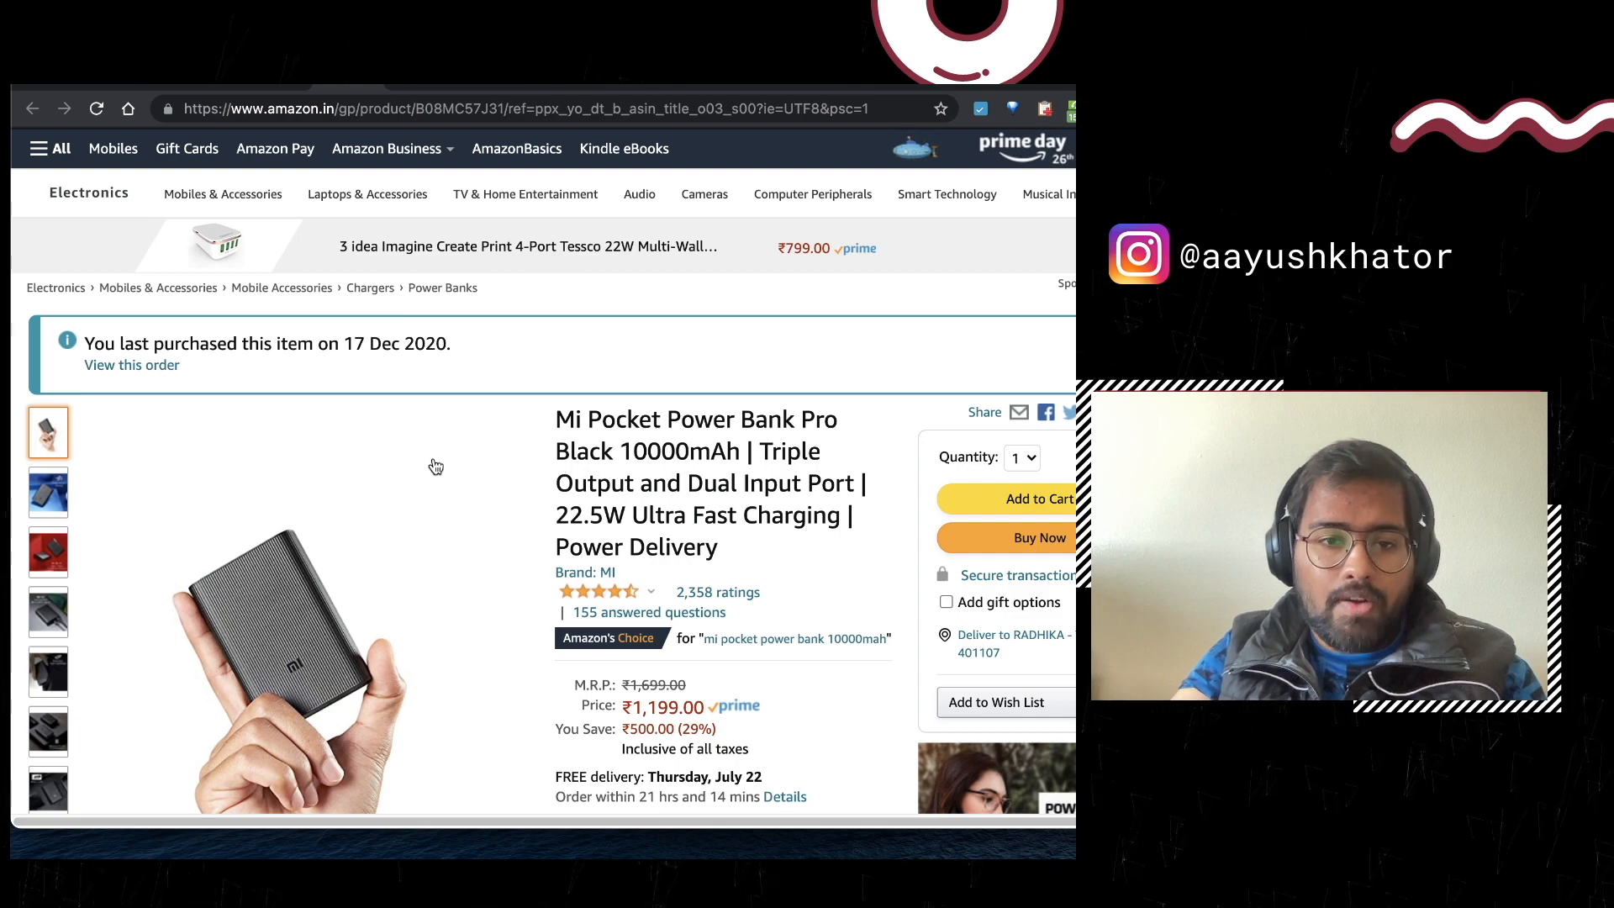
scroll(down, 3)
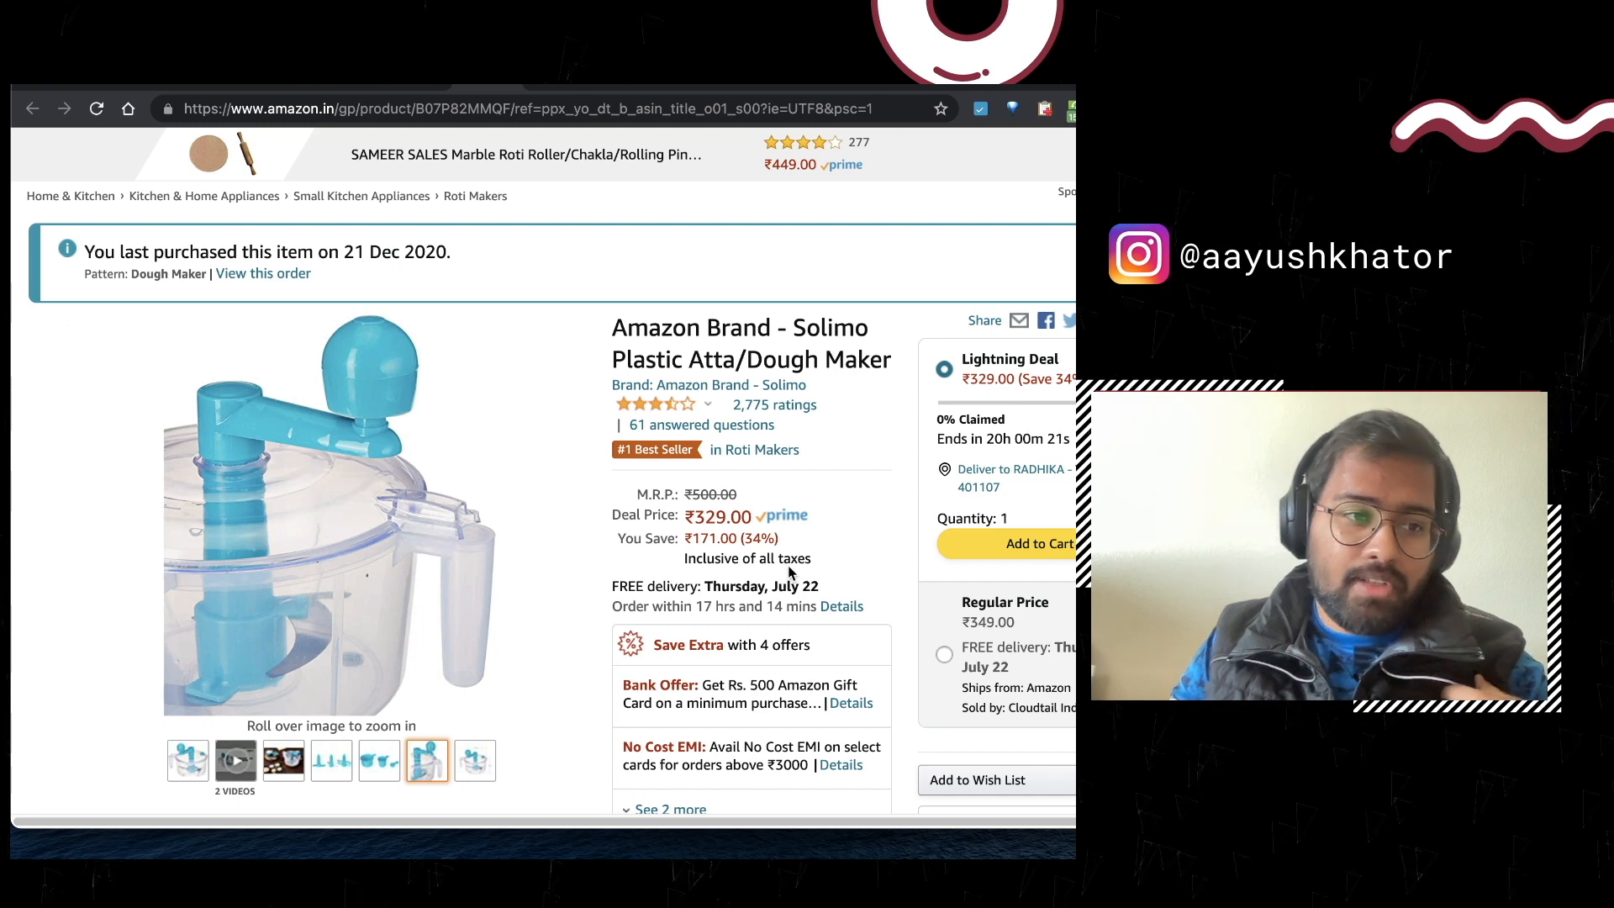
mouse_move(202, 620)
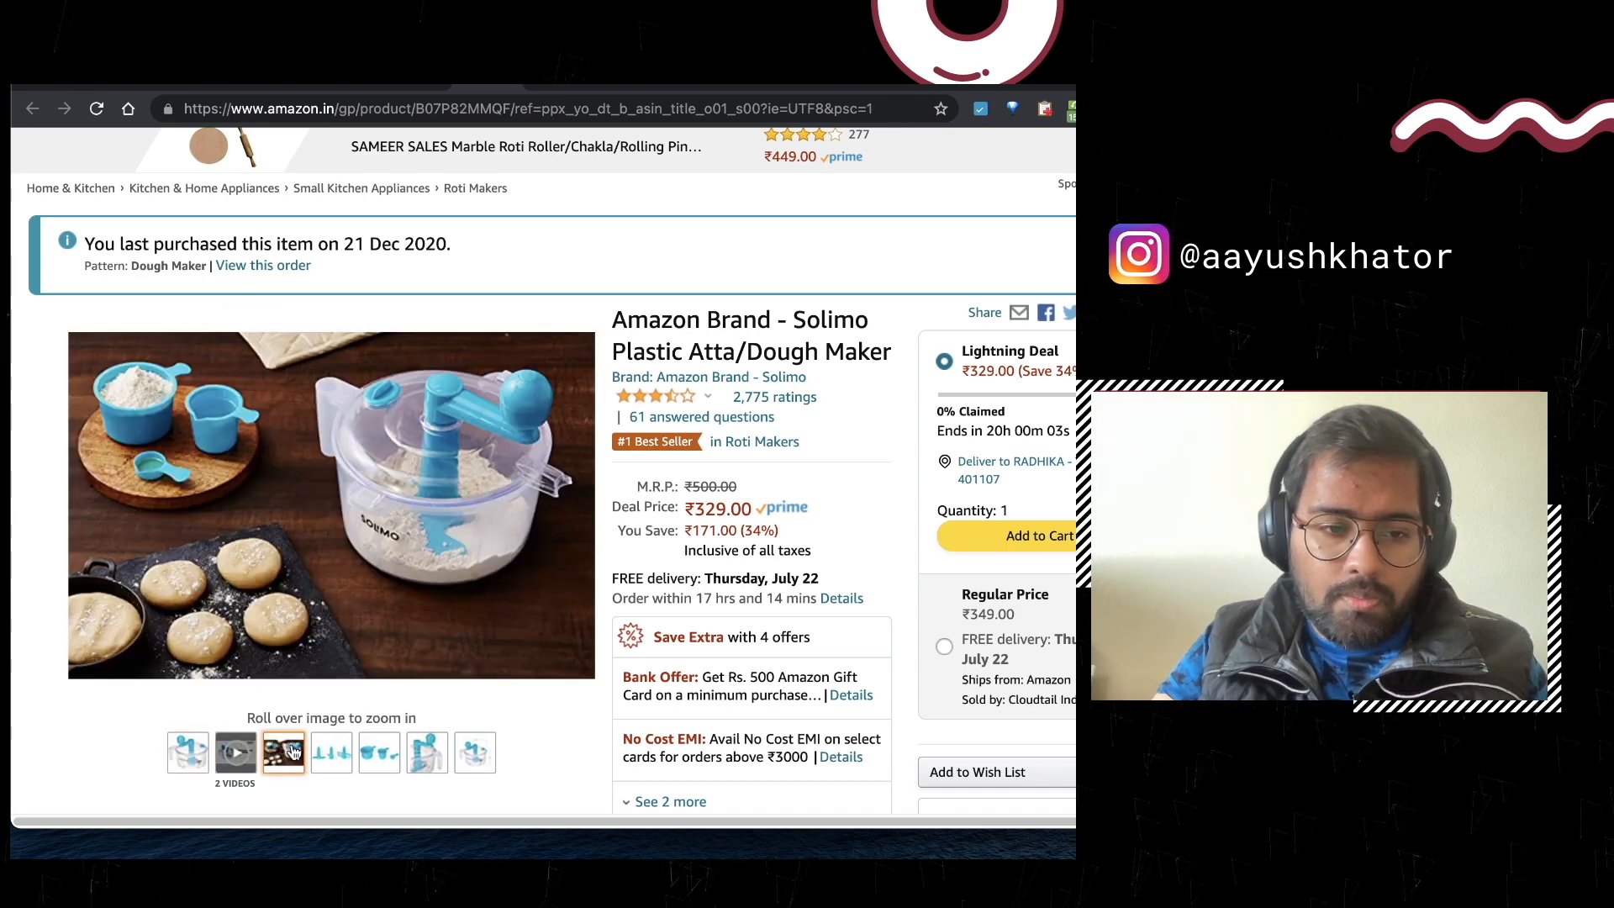
Step: View the Solimo dough maker's blue measuring cups photo and look further down the page
click(331, 751)
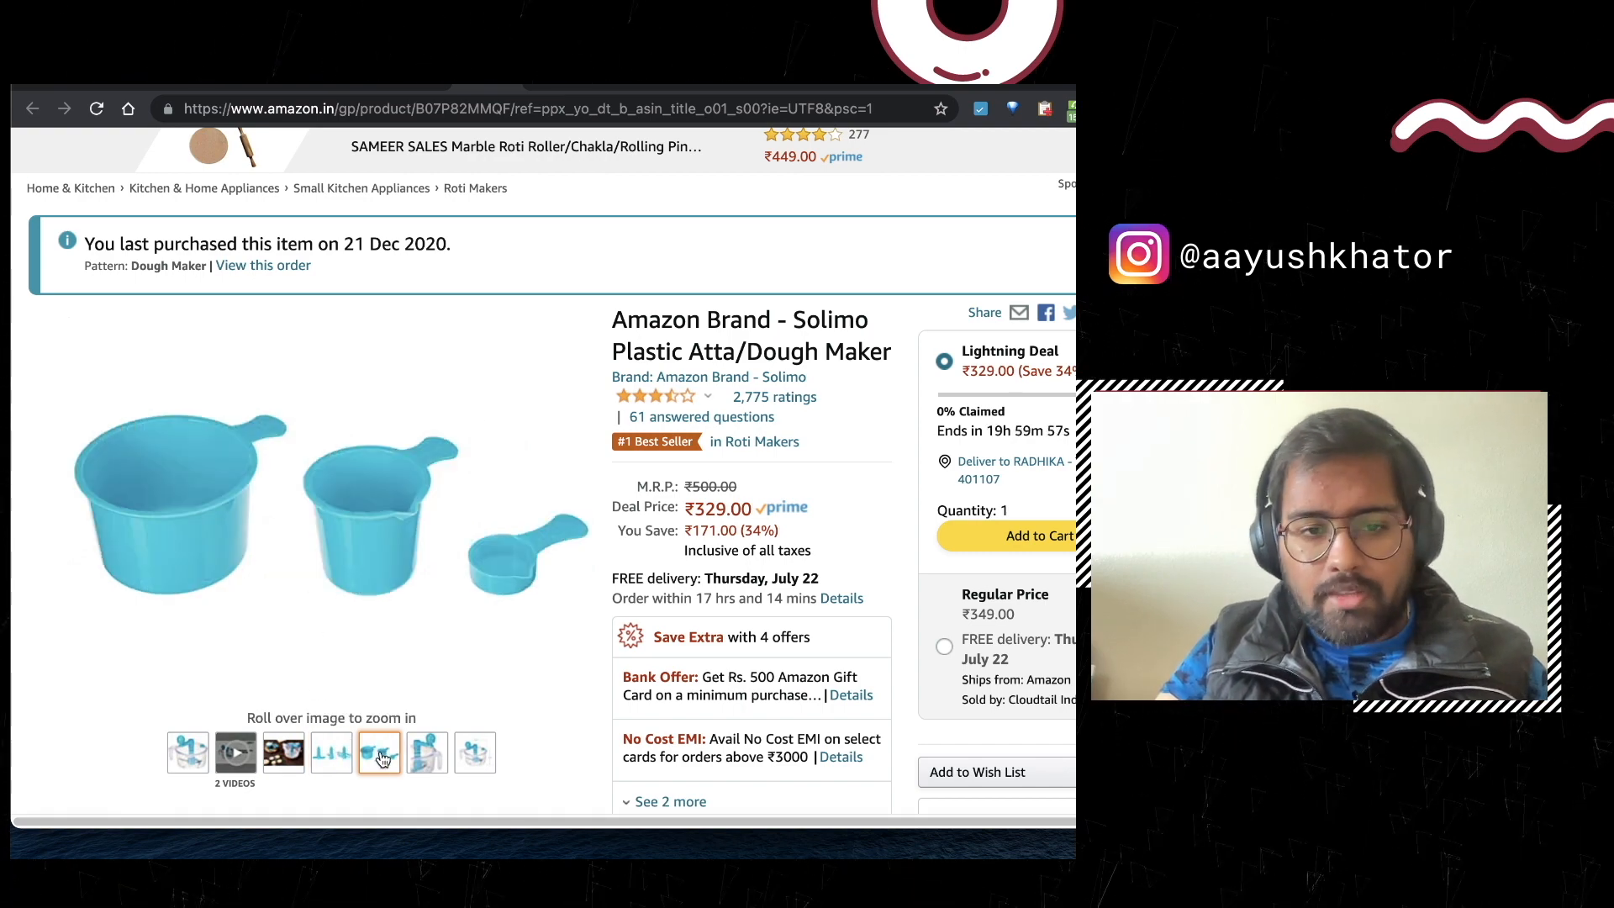
scroll(down, 3)
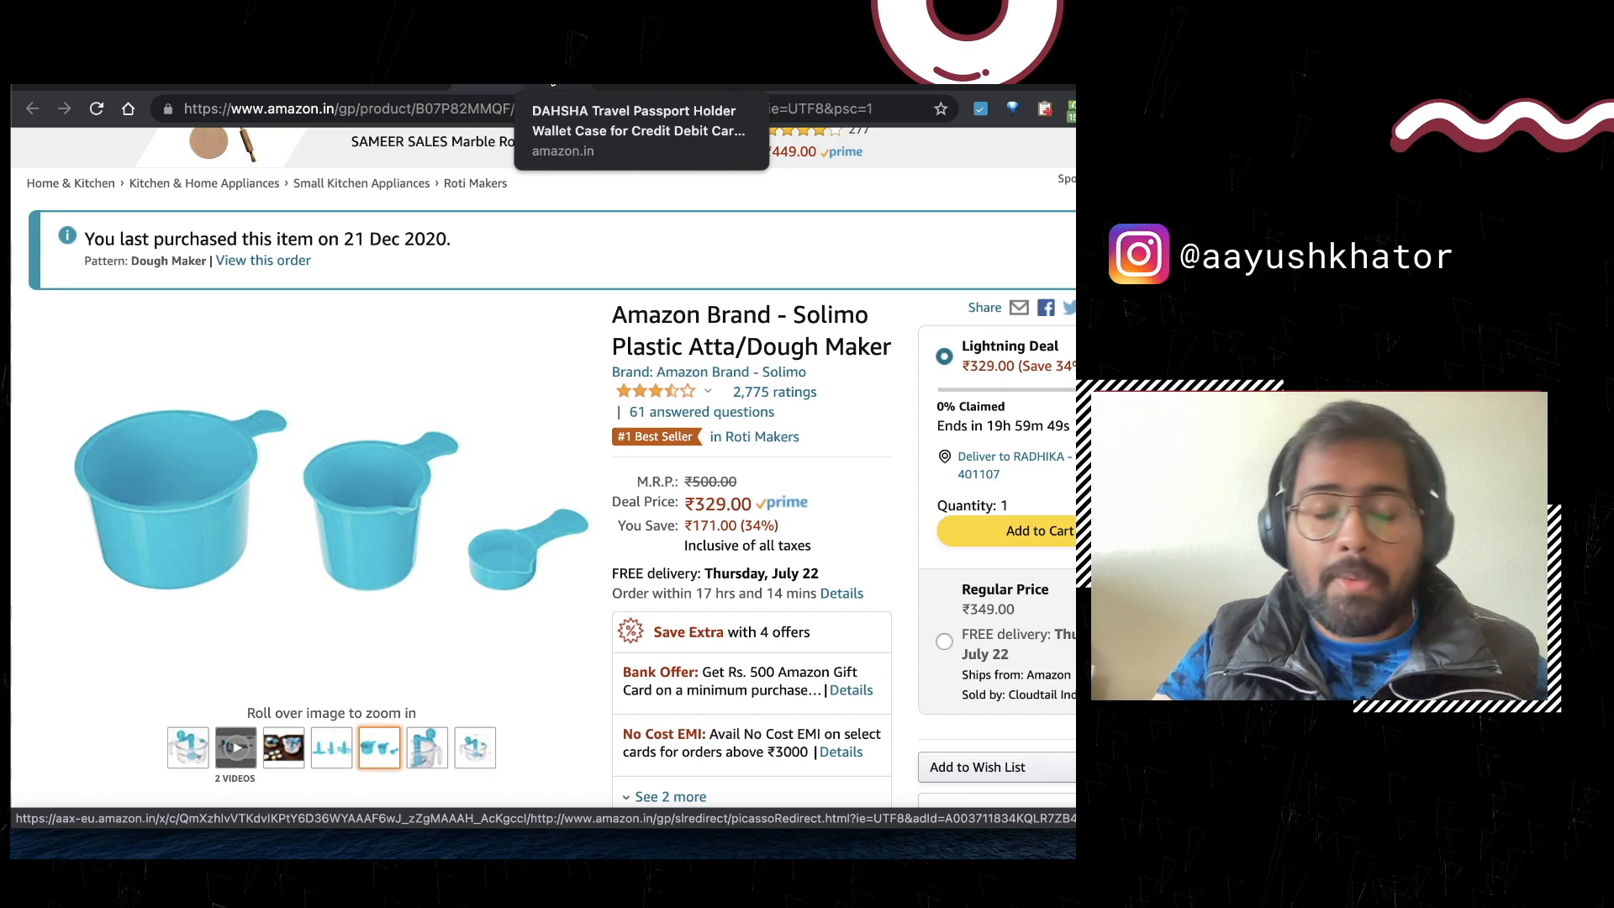
mouse_move(518, 450)
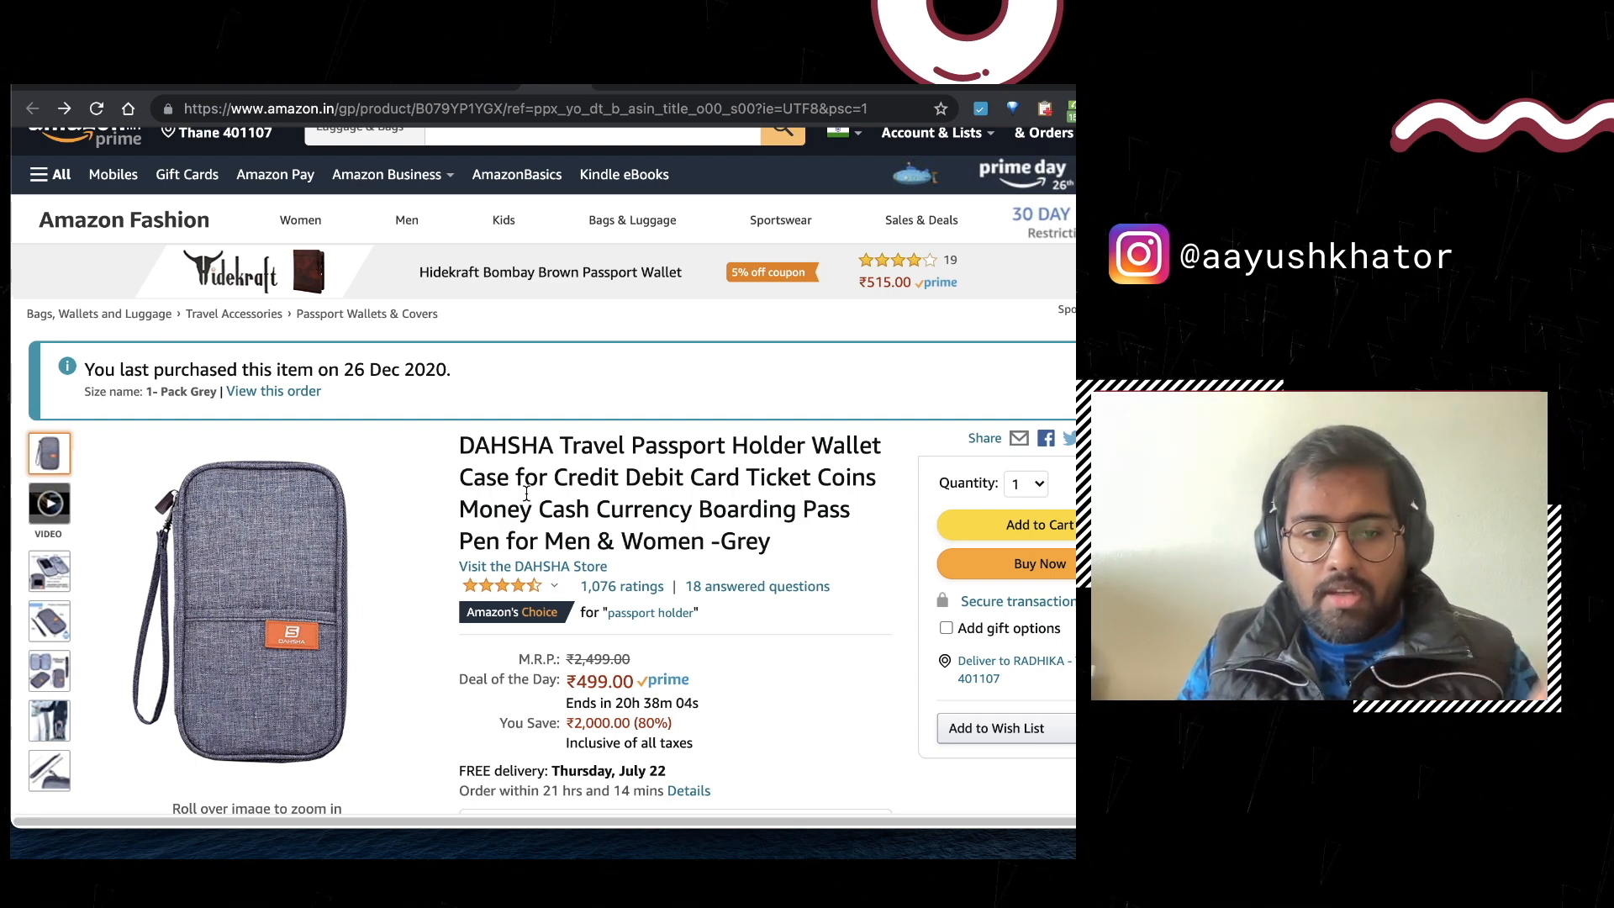
mouse_move(462, 545)
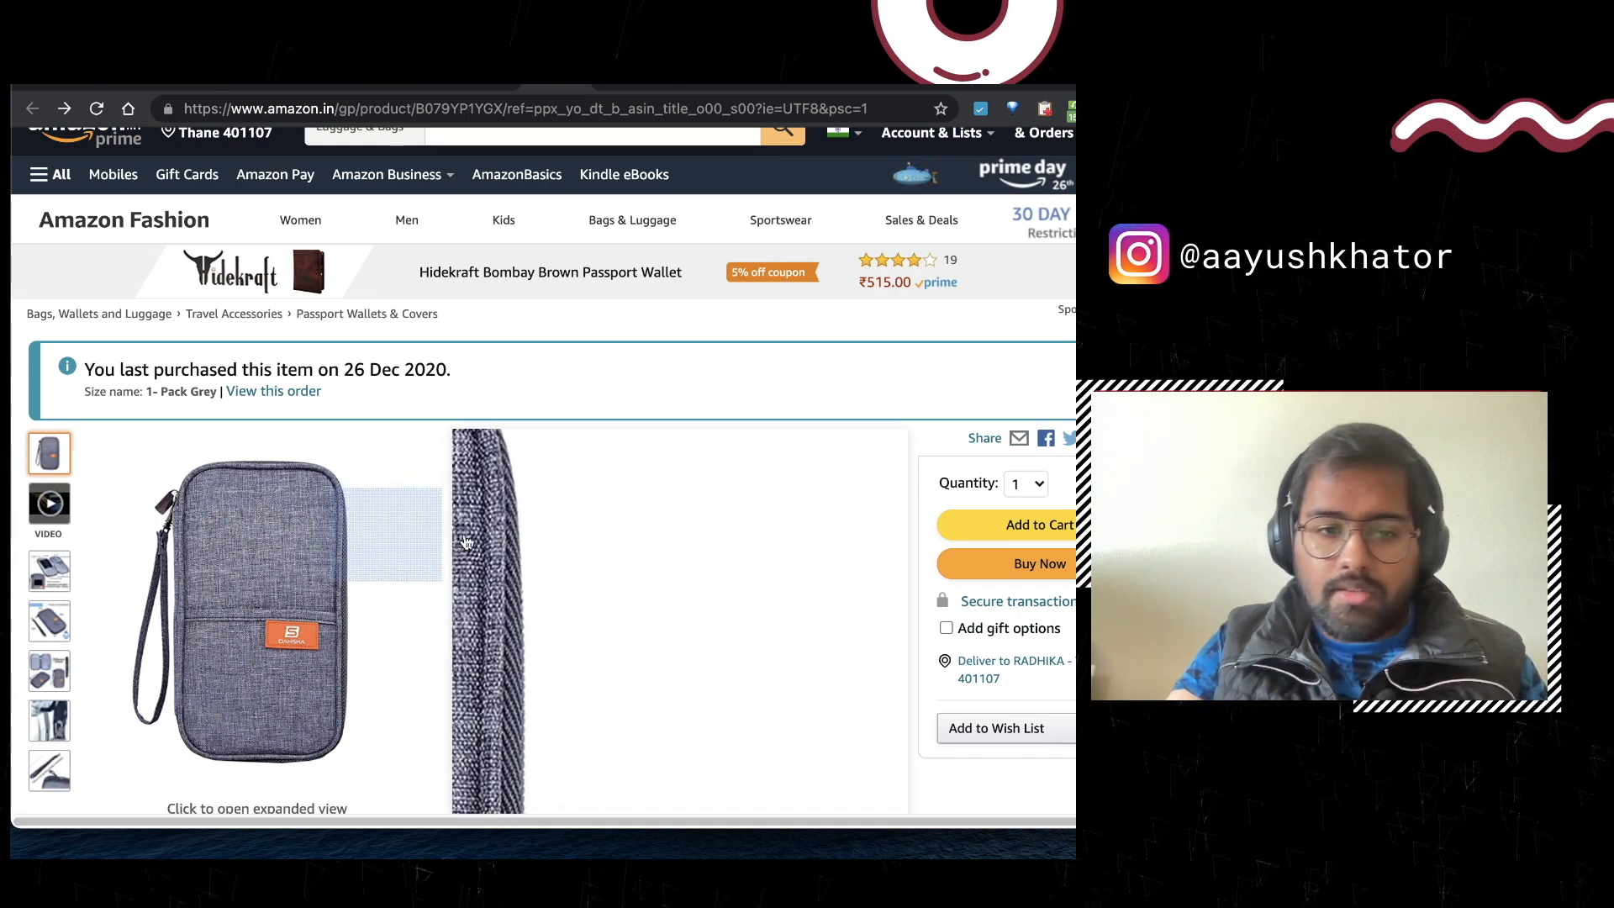
Step: View the DAHSHA passport holder's inside-pockets photo, then its product-dimensions photo
click(48, 571)
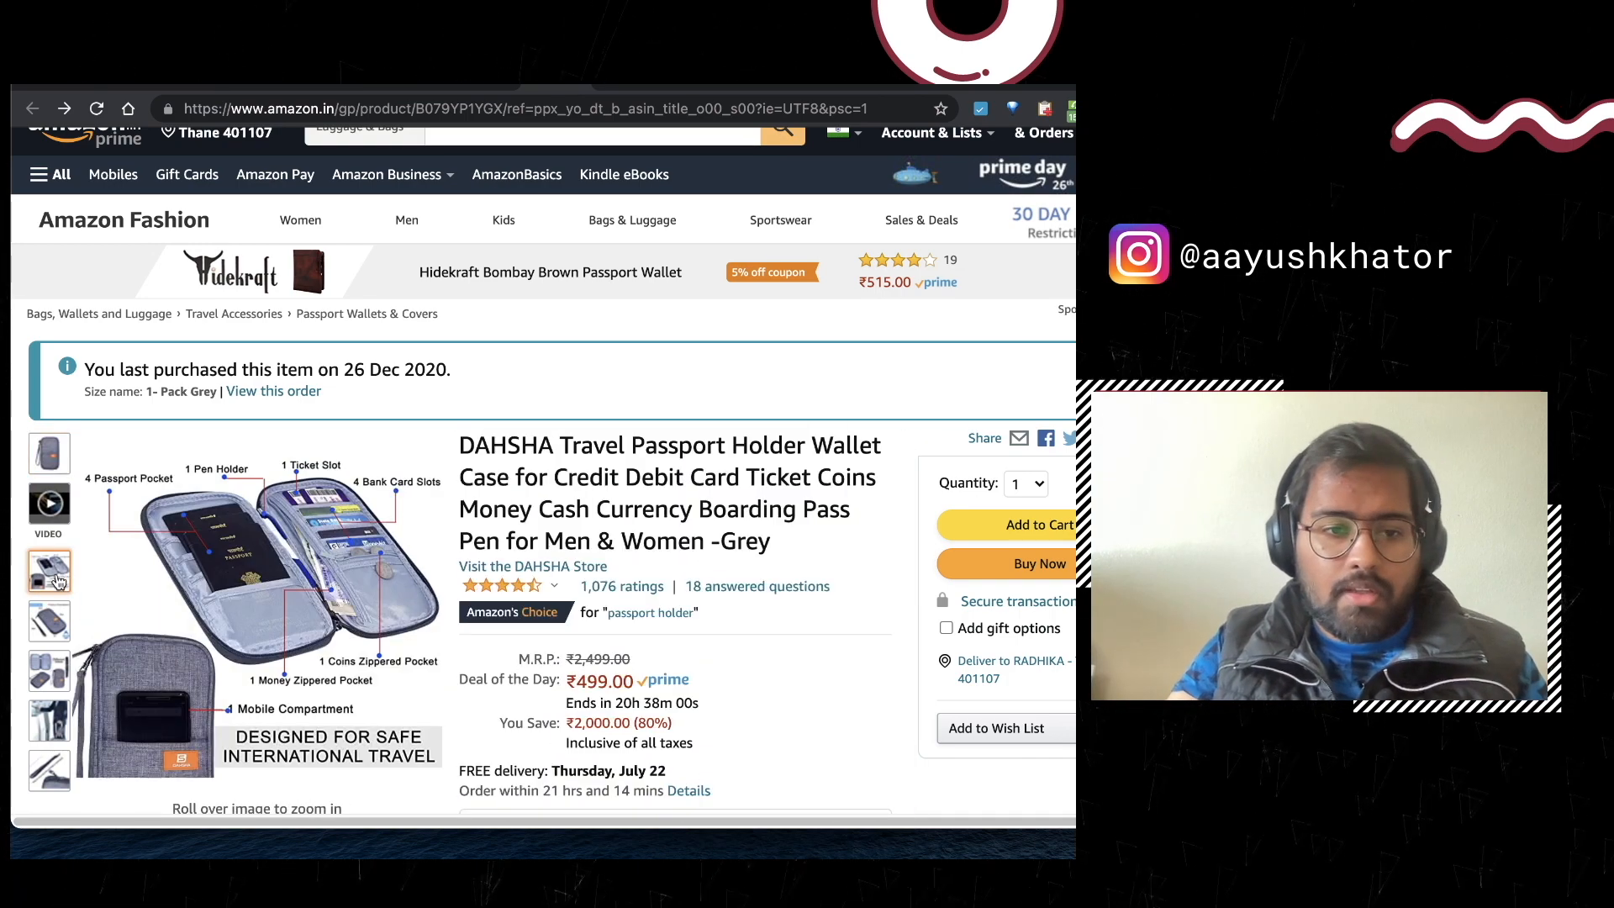
click(50, 620)
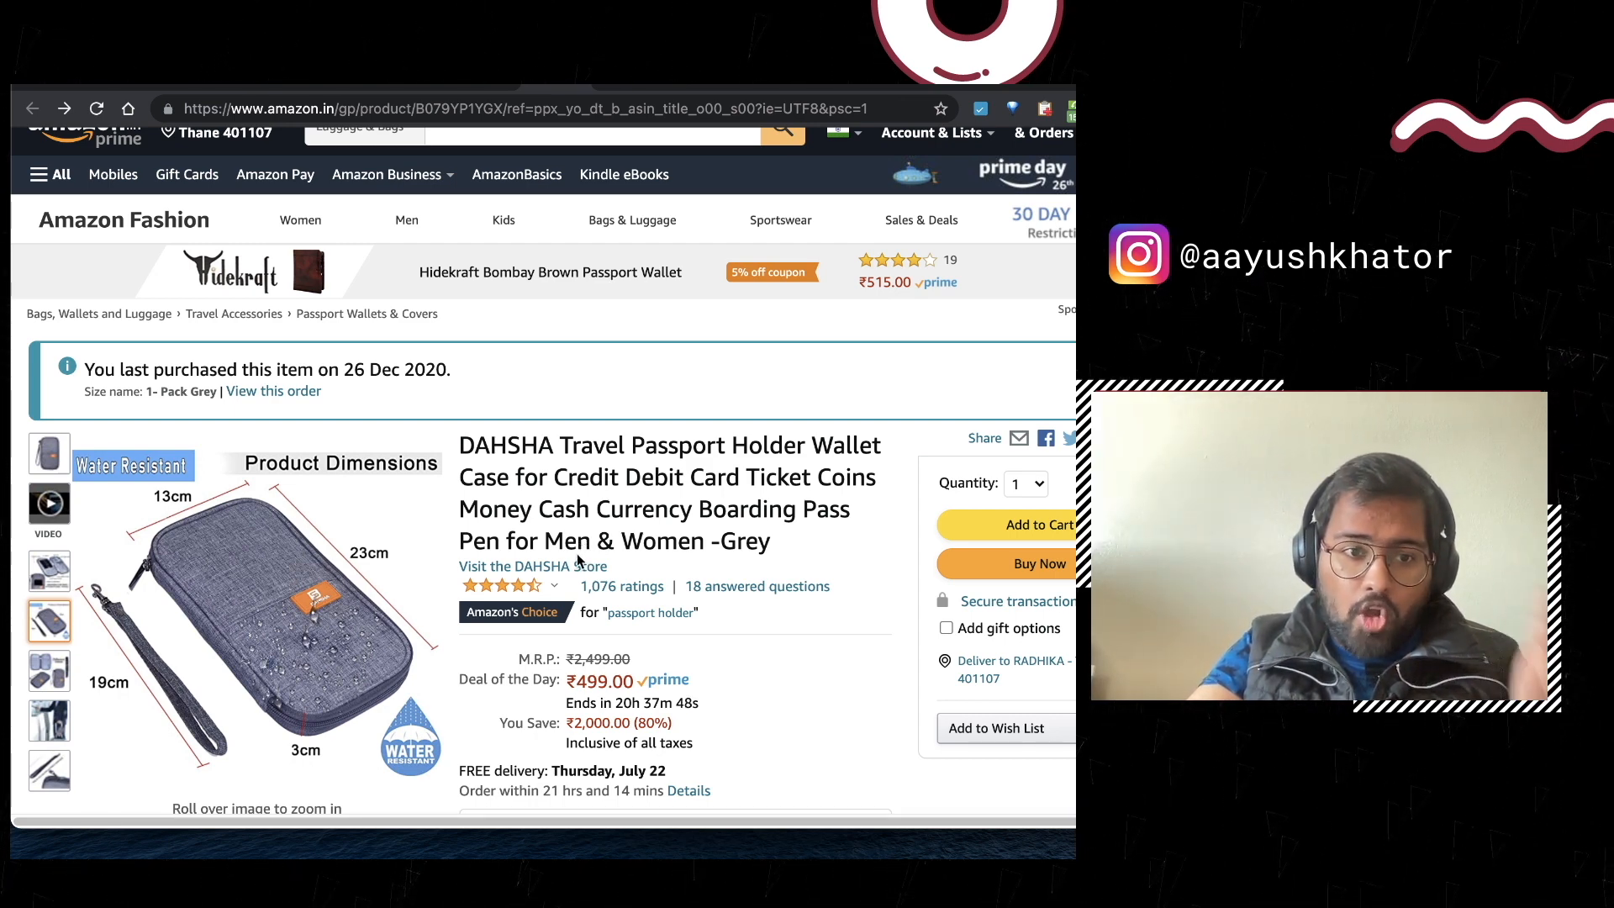
mouse_move(555, 181)
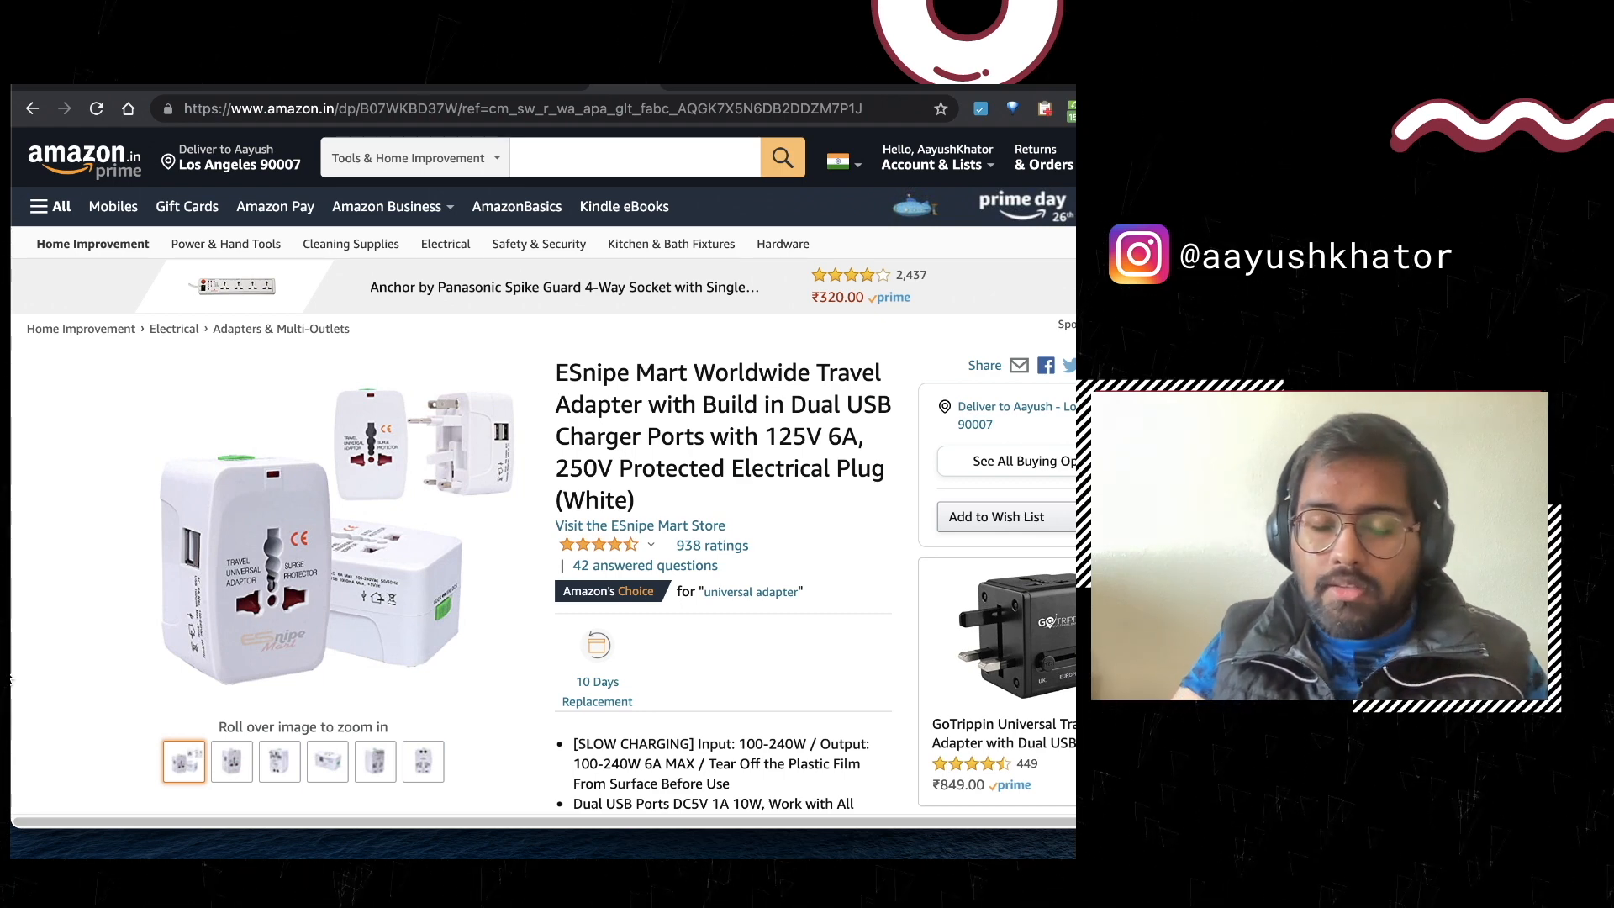
mouse_move(217, 568)
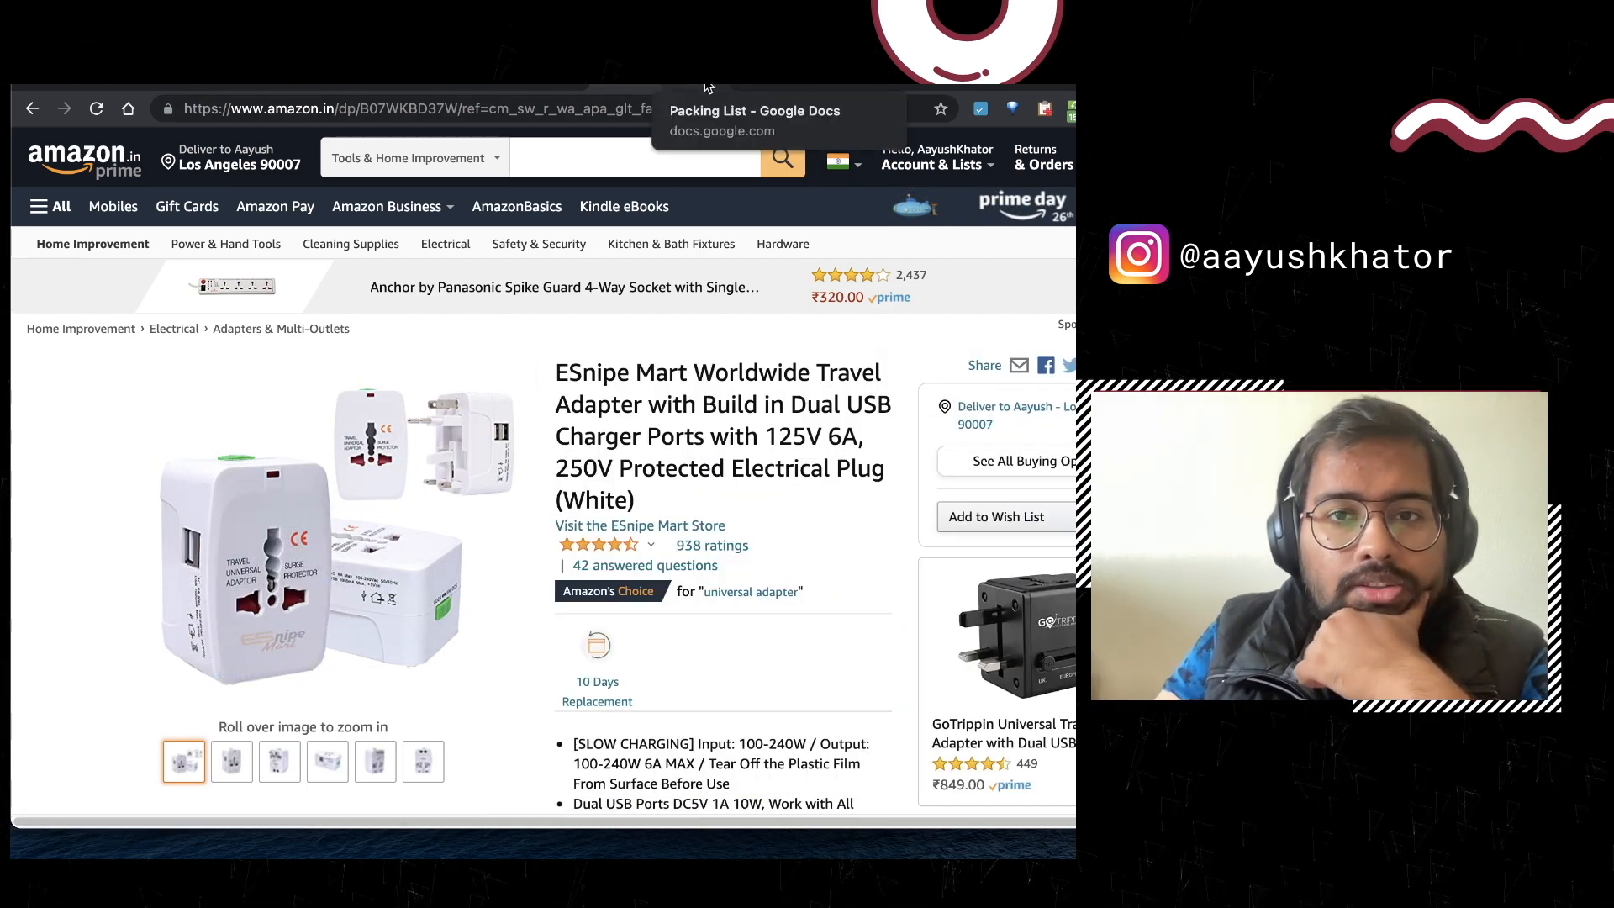
click(753, 111)
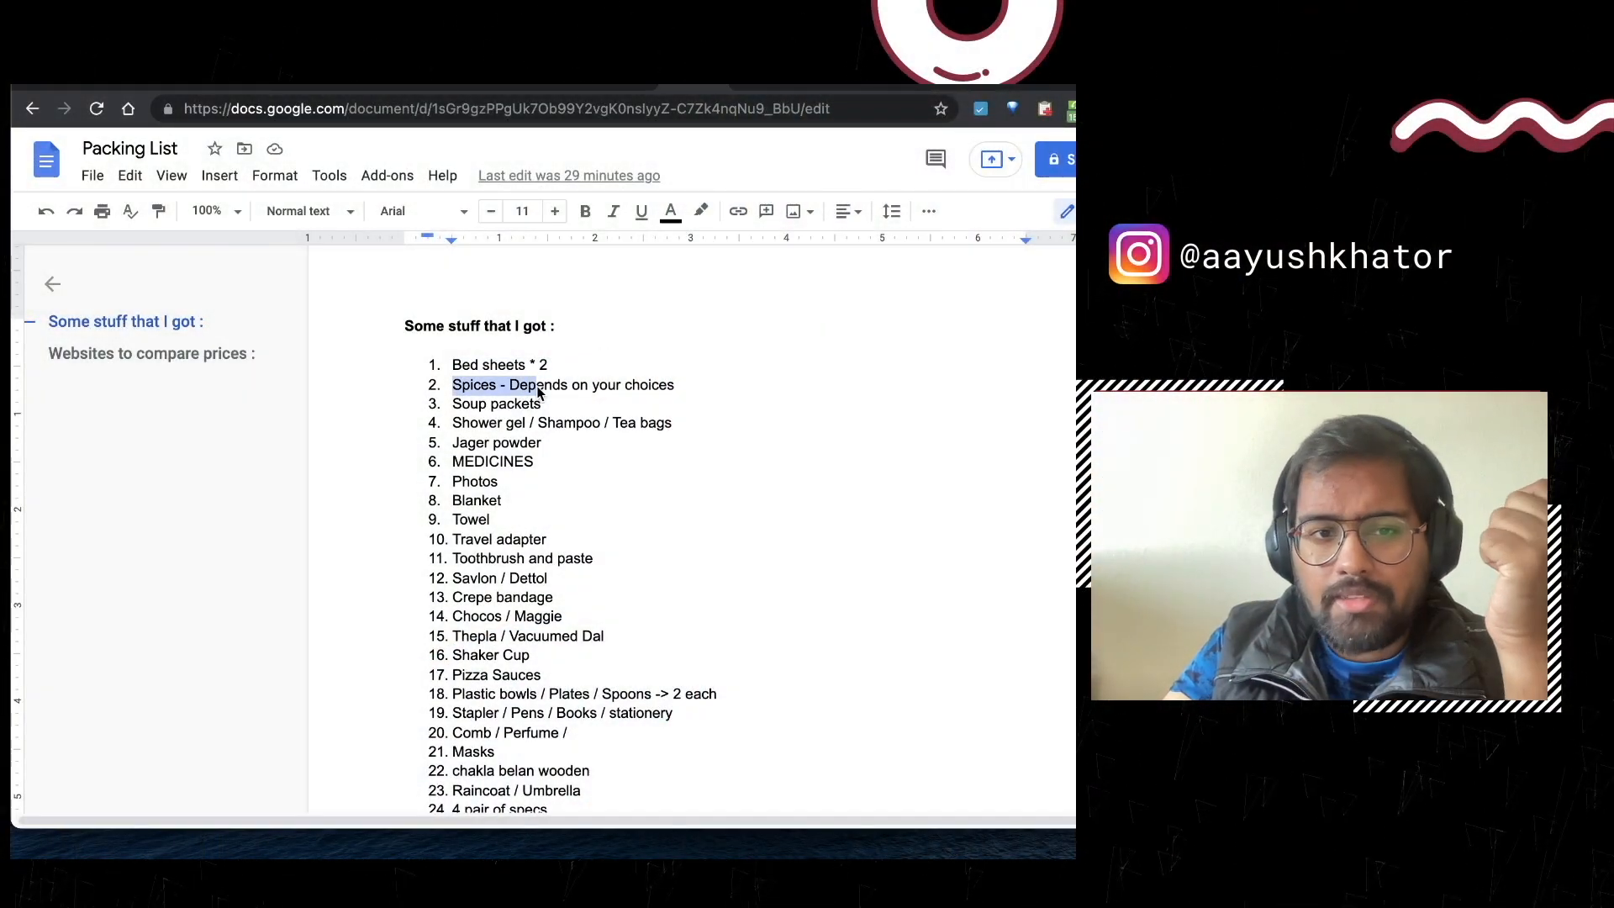
click(696, 395)
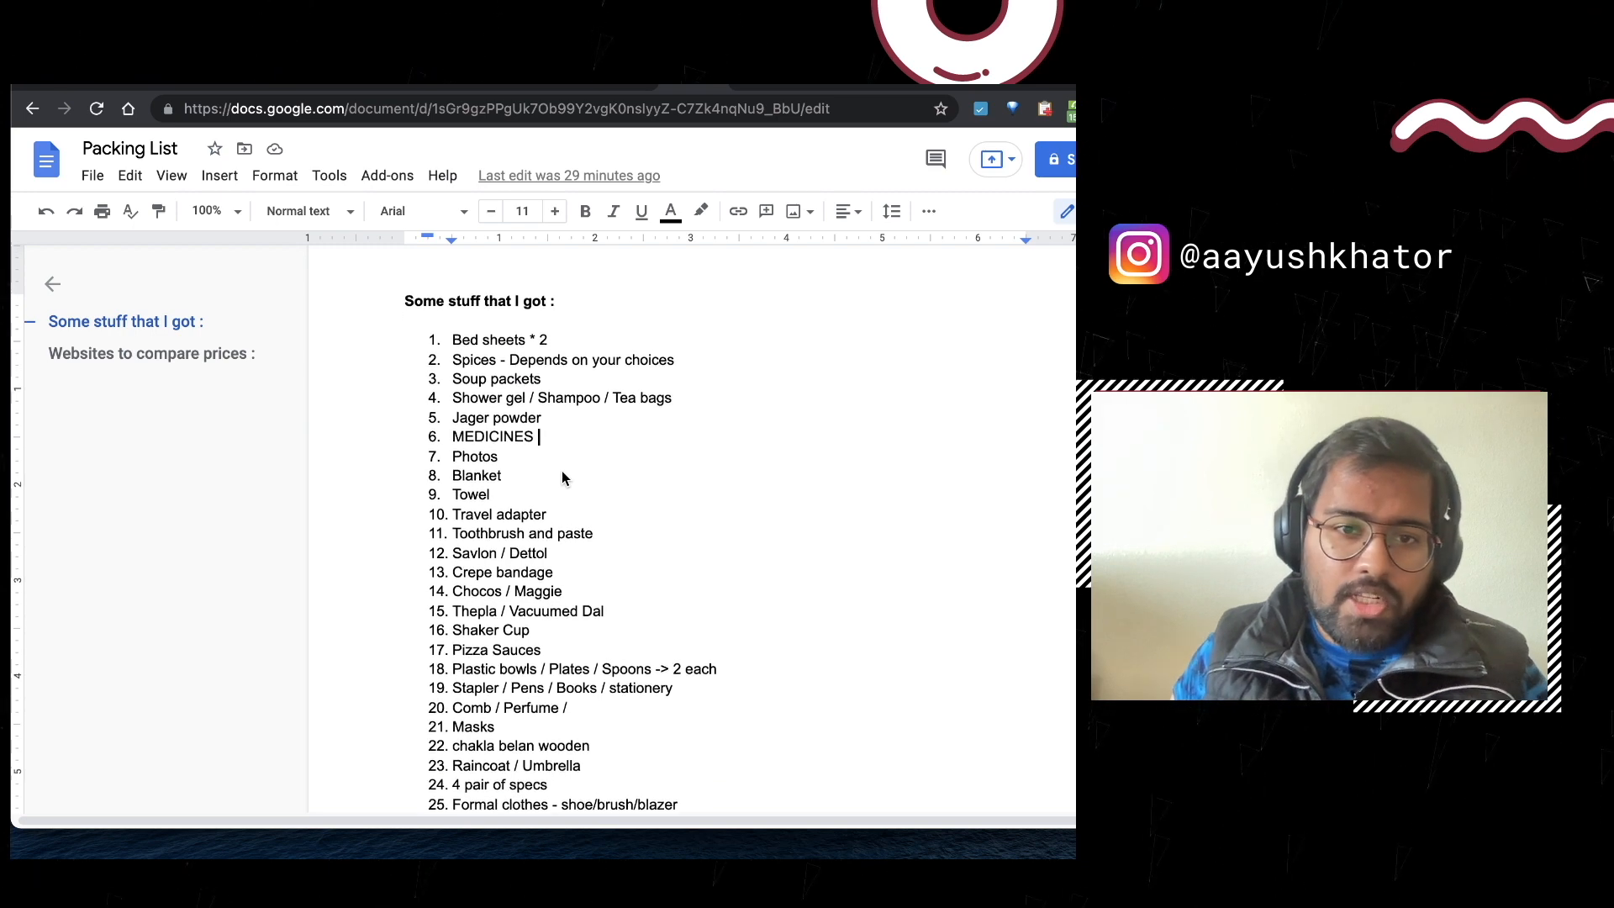
scroll(down, 3)
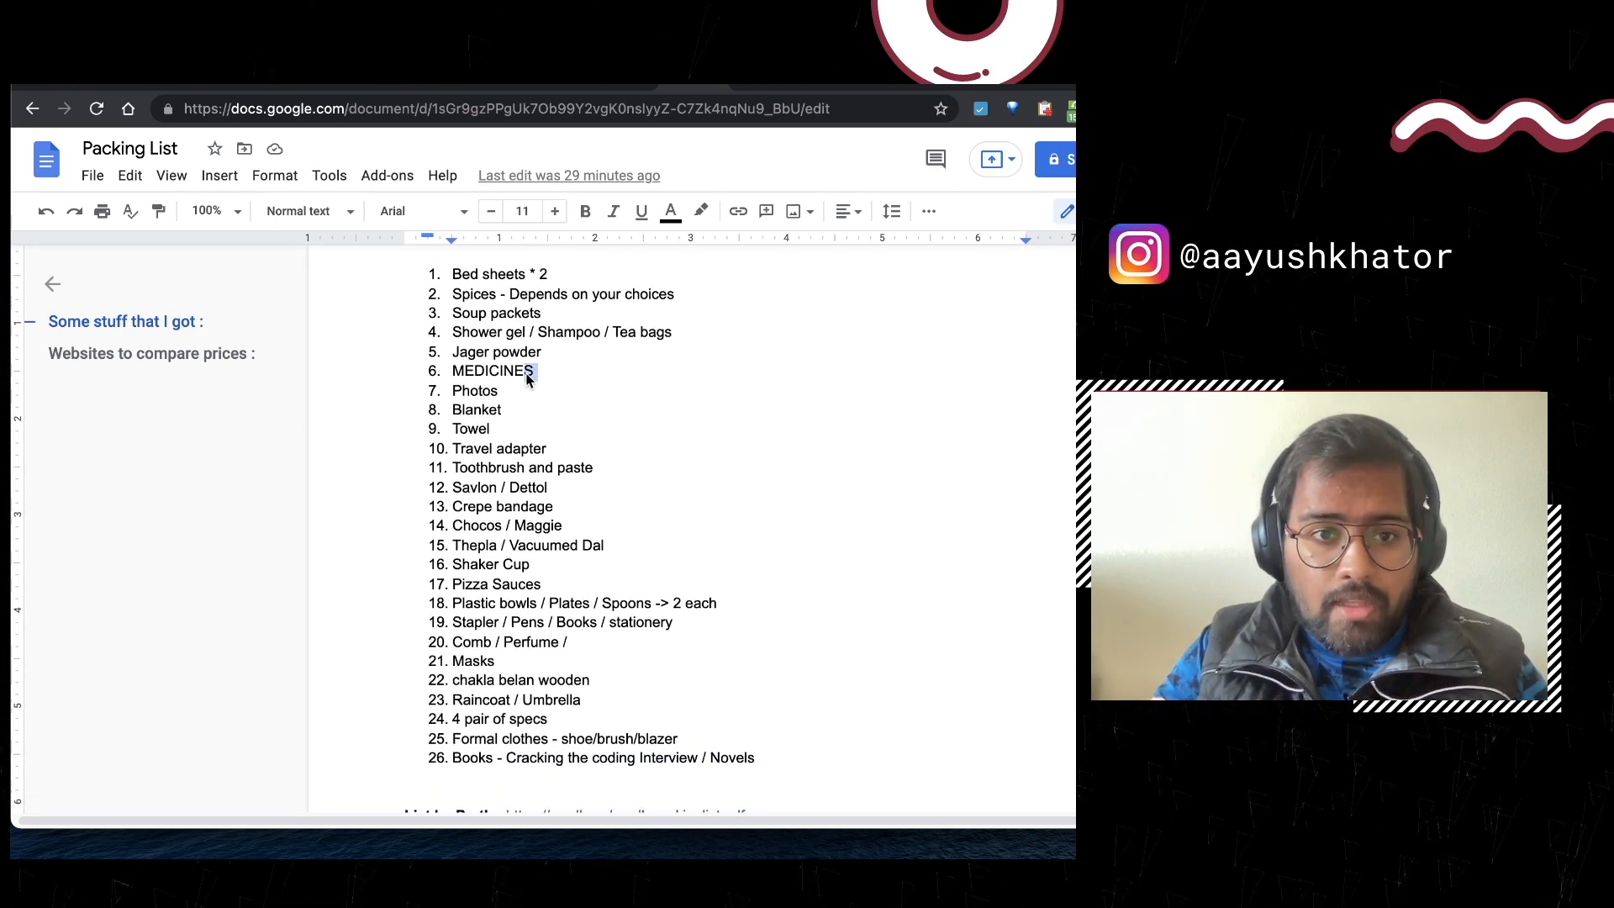
double_click(495, 370)
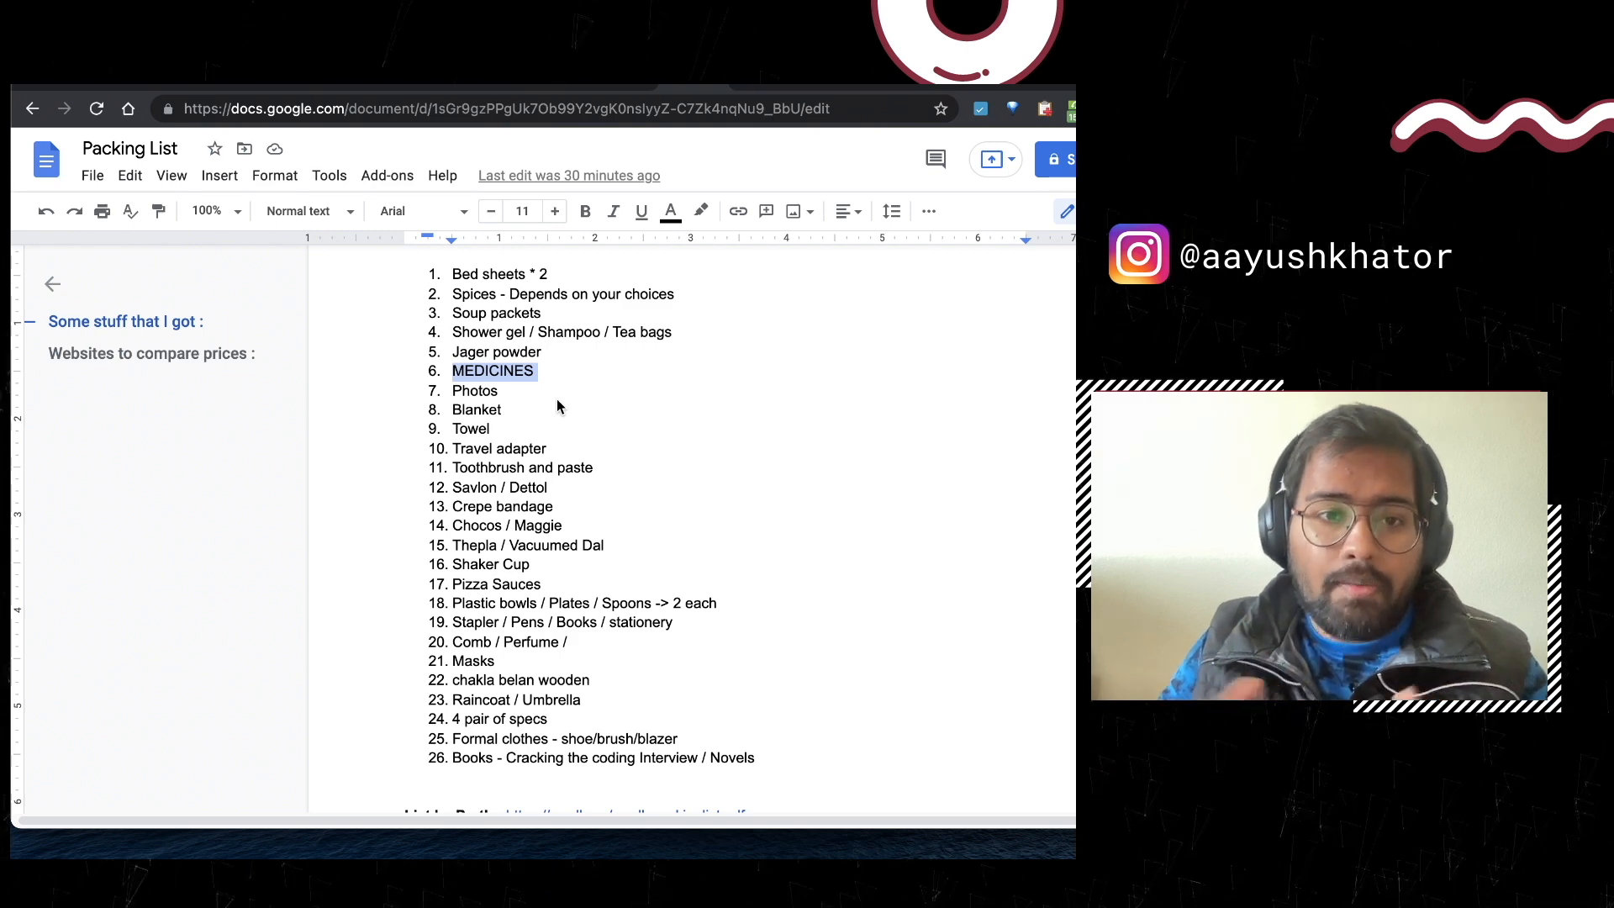
mouse_move(565, 390)
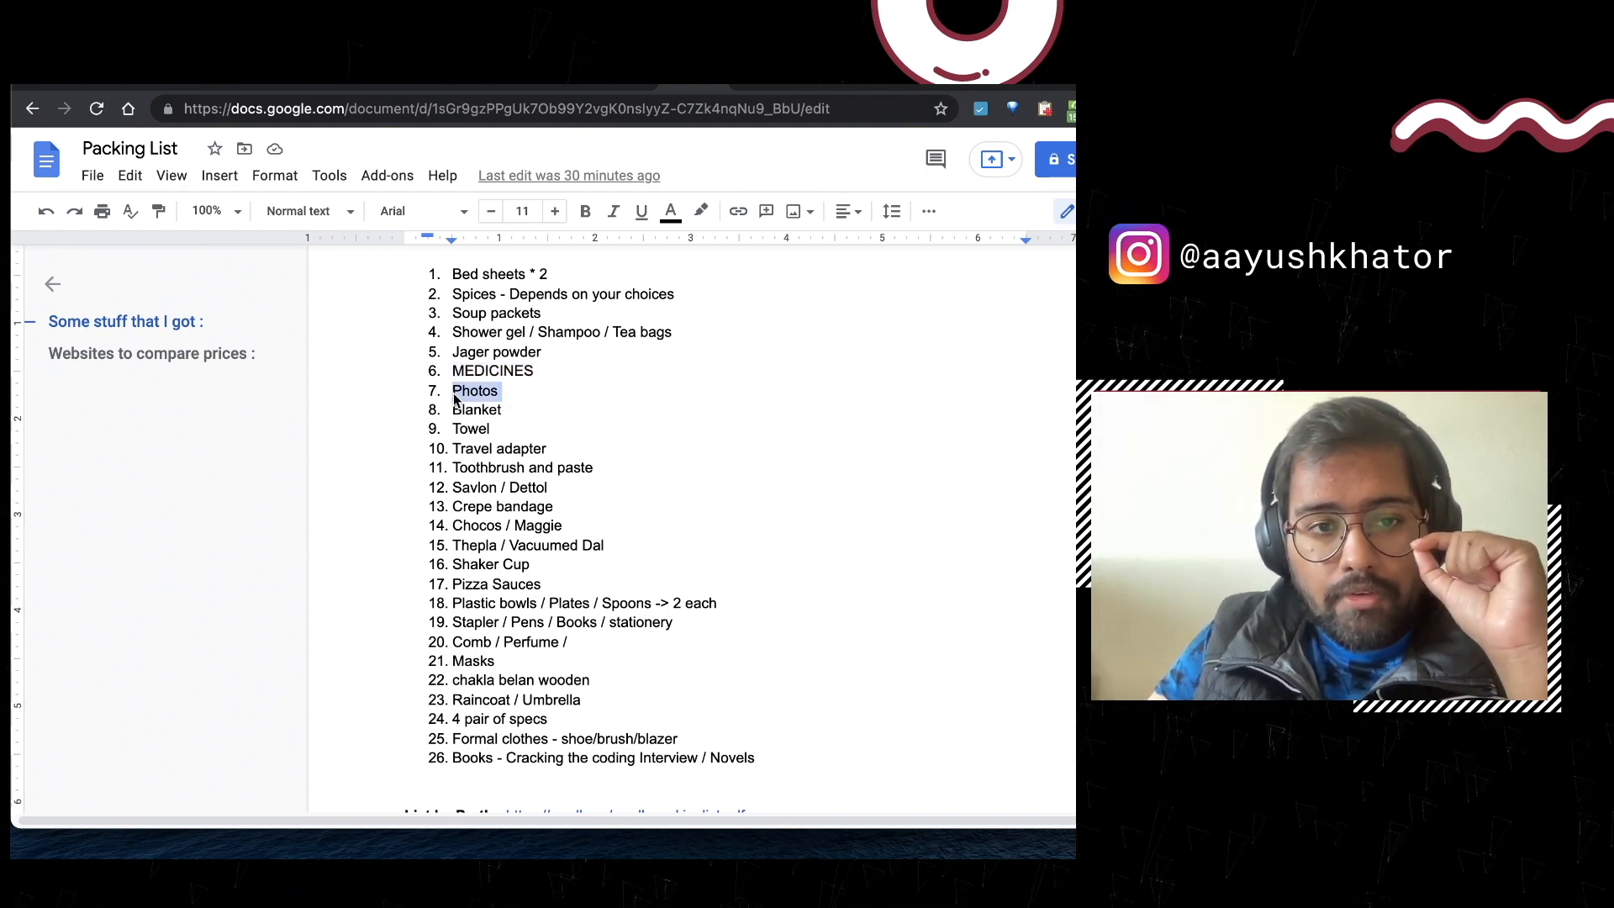
mouse_move(561, 404)
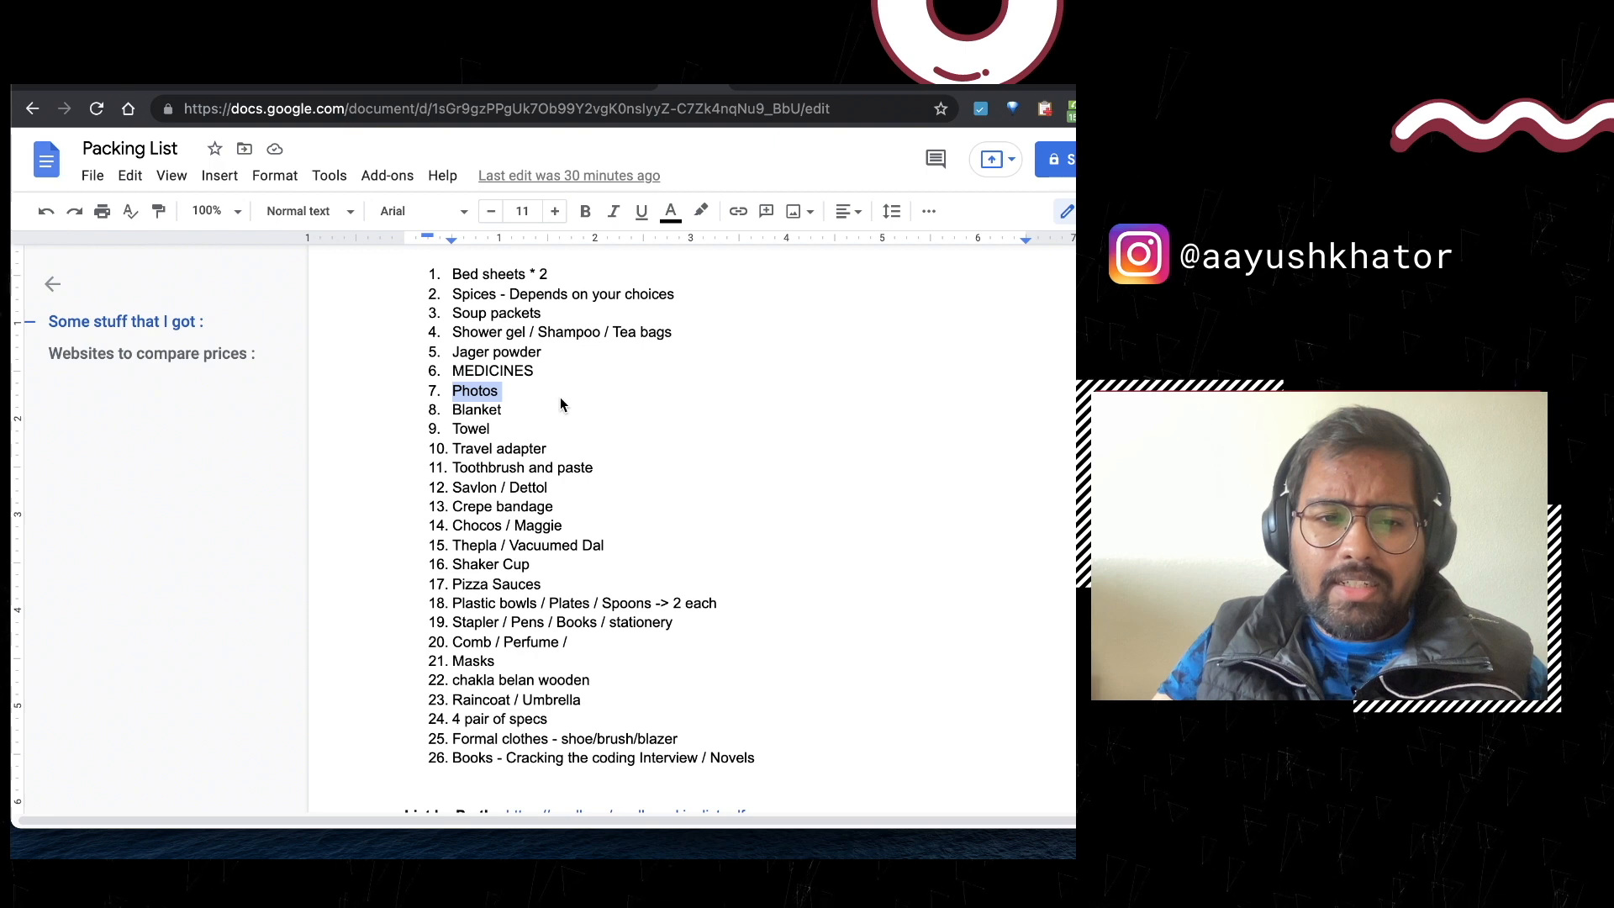
click(509, 408)
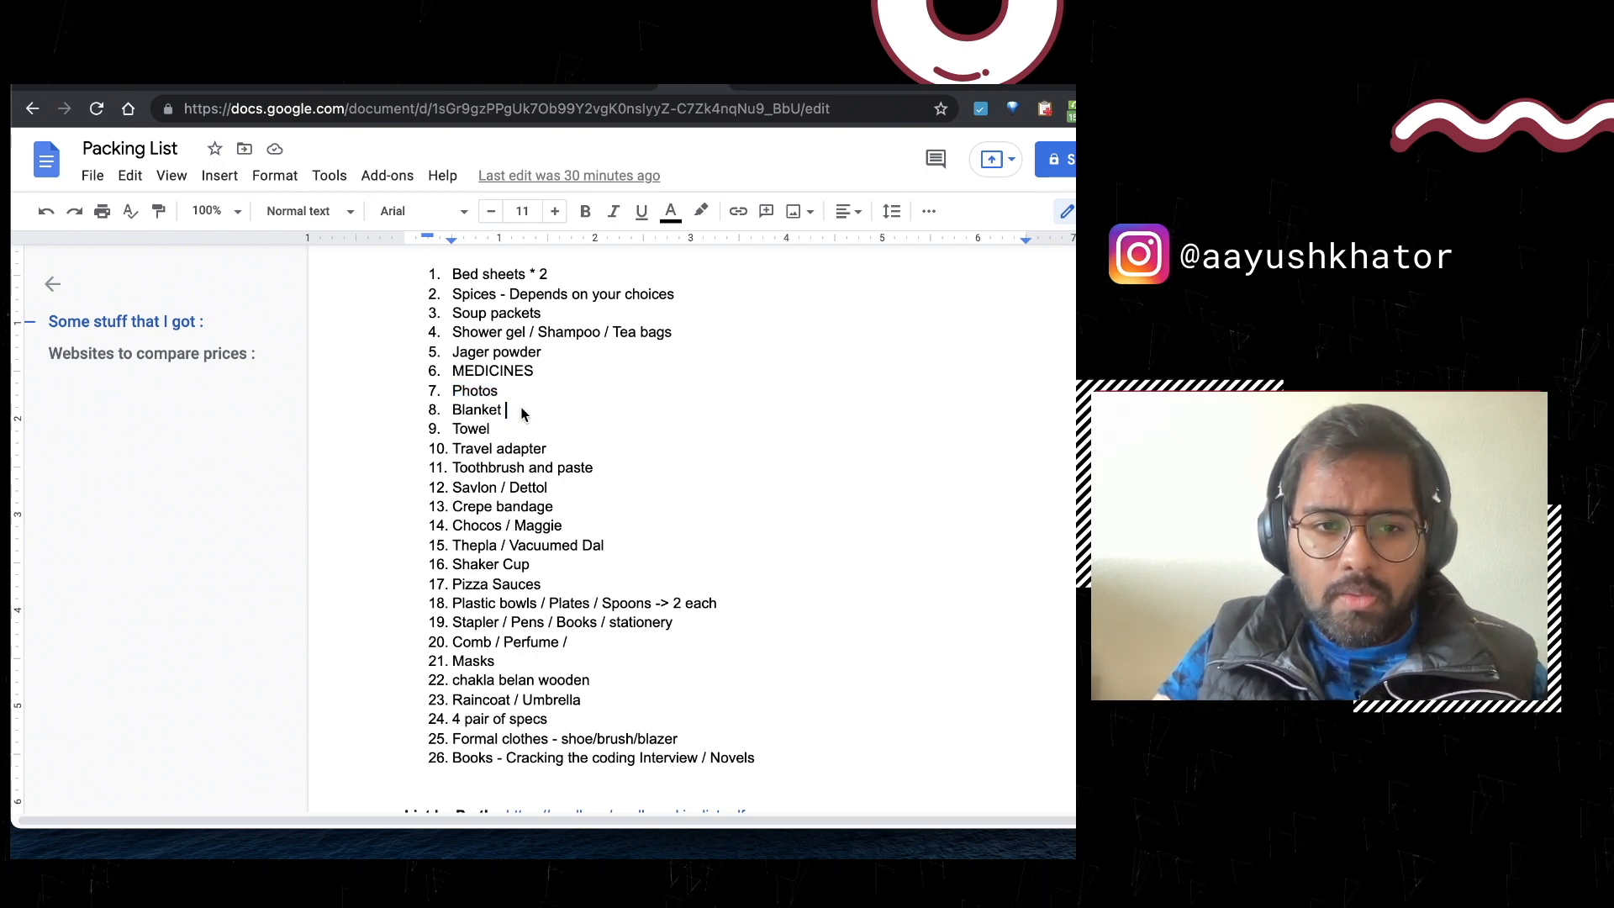
double_click(471, 428)
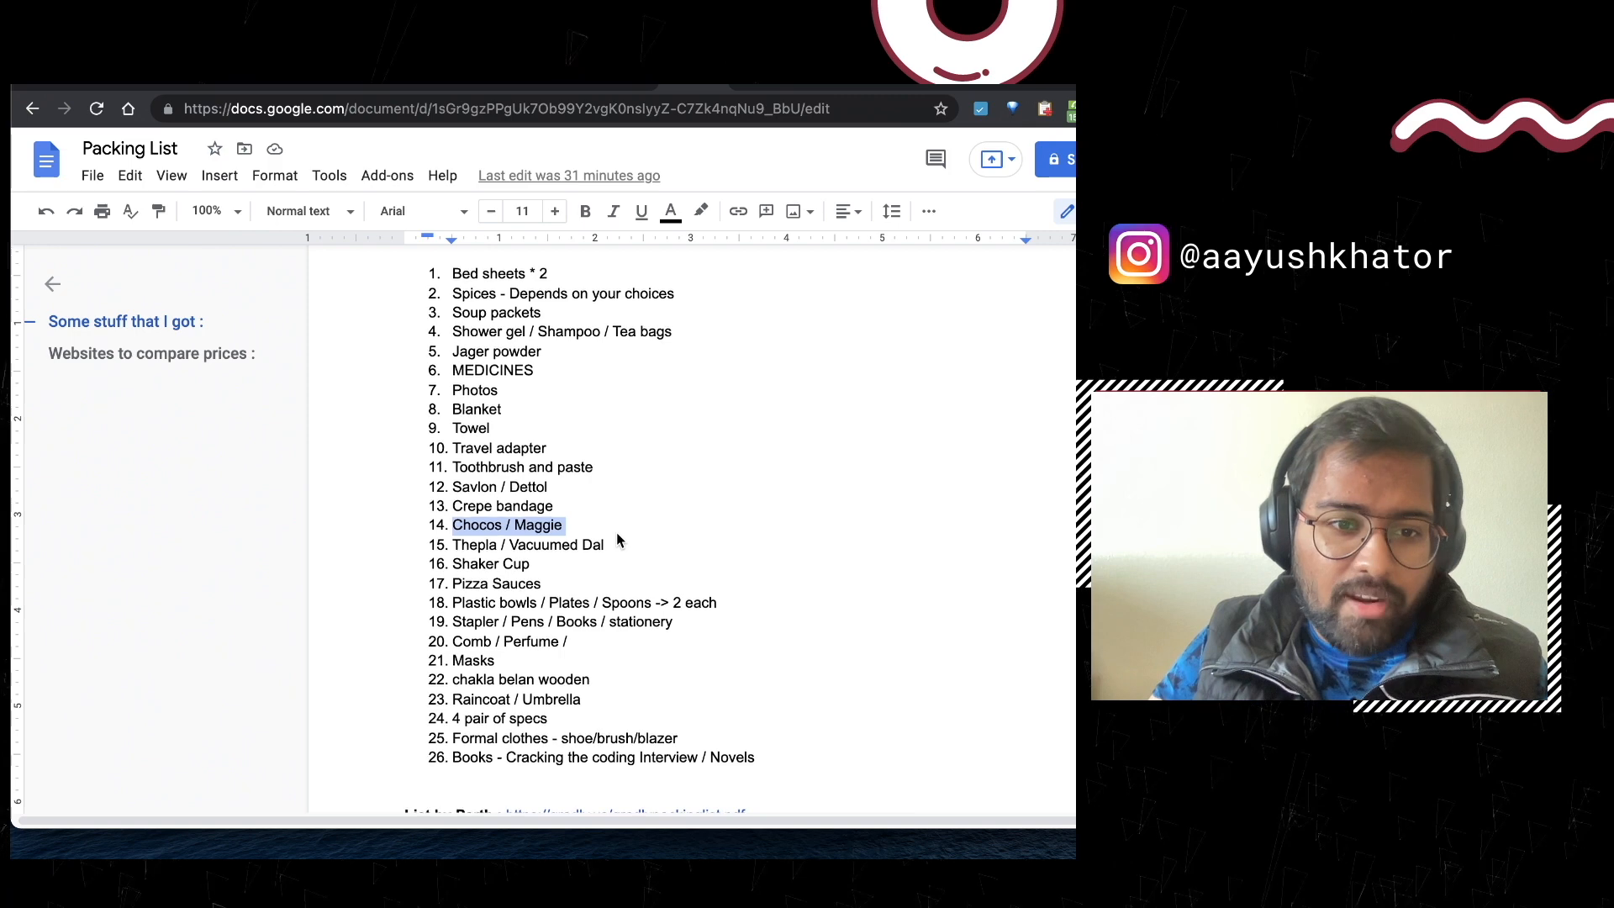
scroll(down, 3)
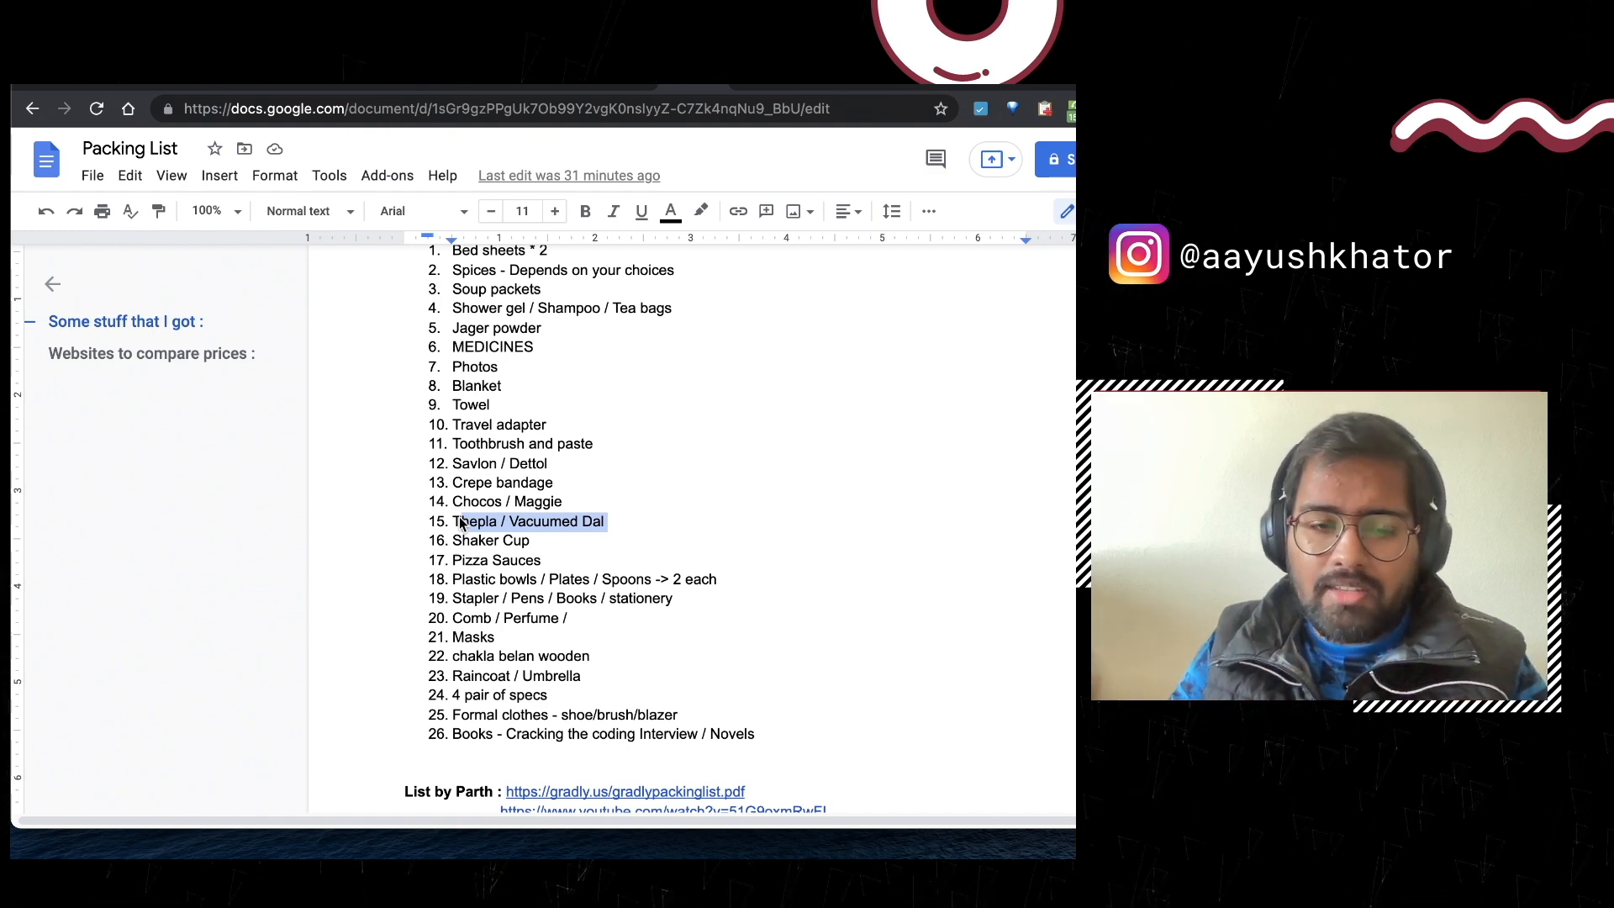
mouse_move(575, 528)
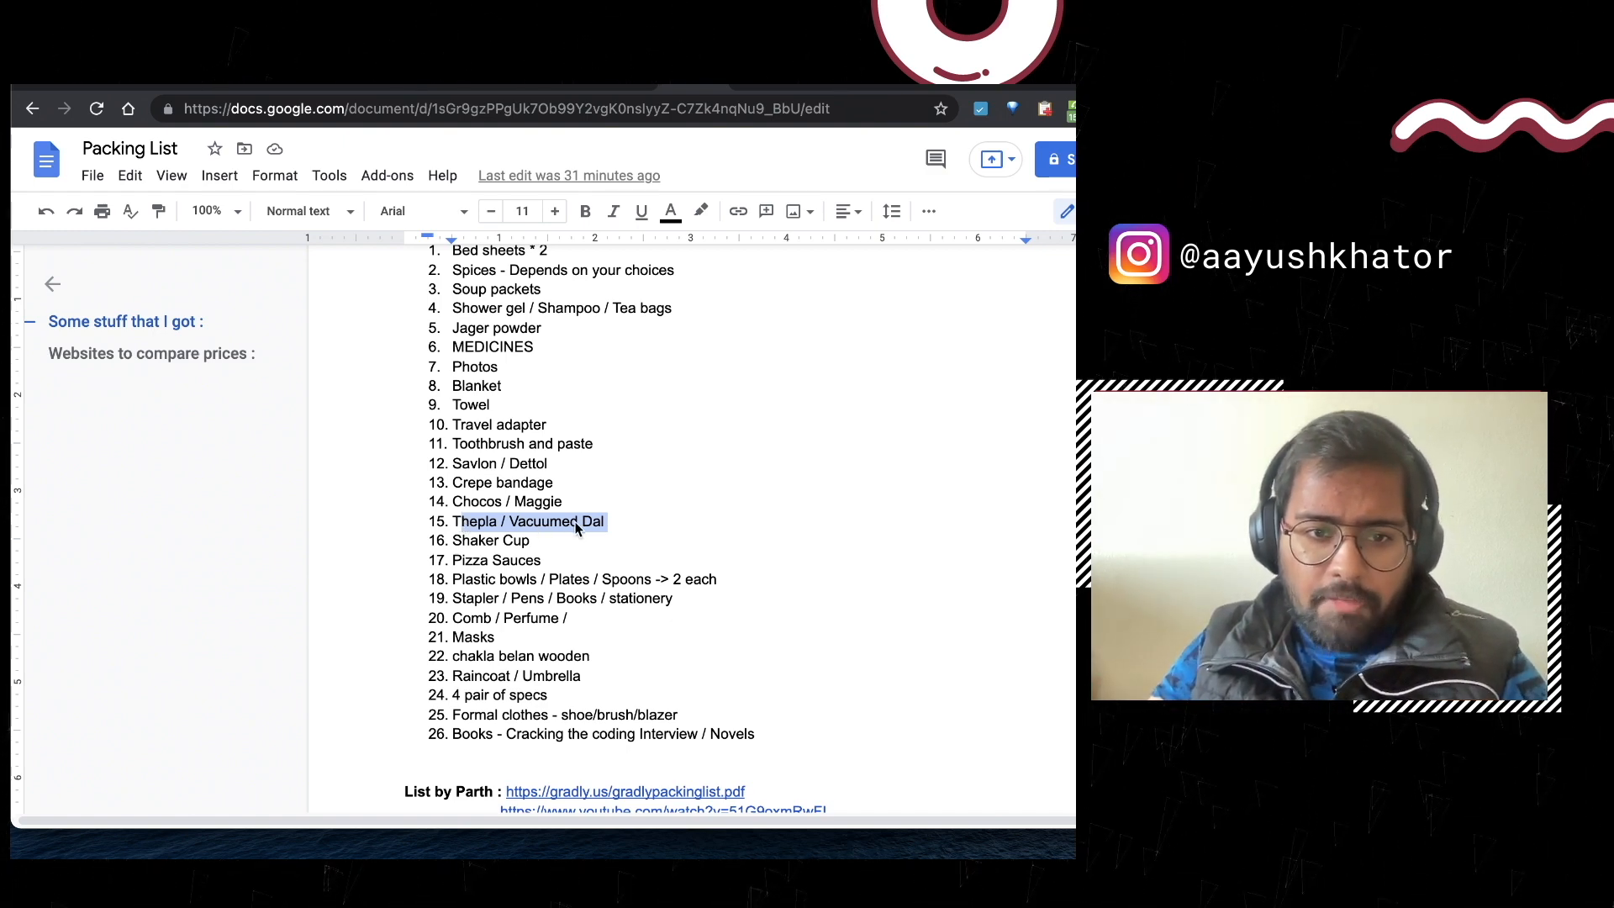
click(572, 541)
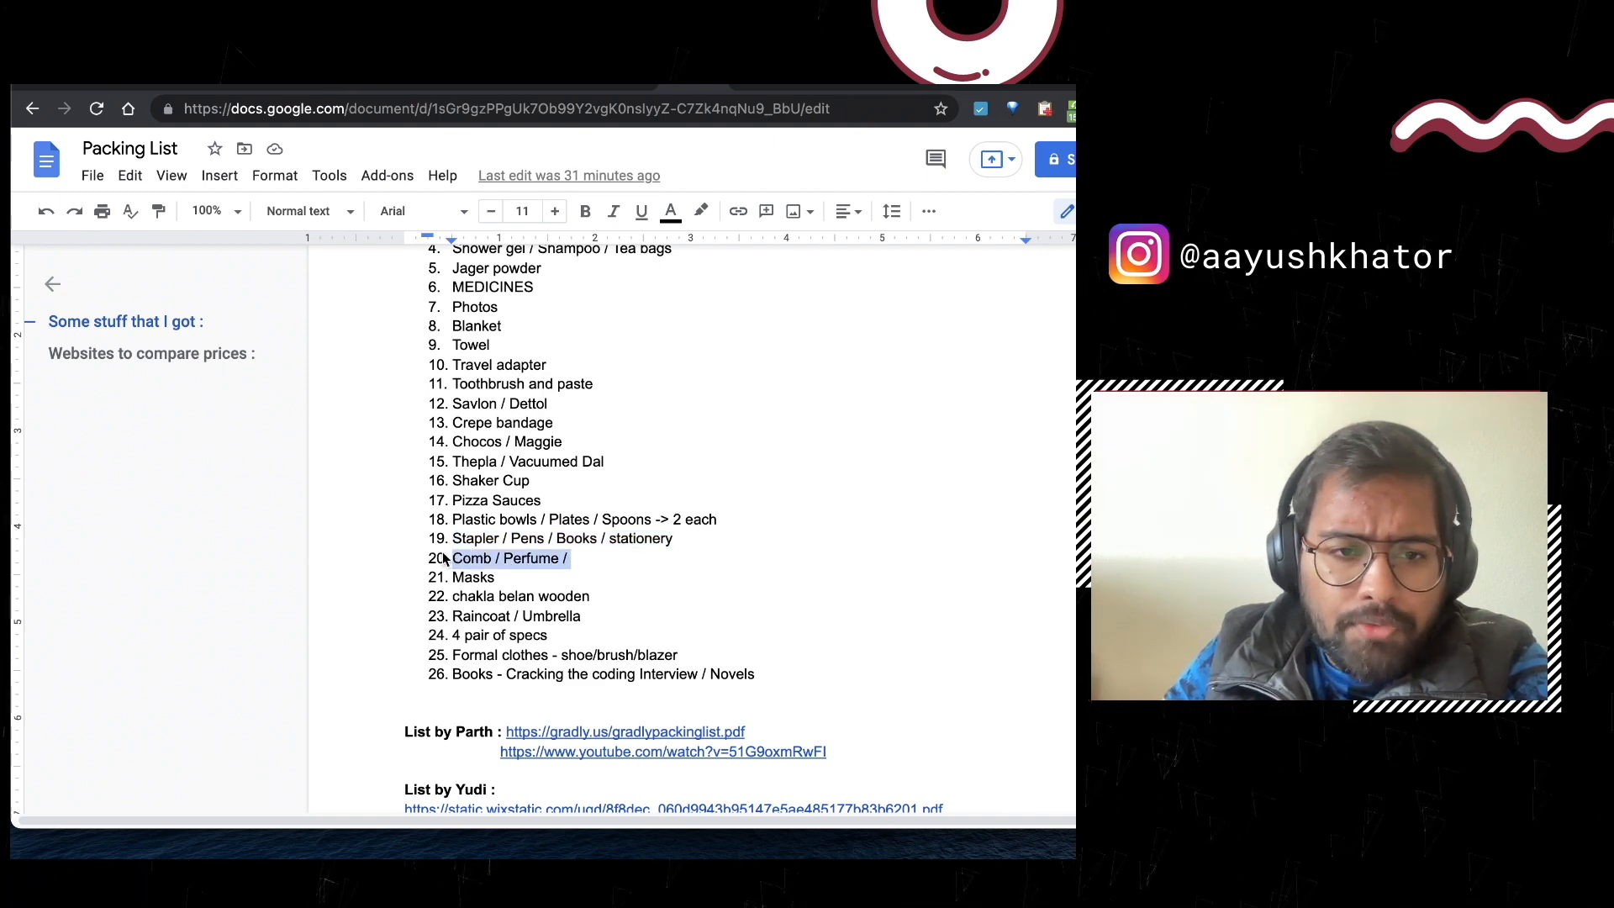
double_click(471, 577)
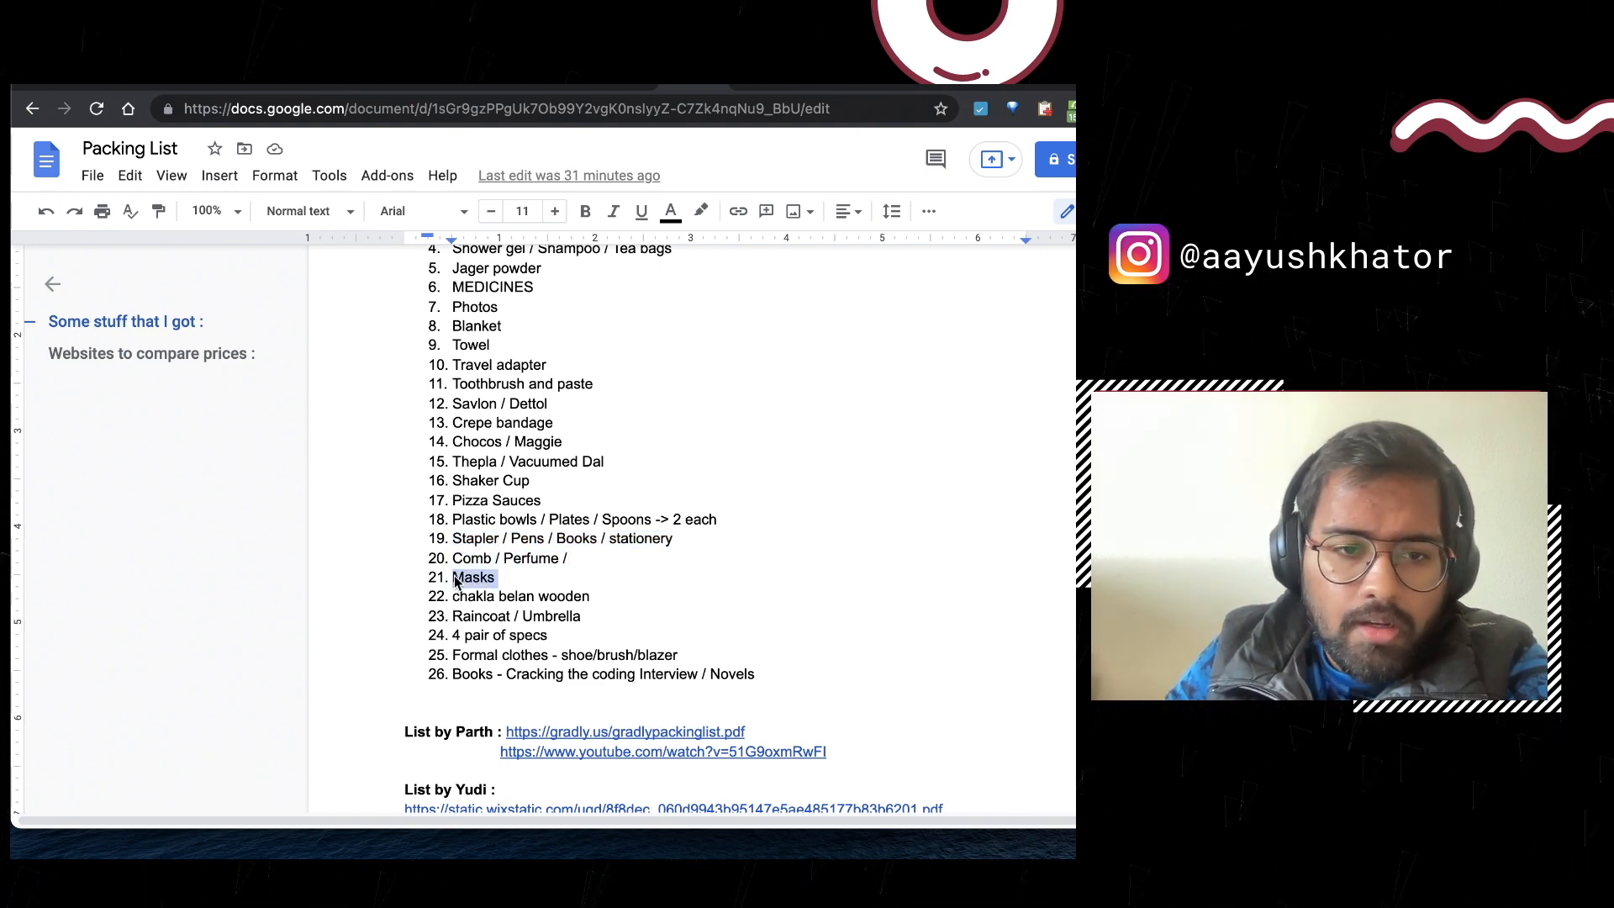
scroll(down, 3)
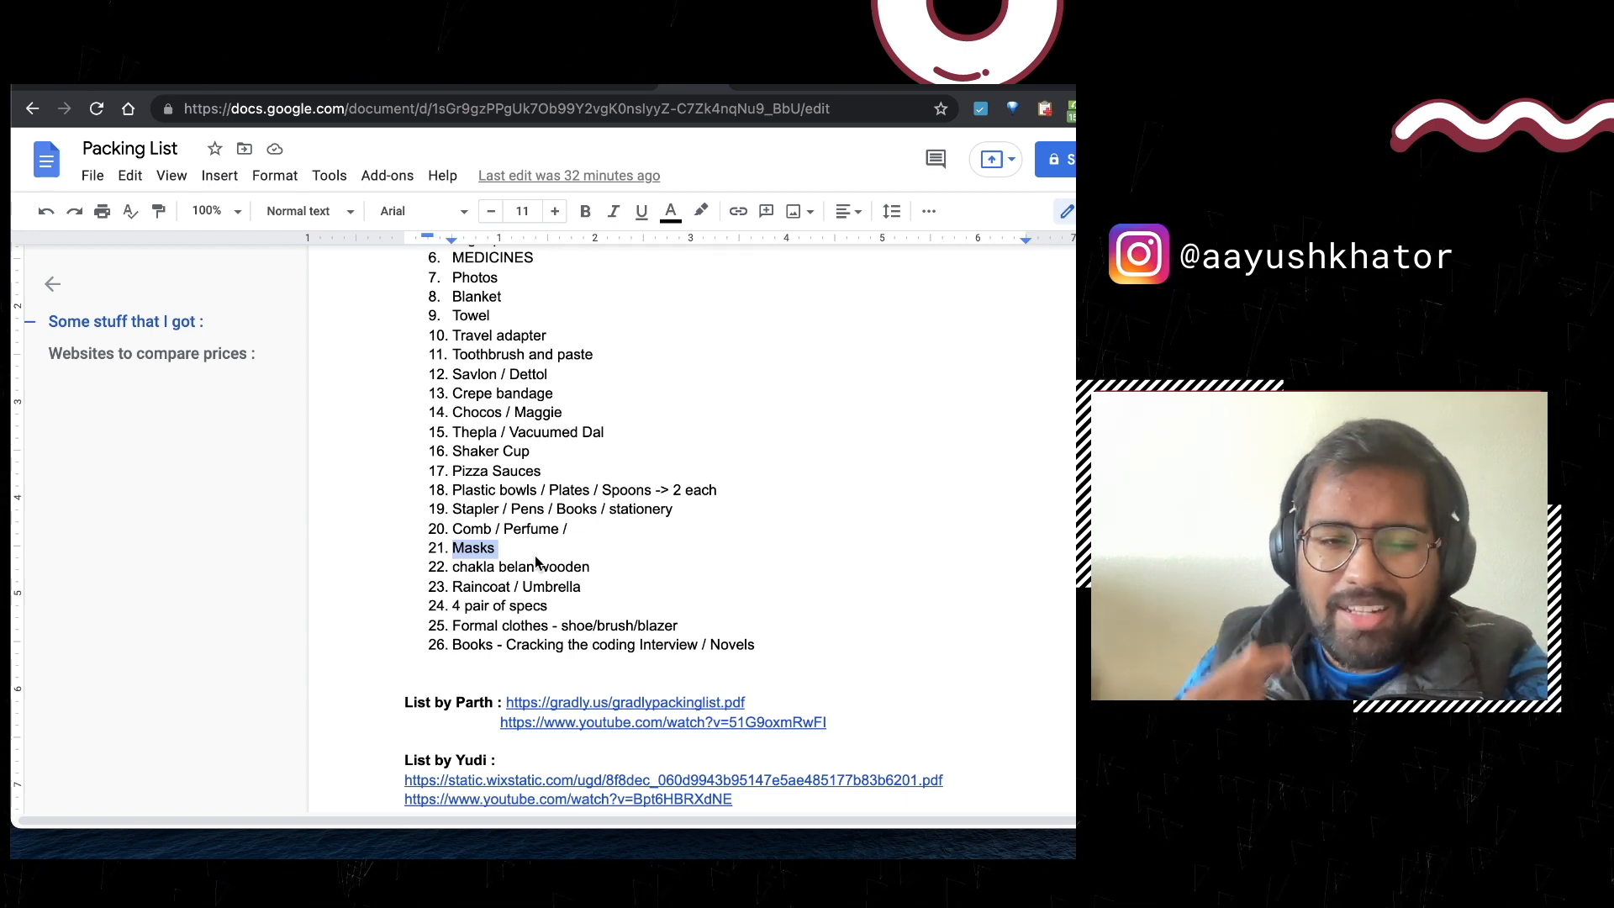
scroll(down, 3)
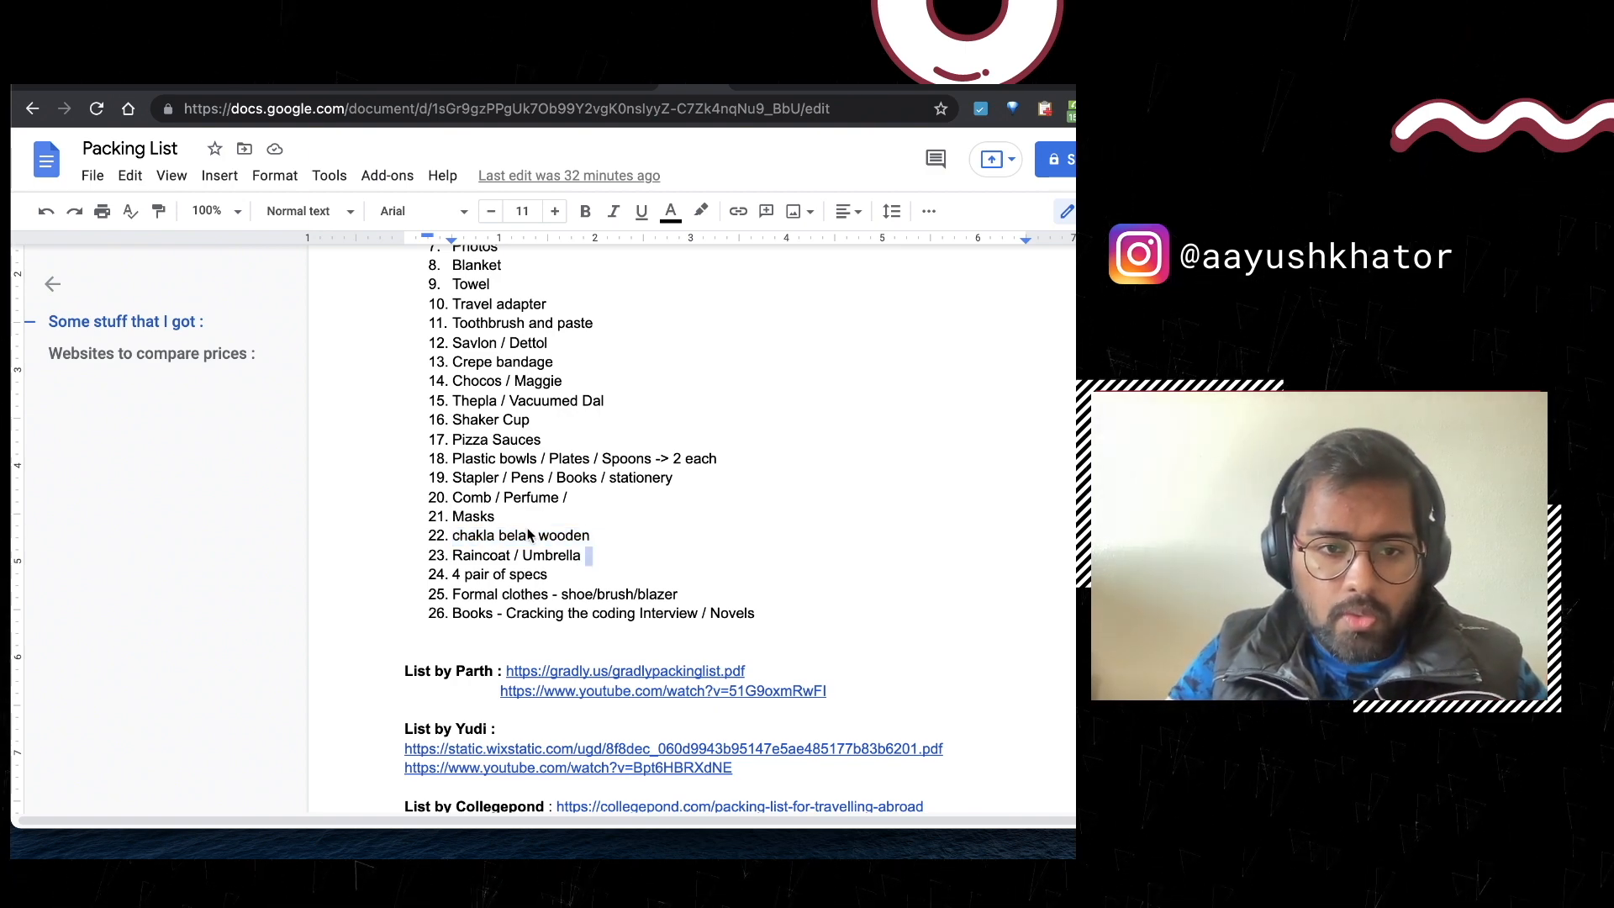
double_click(565, 536)
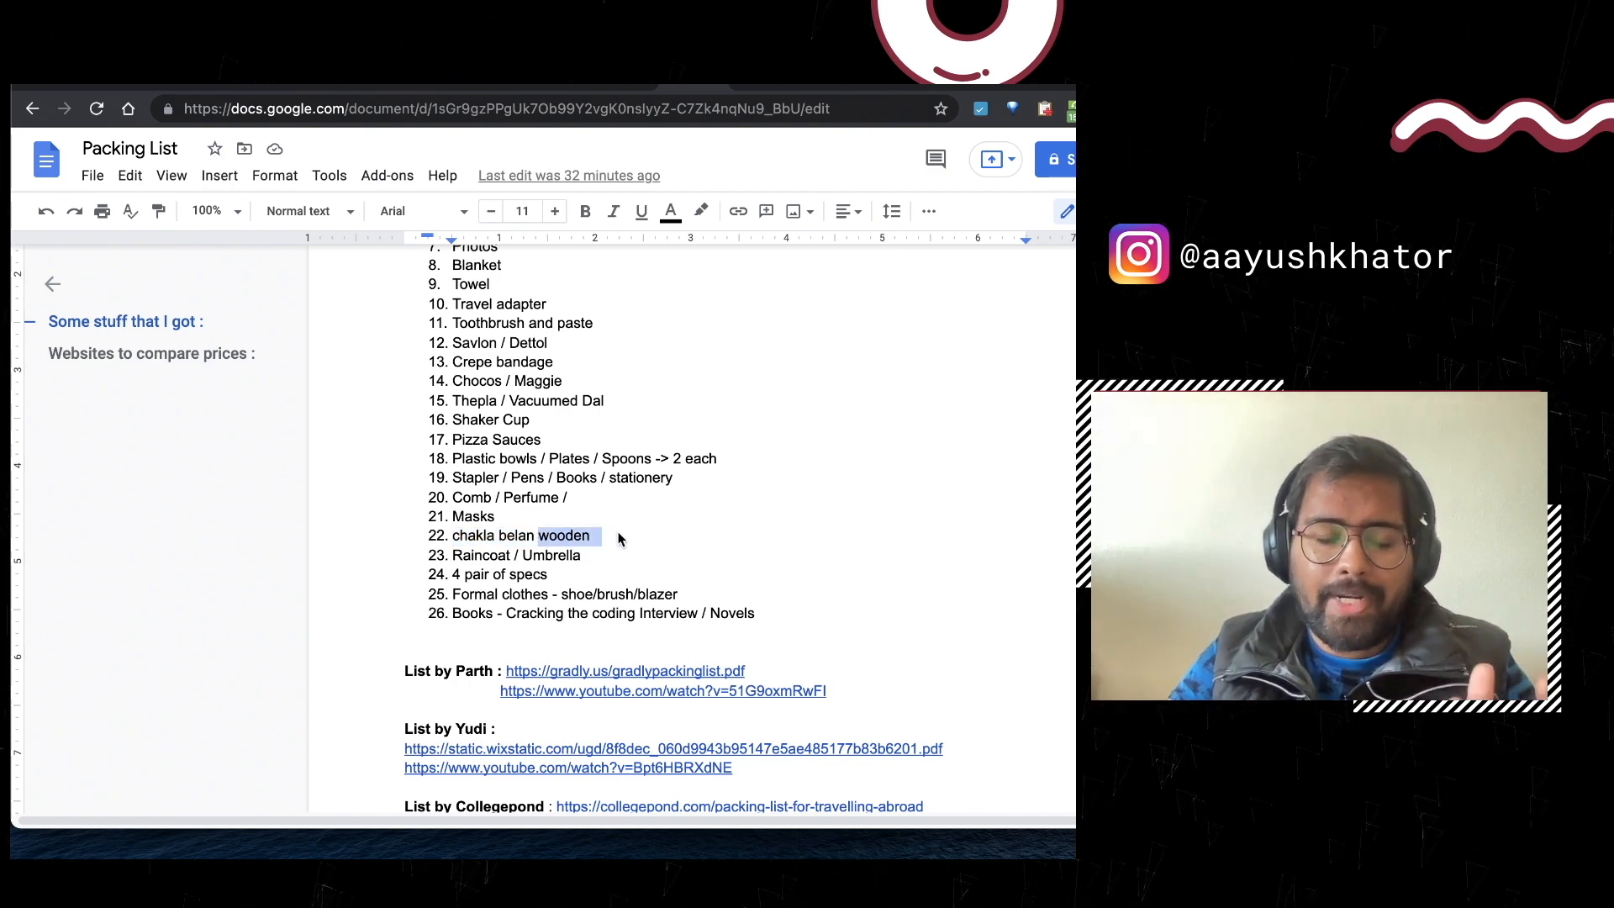
double_click(515, 555)
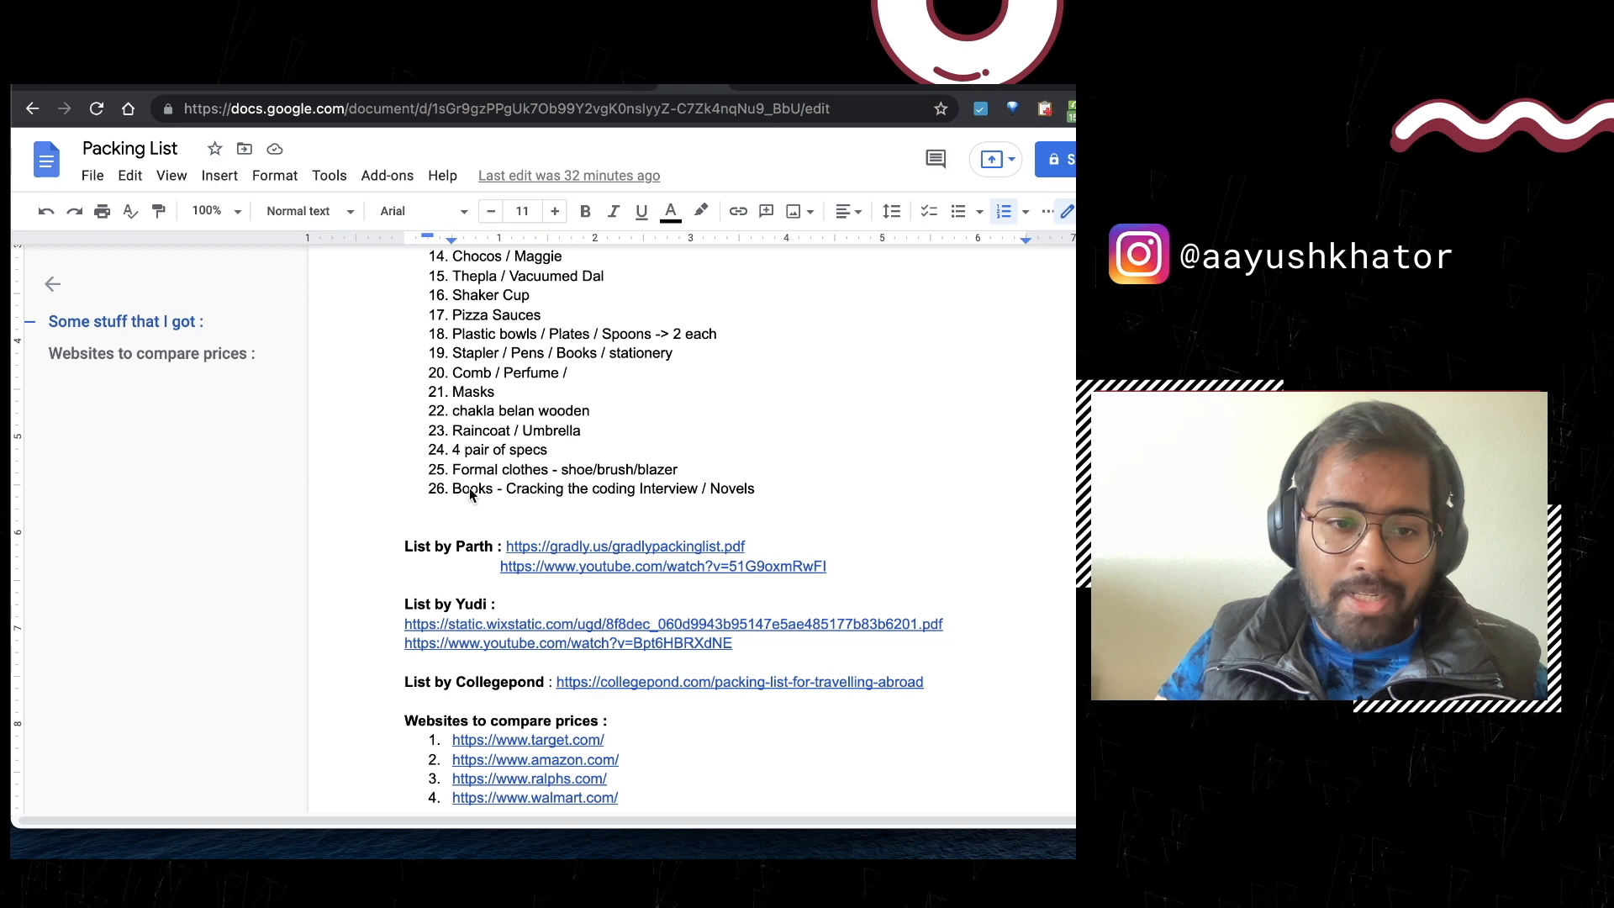
Step: Follow the static.wixstatic.com PDF link in the reference list to open Yudi's packing-list PDF
scroll(down, 3)
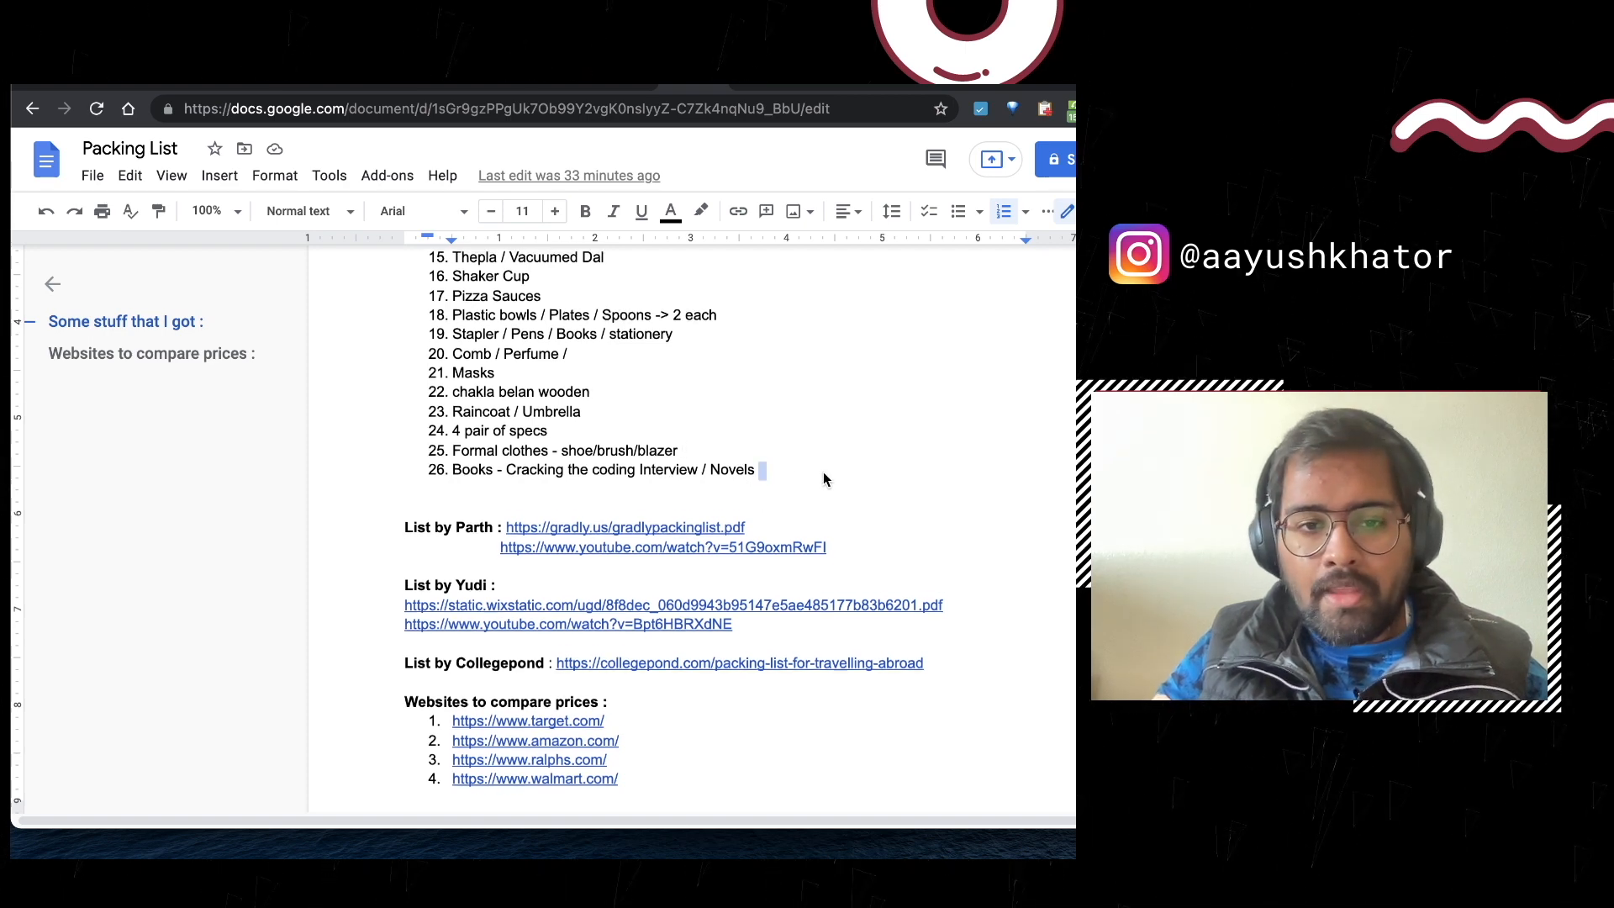
scroll(down, 3)
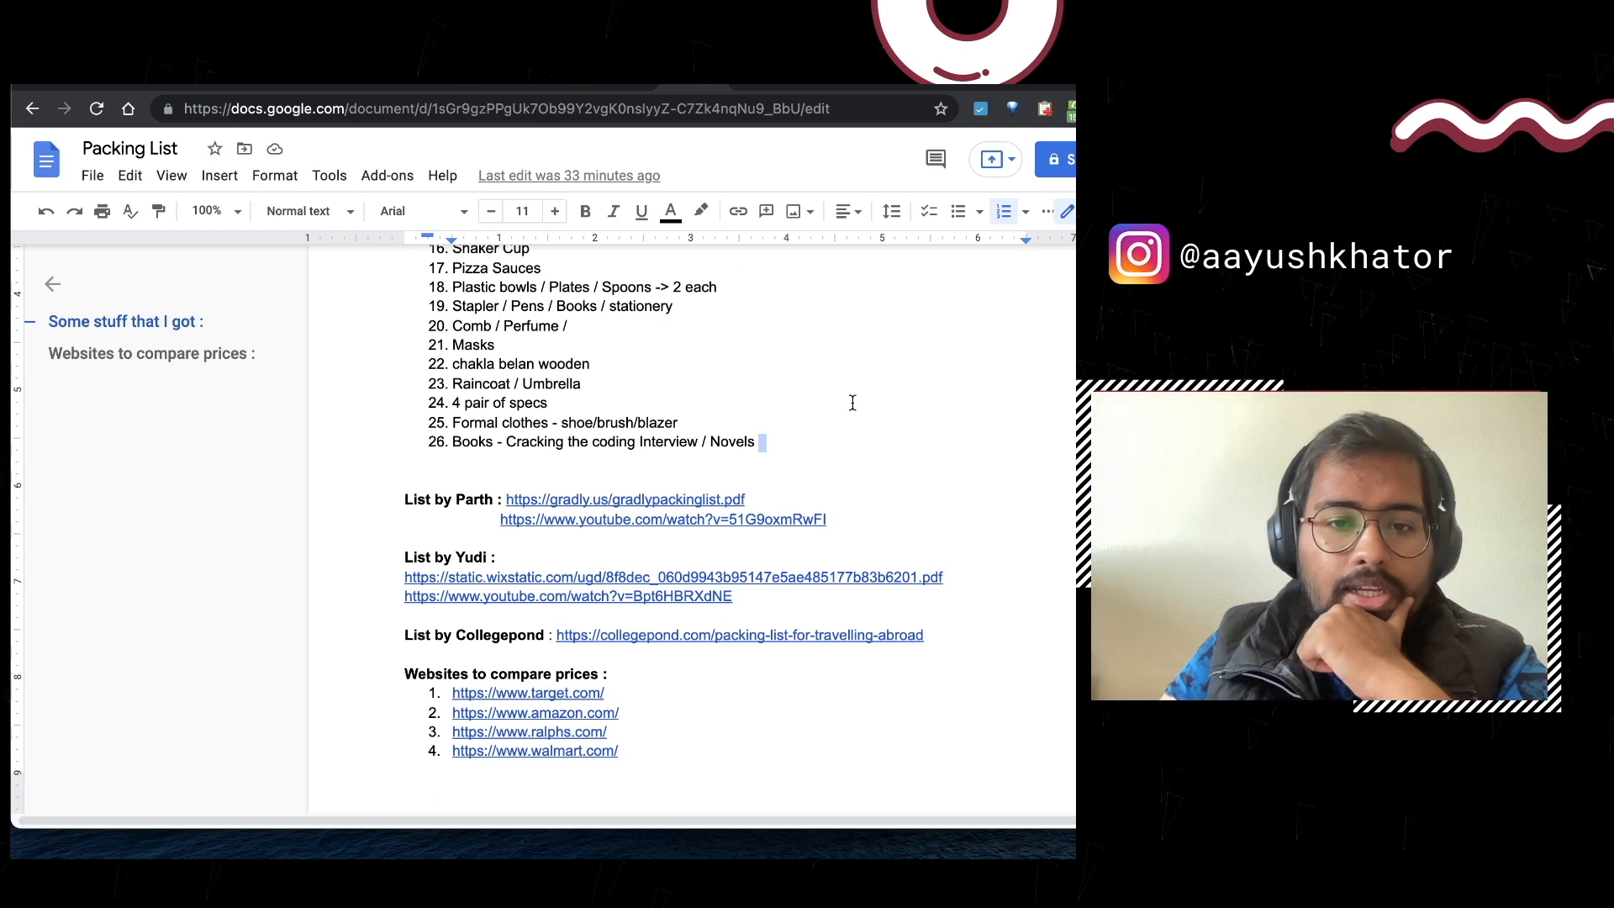
click(625, 499)
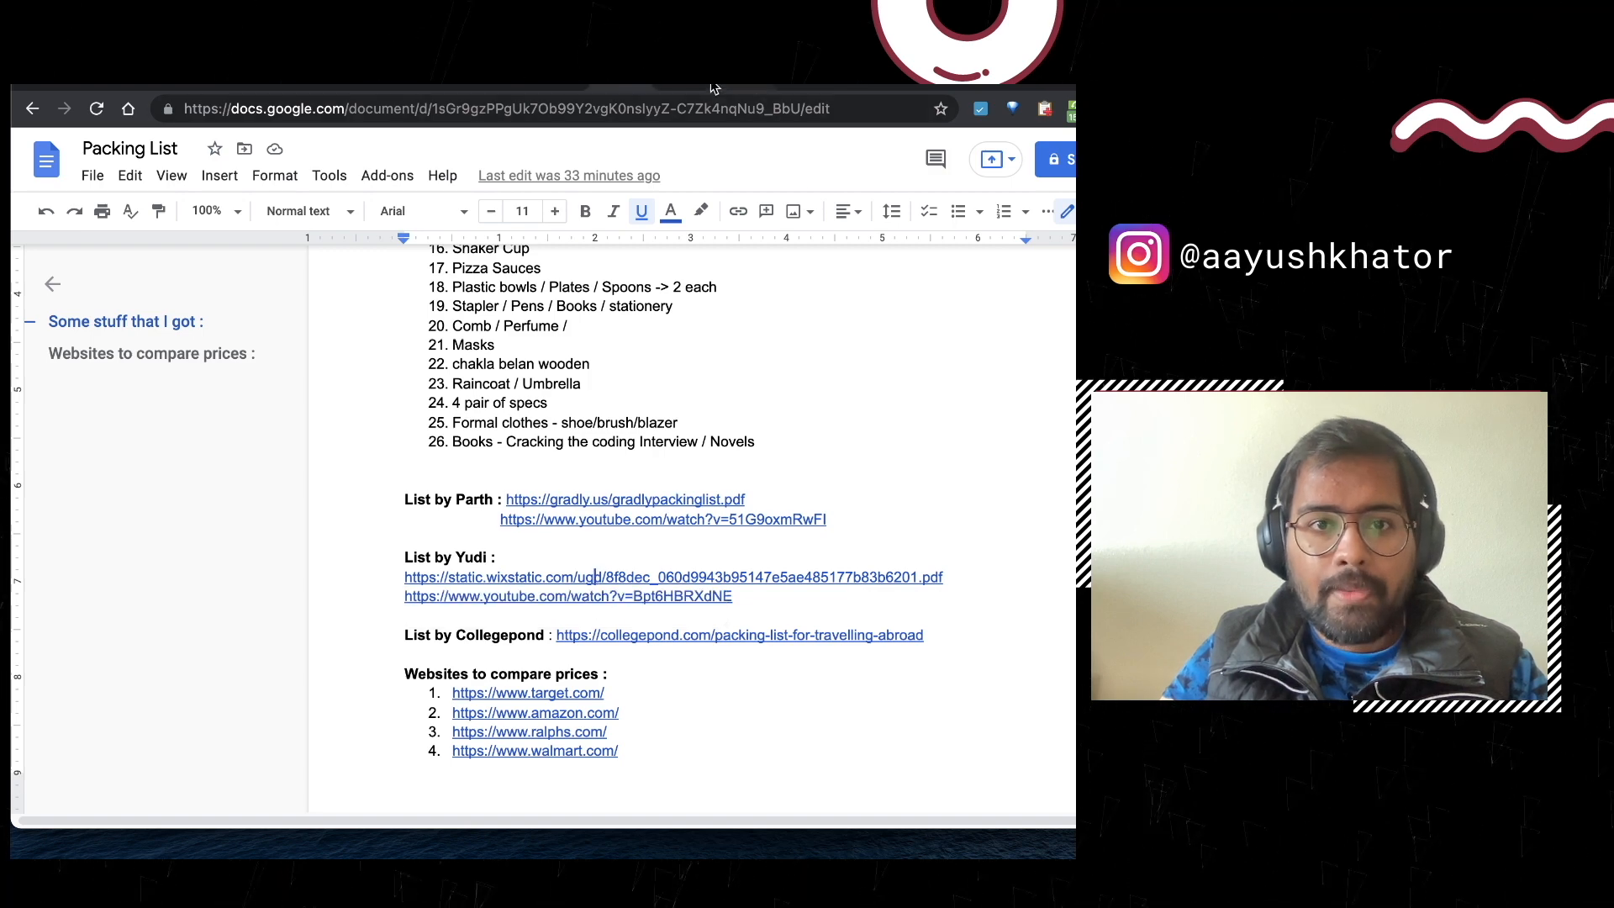
click(627, 500)
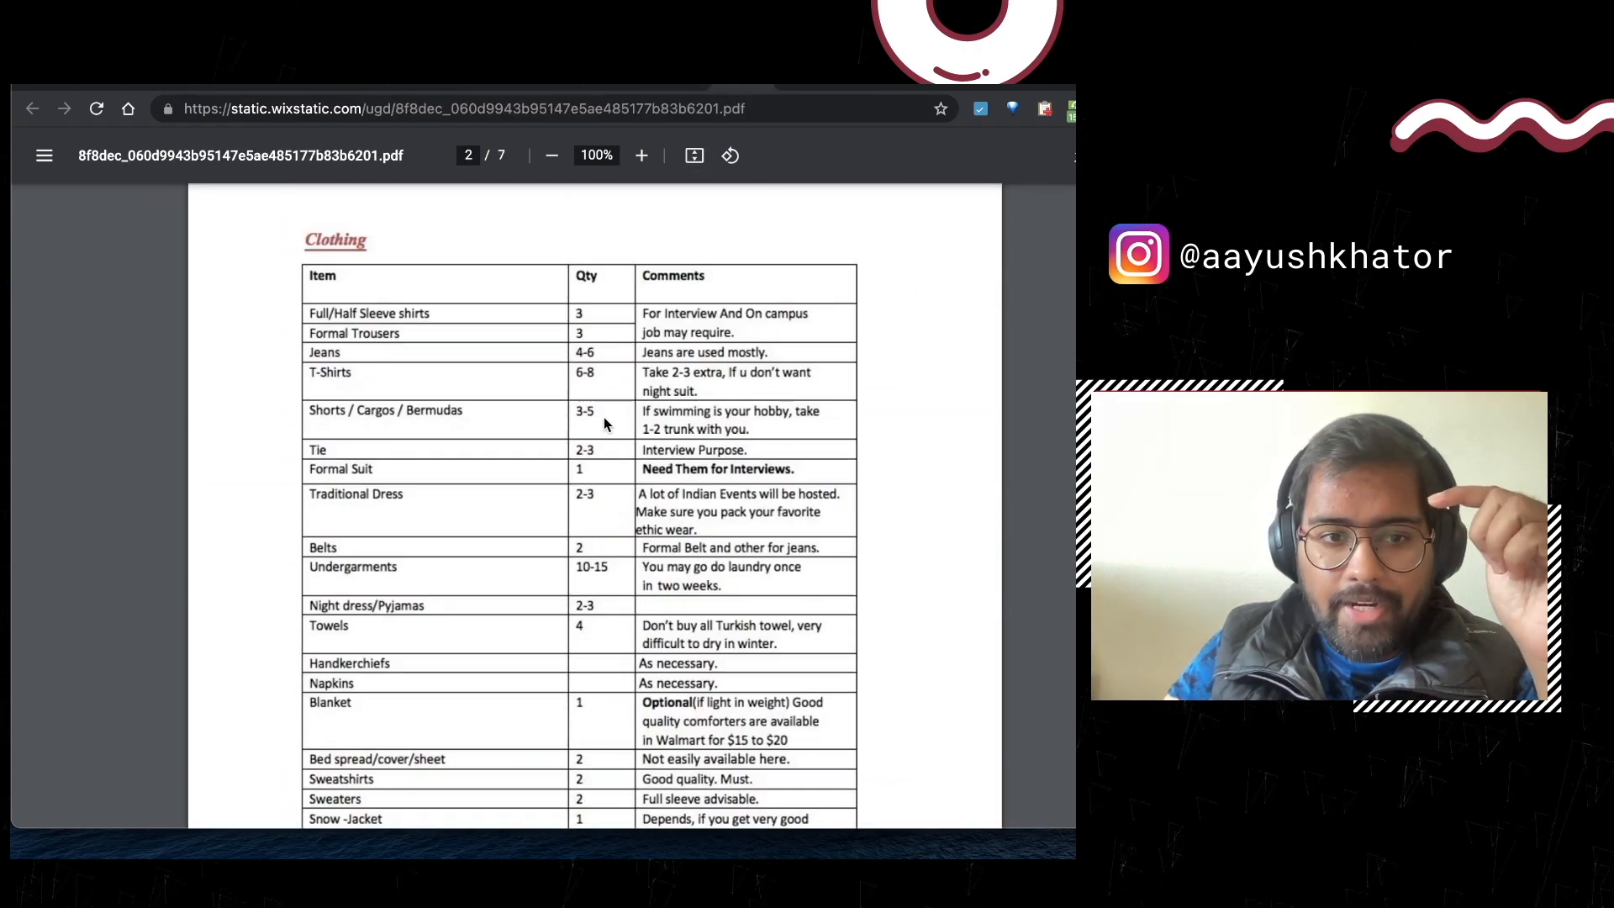
Step: Read through the PDF's Clothing table down to 'Muffler, Woolen cap, Woolen & Leather gloves'
scroll(down, 3)
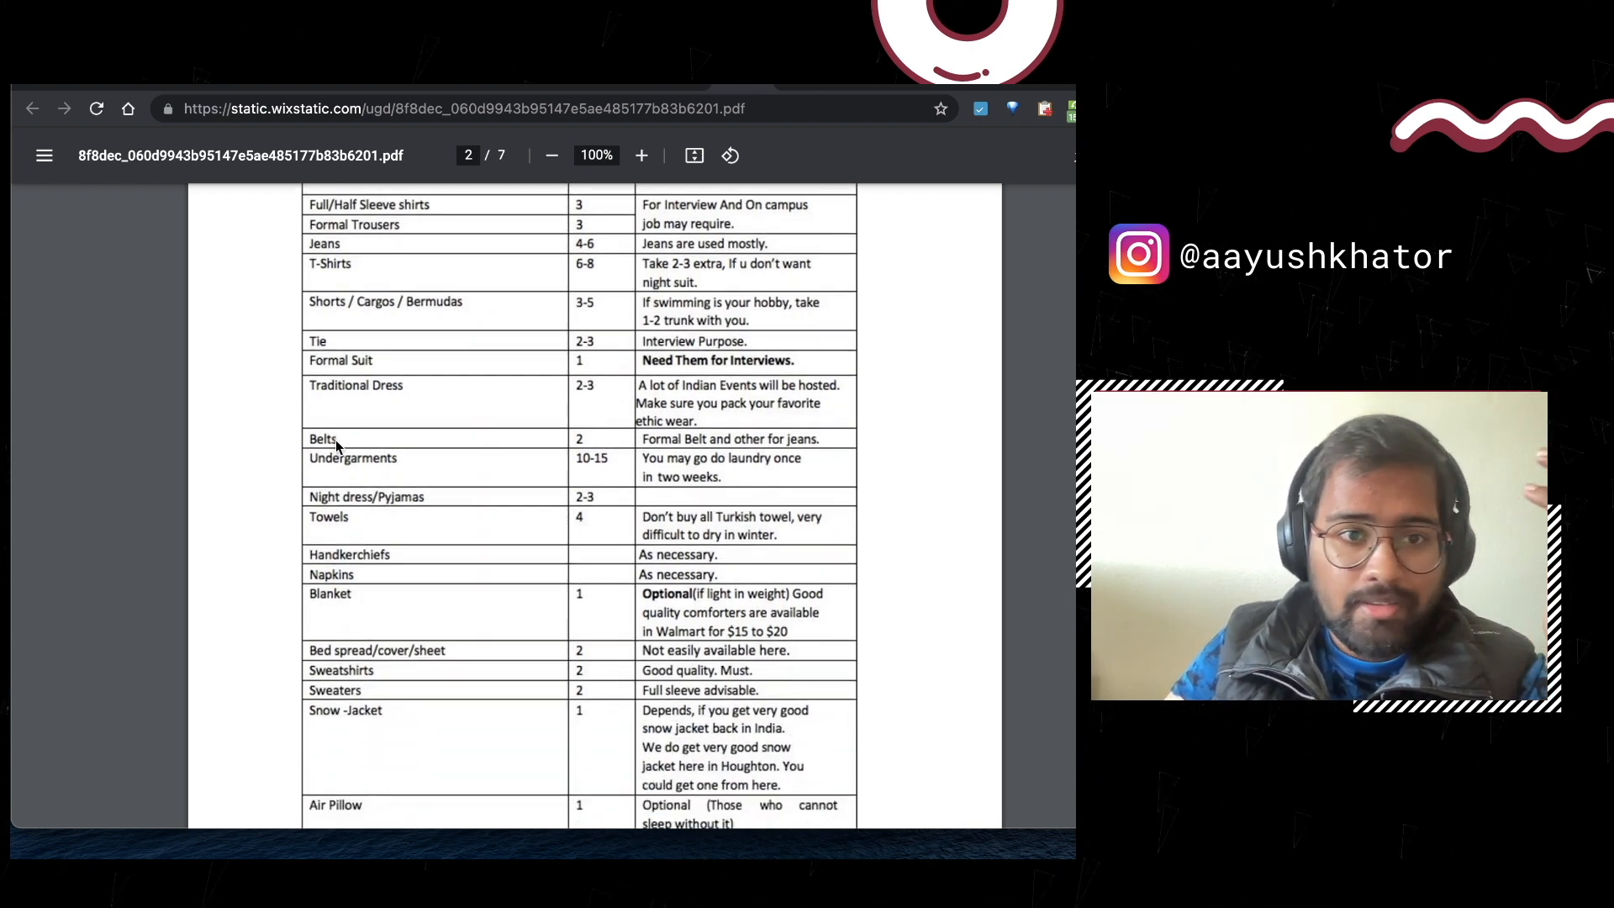
scroll(down, 3)
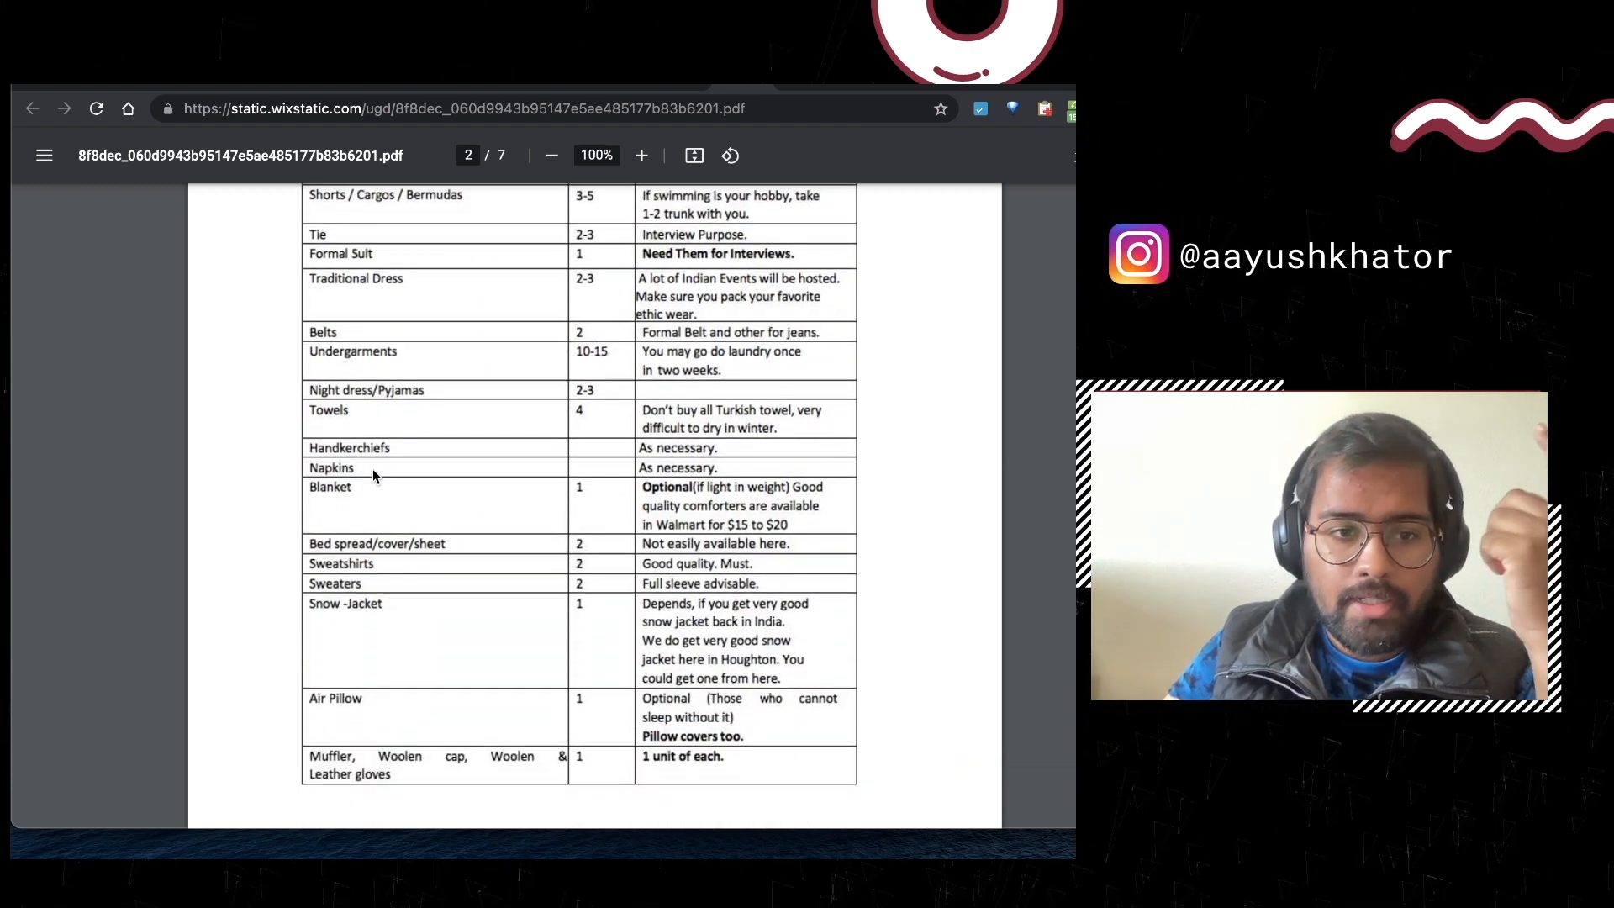
scroll(down, 3)
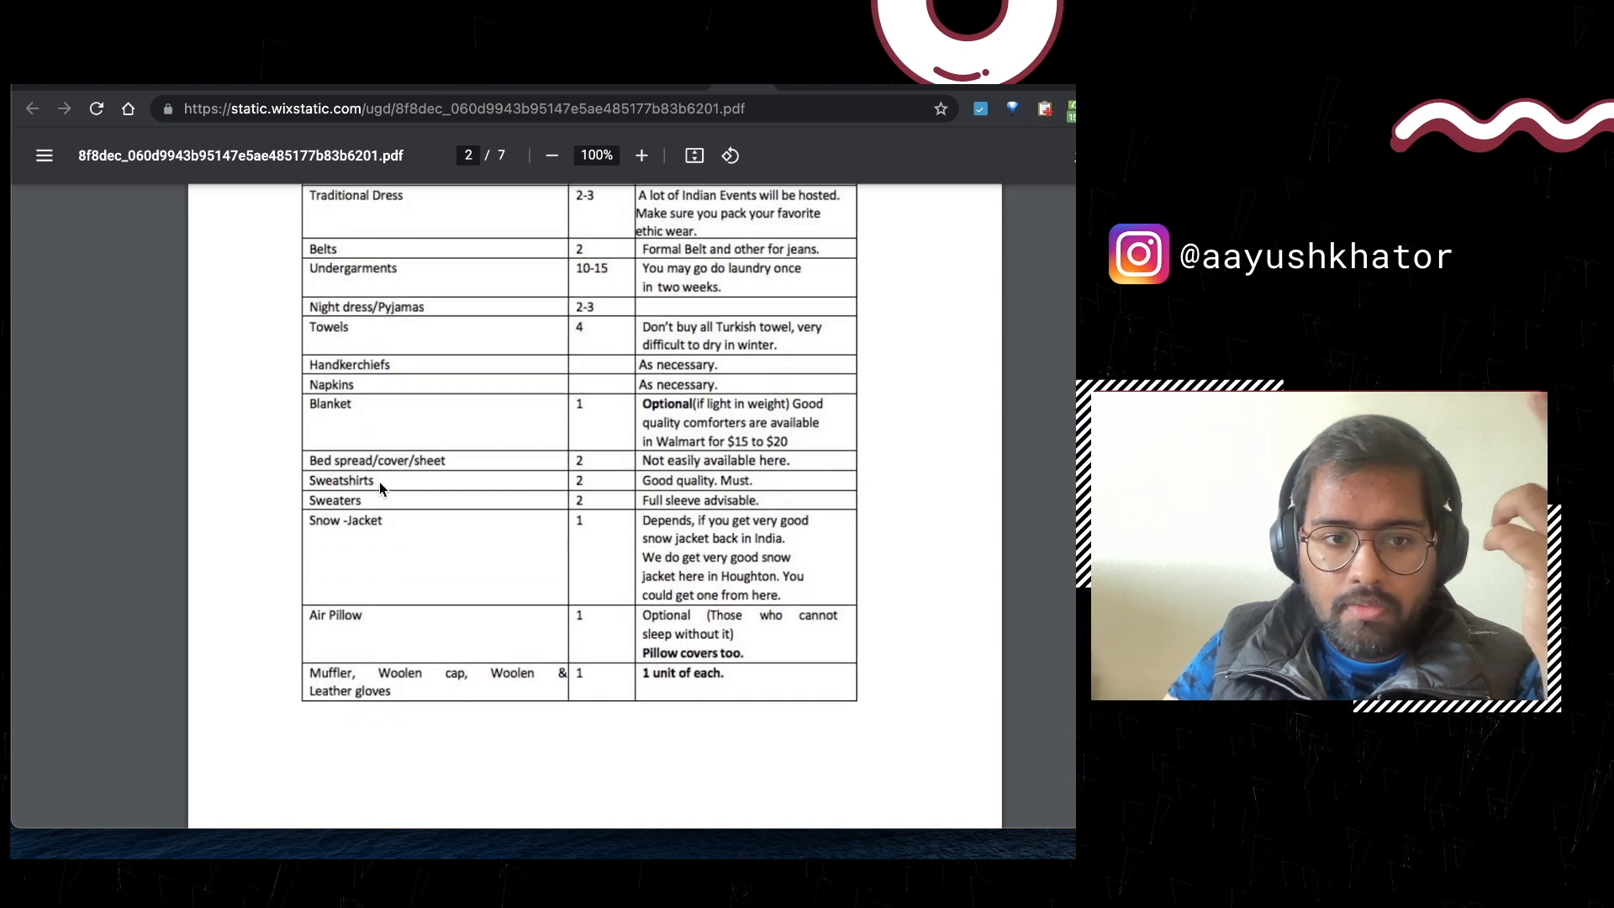
scroll(down, 3)
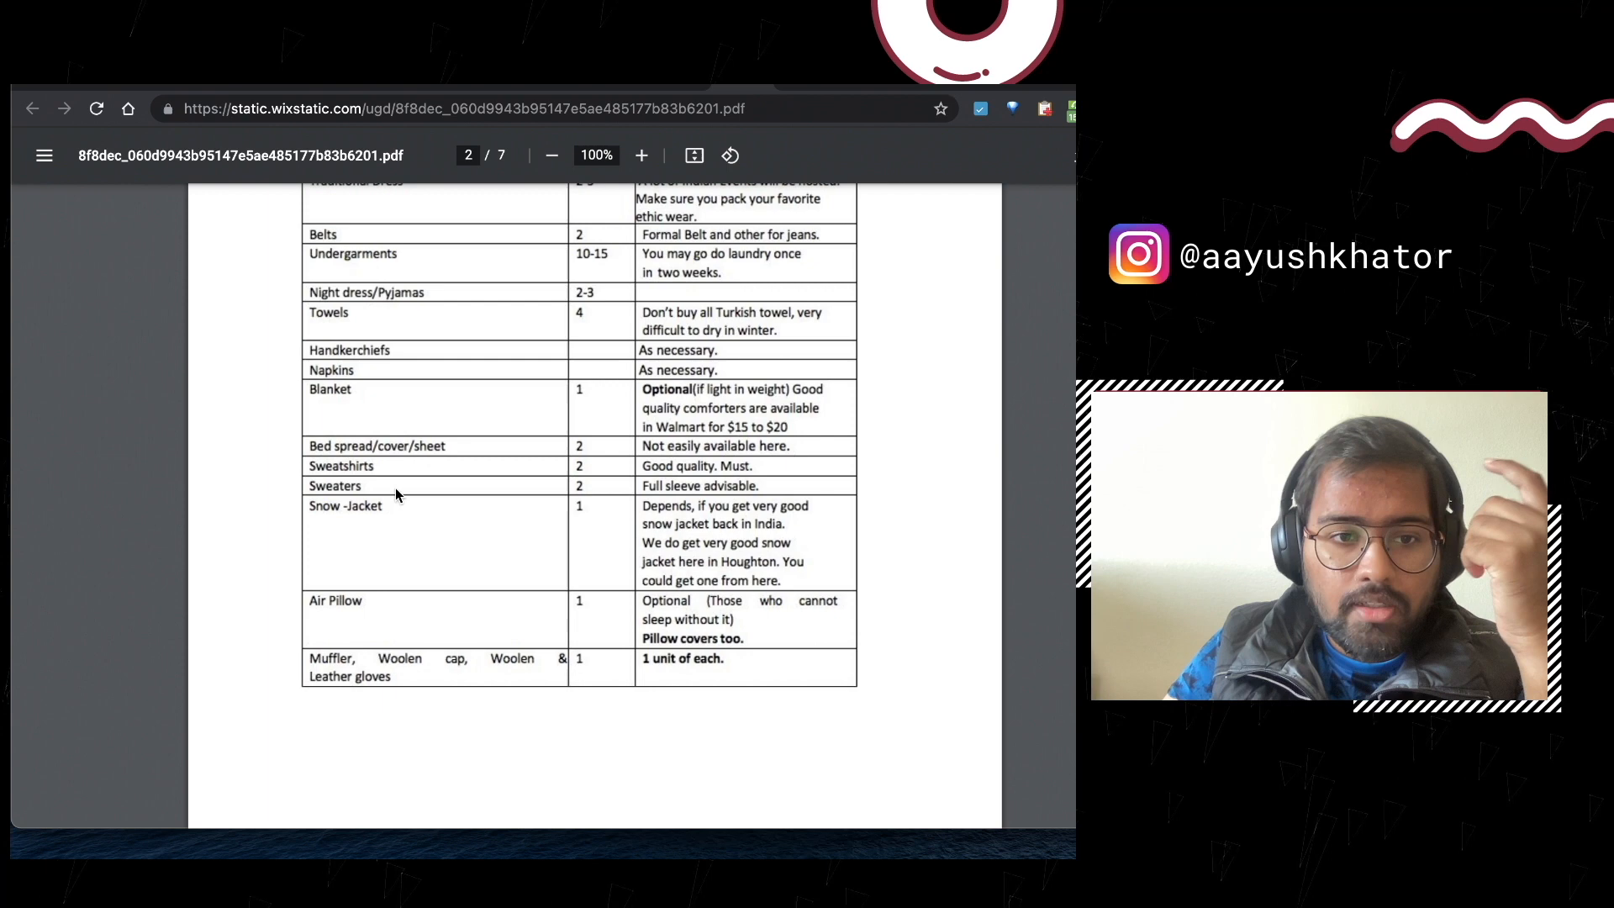
scroll(down, 3)
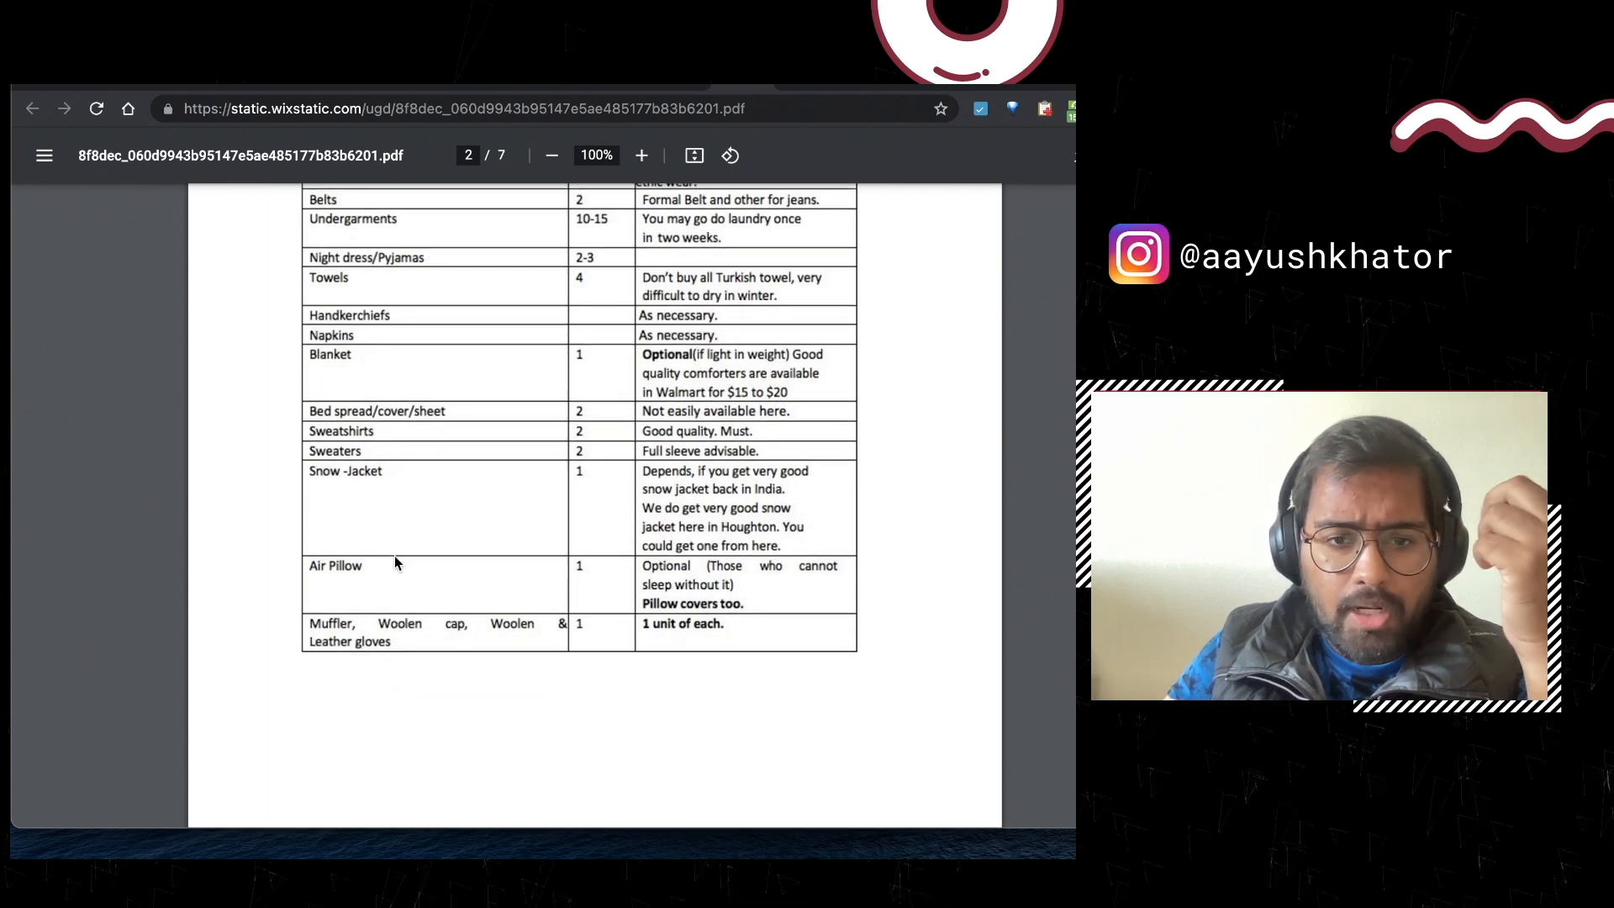
scroll(down, 3)
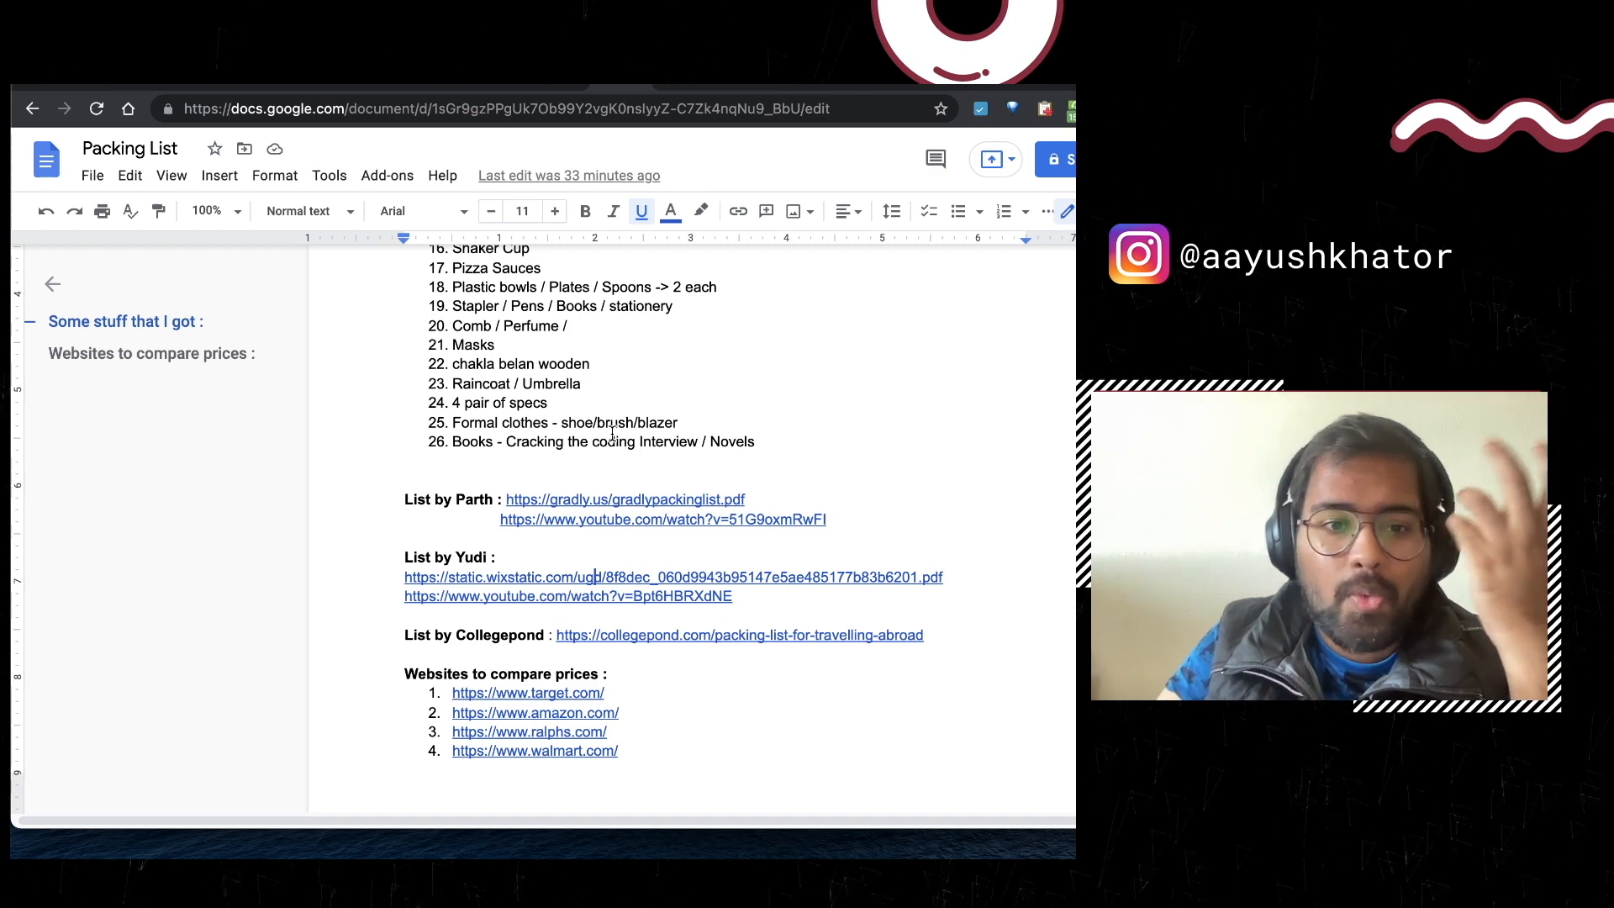
scroll(down, 3)
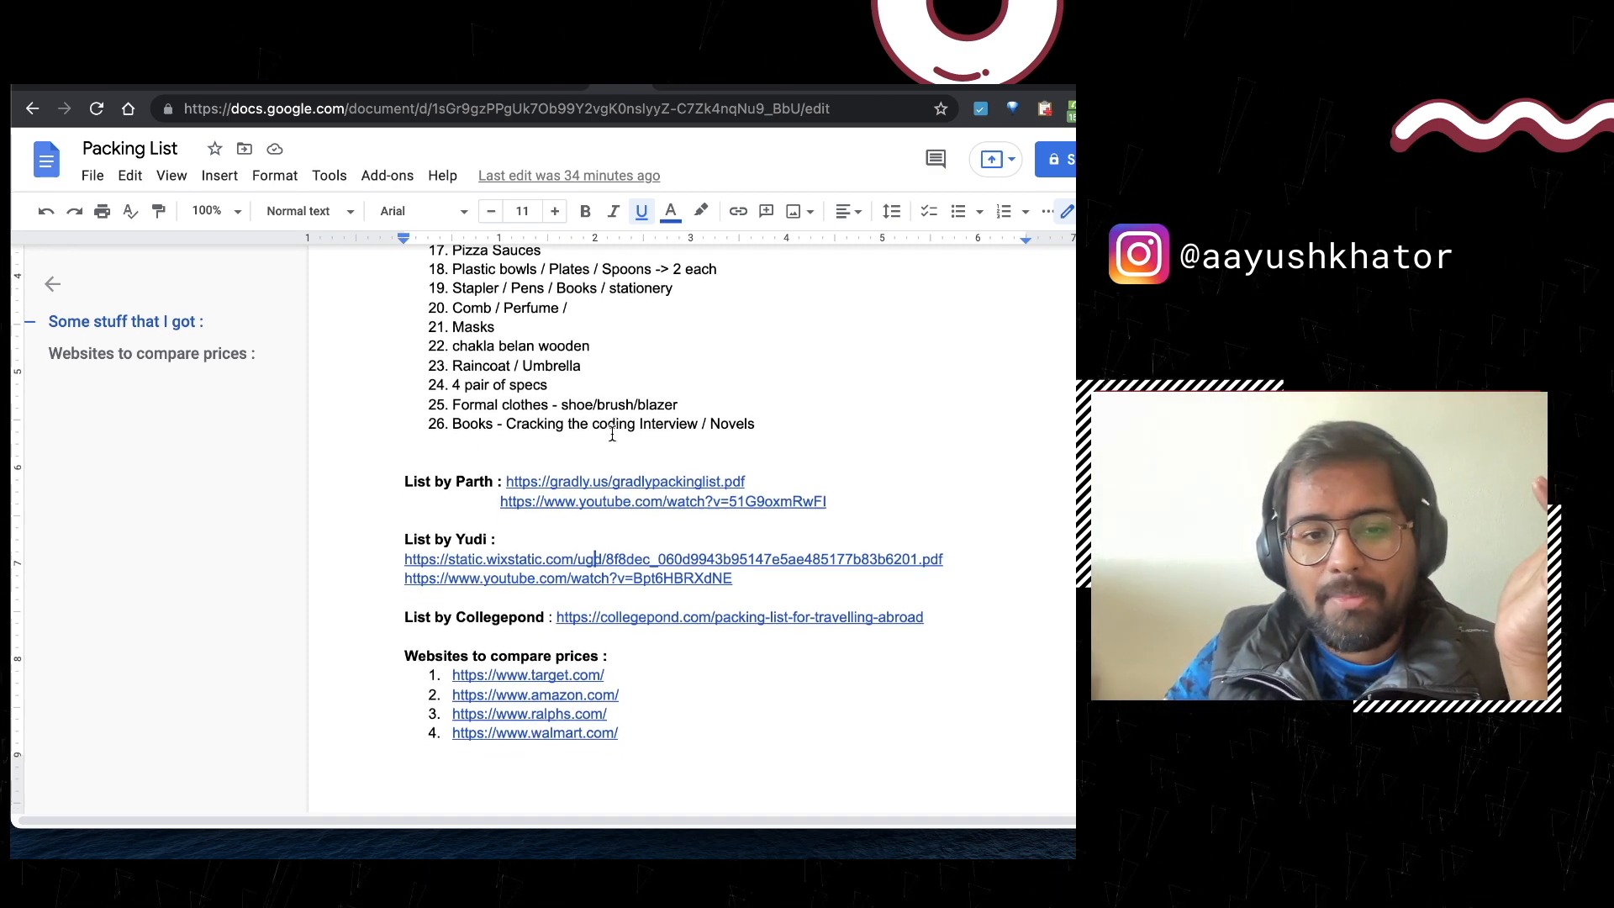
scroll(down, 3)
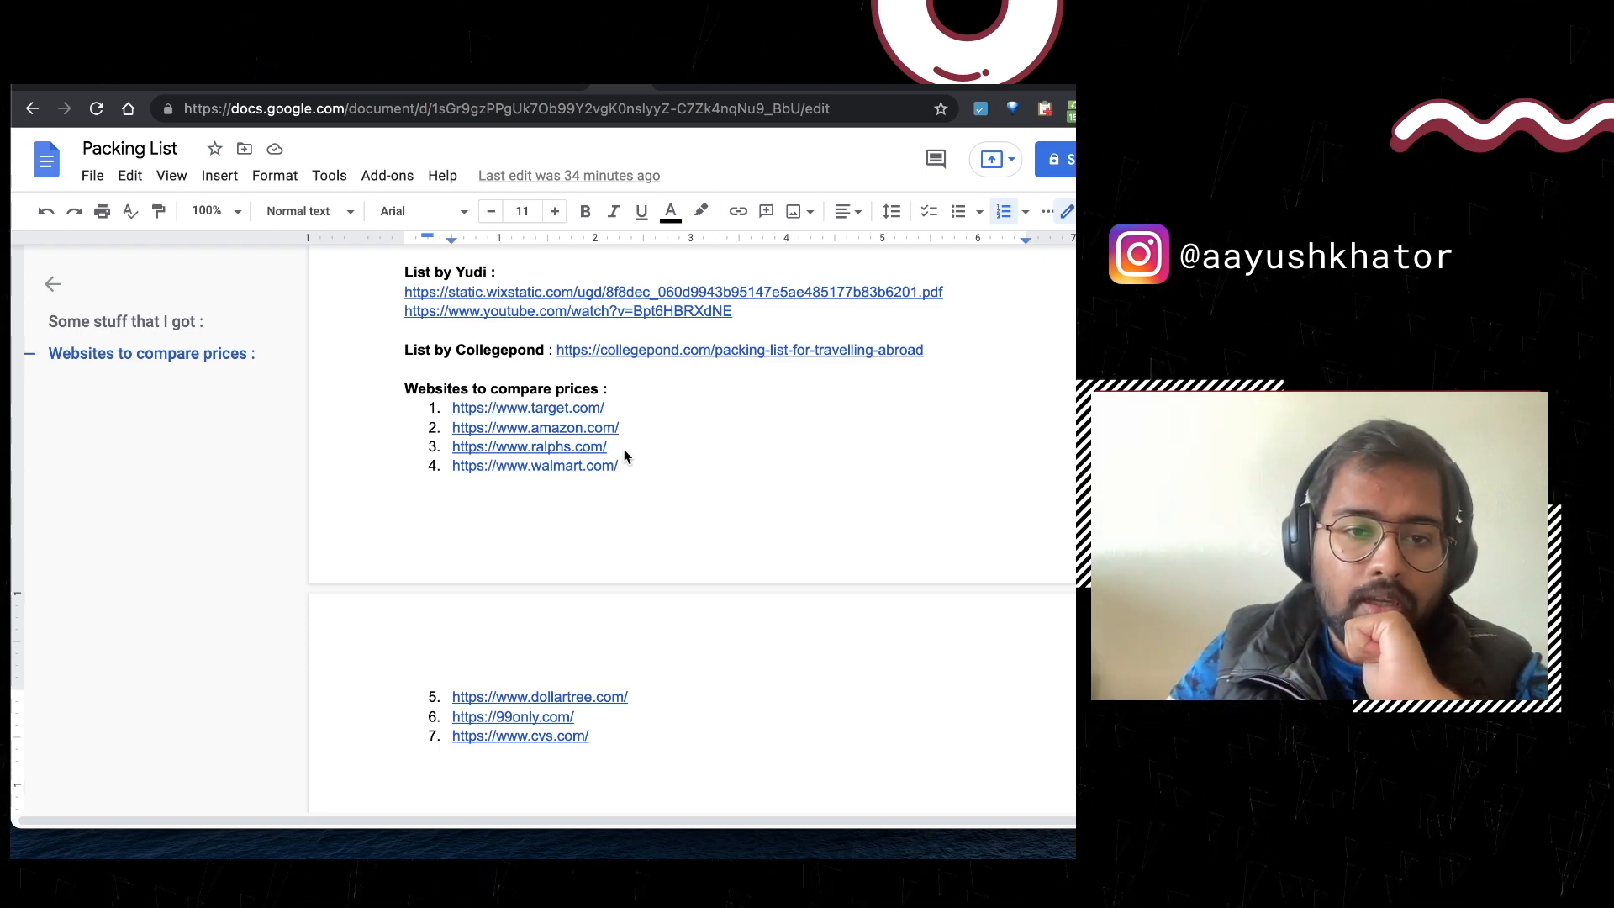
double_click(535, 466)
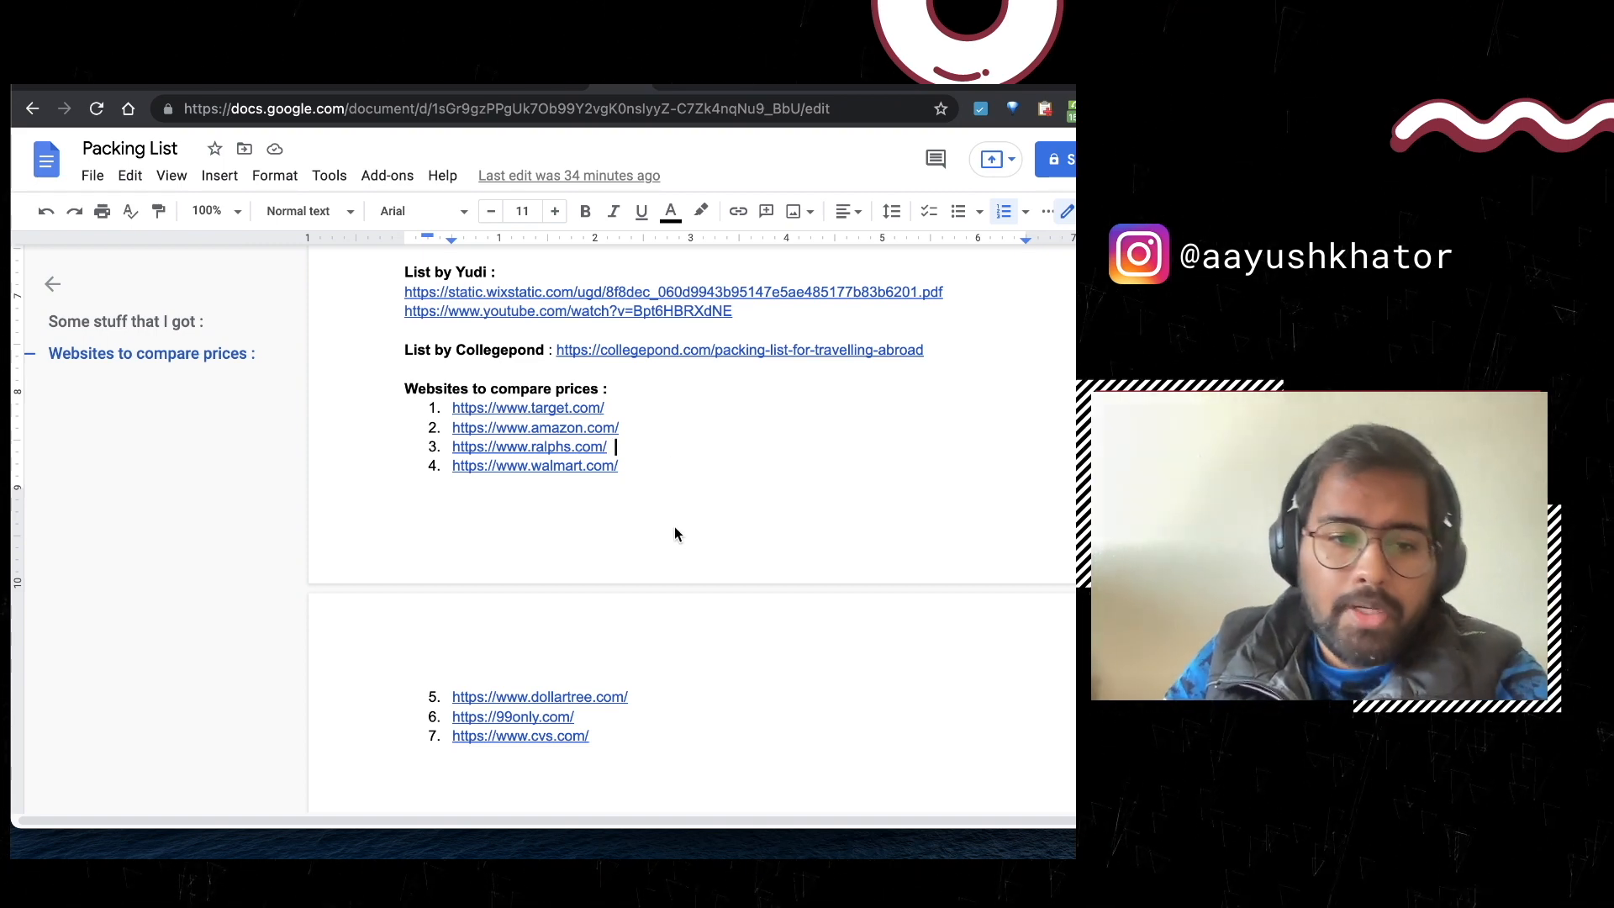
scroll(down, 3)
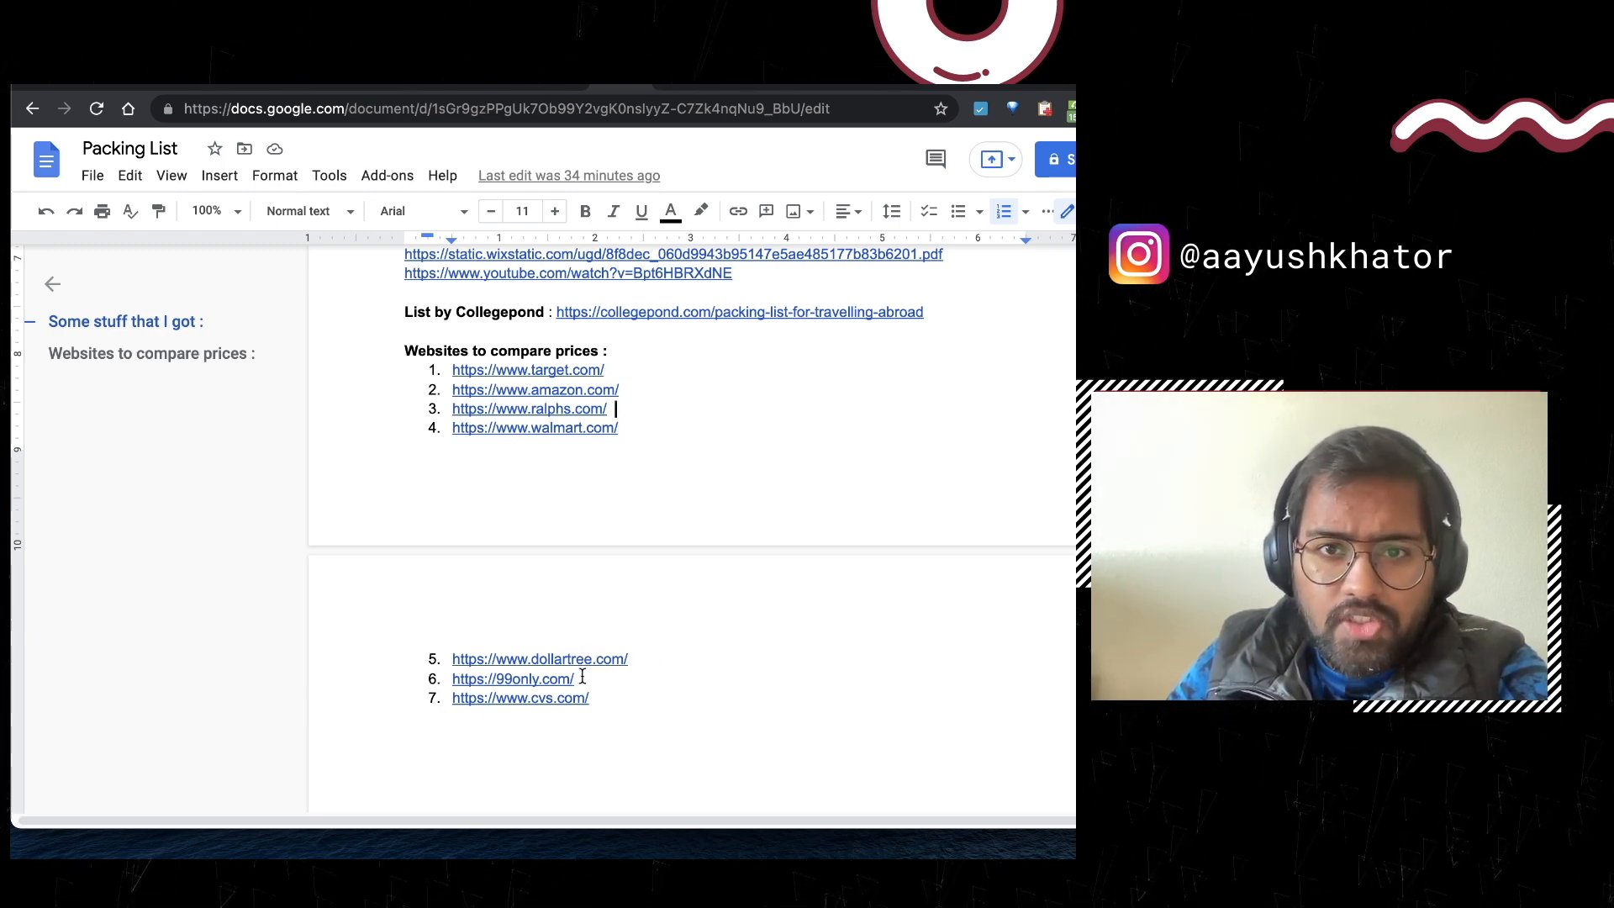
click(511, 677)
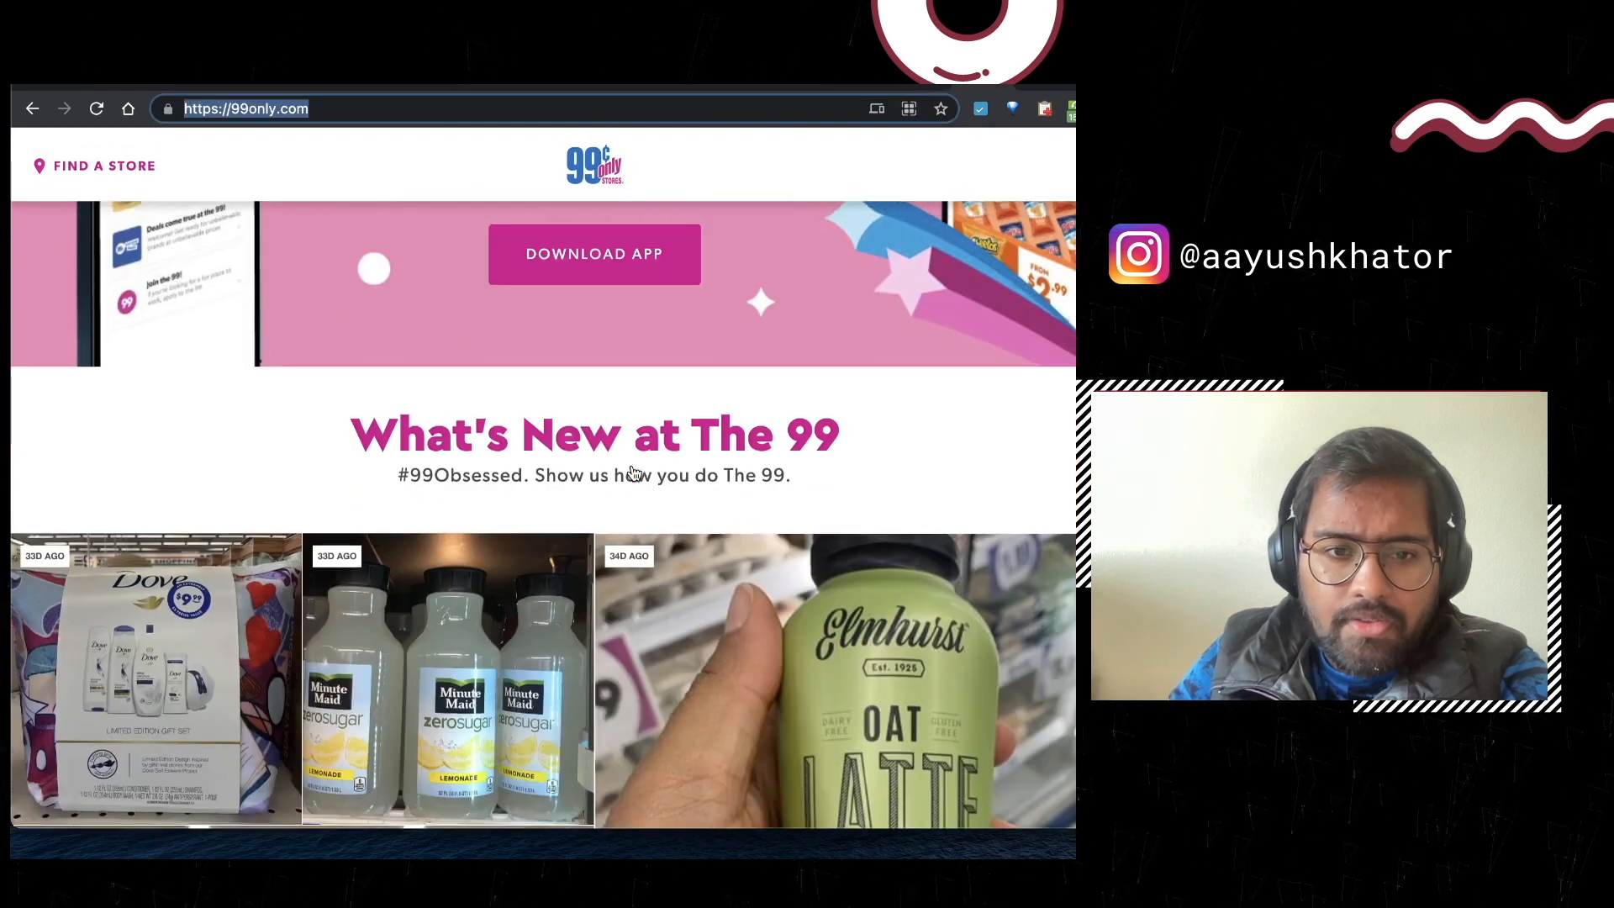
Step: Browse down the 99 Cents Only homepage to its Hot Aisles section
scroll(down, 3)
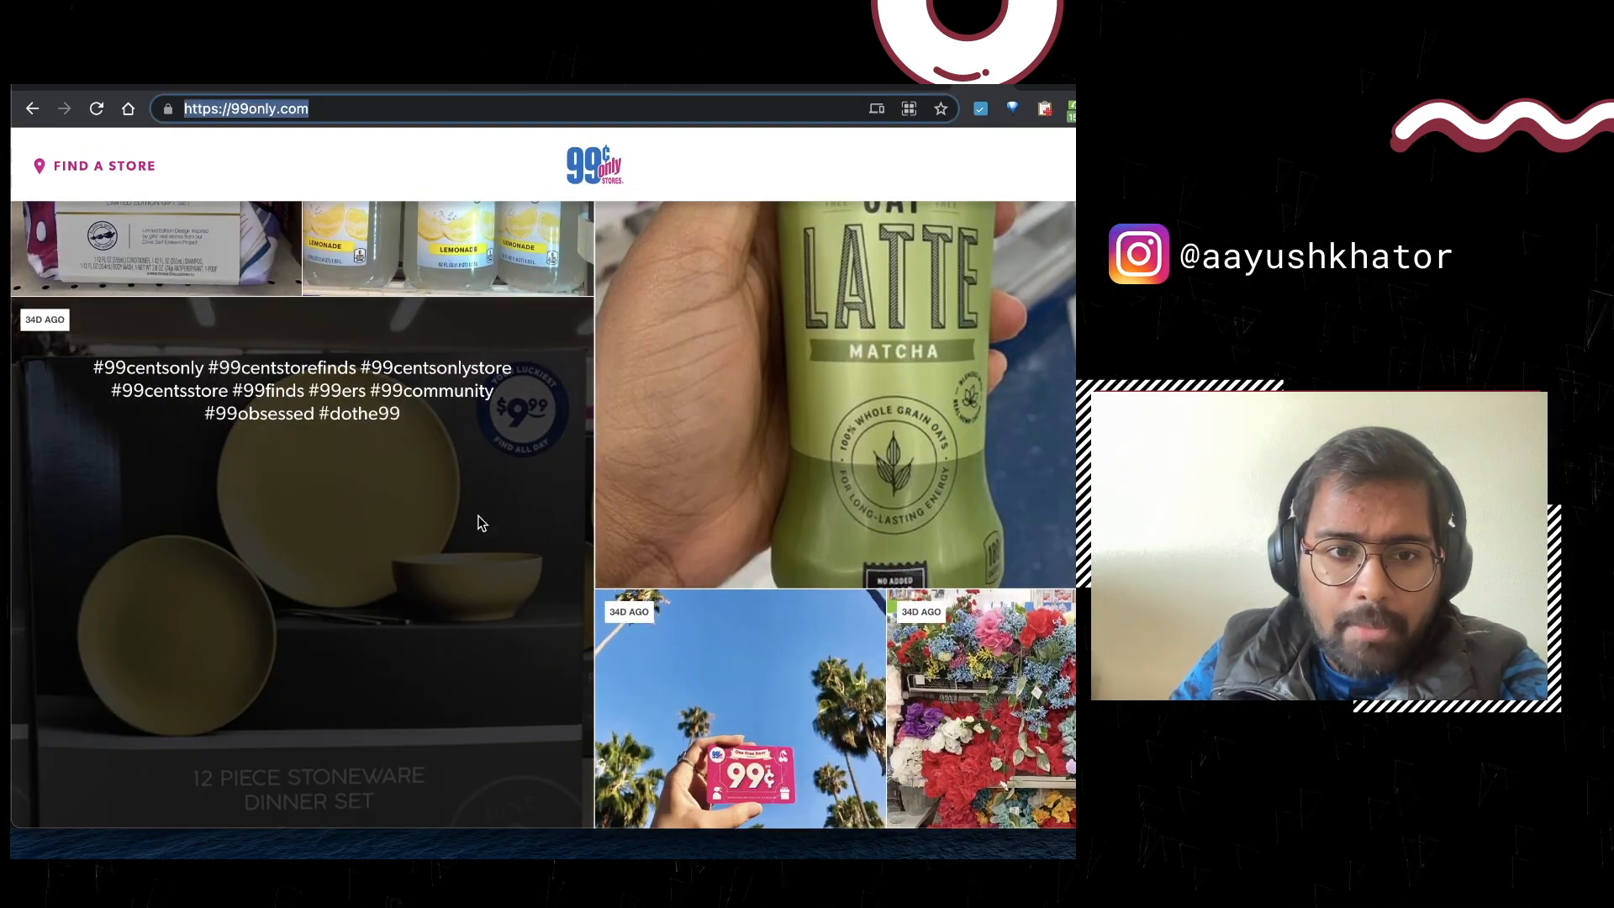
mouse_move(319, 508)
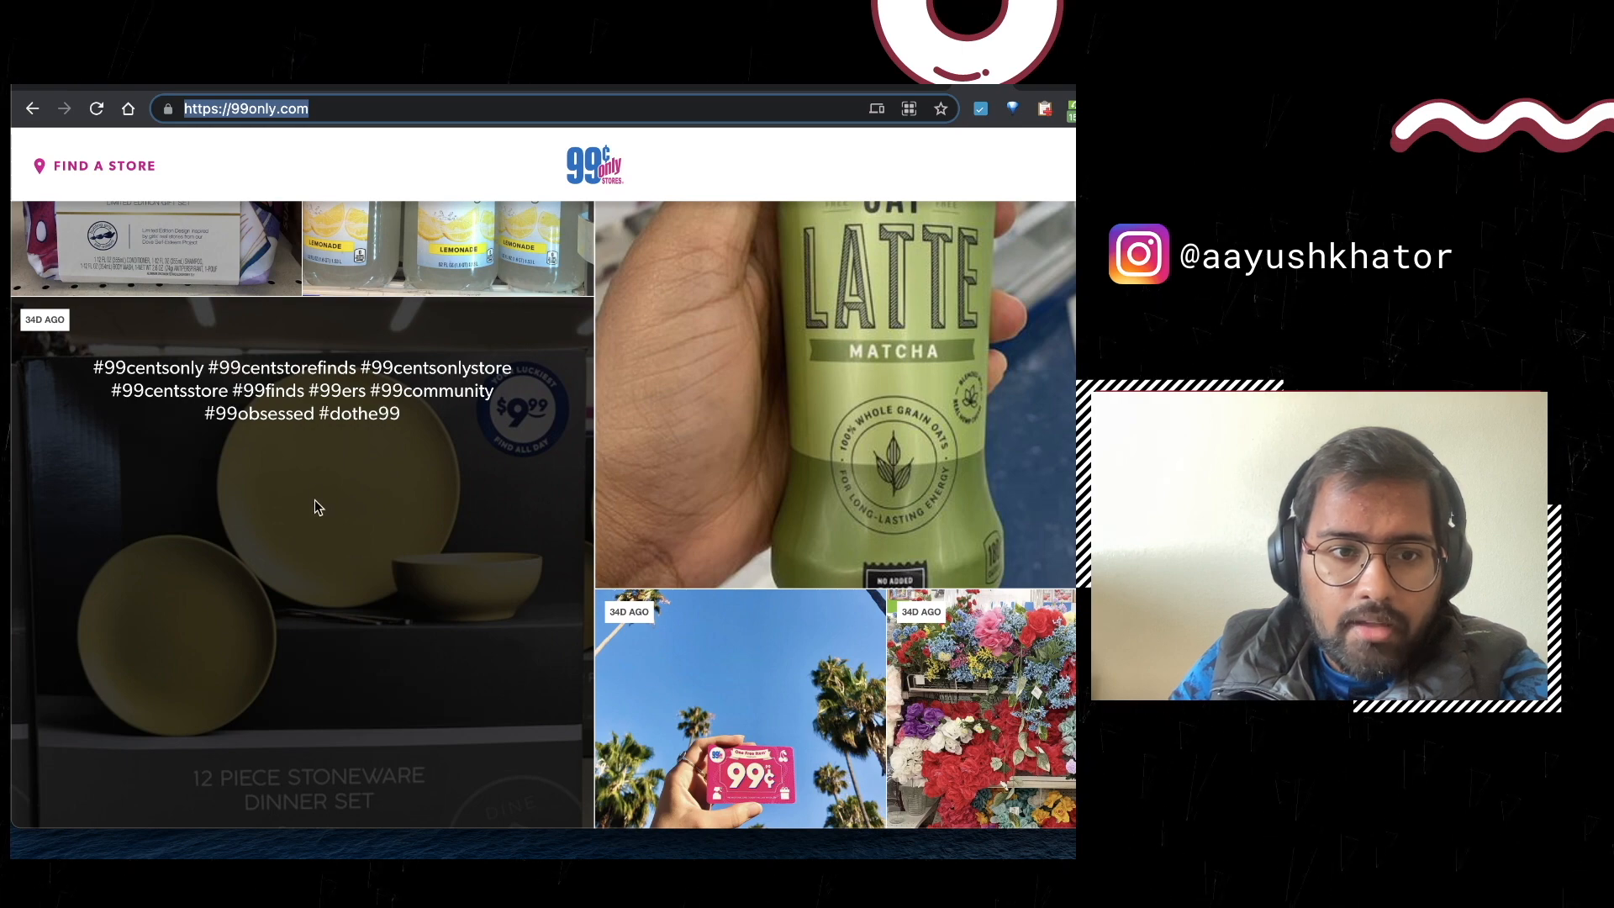
scroll(down, 3)
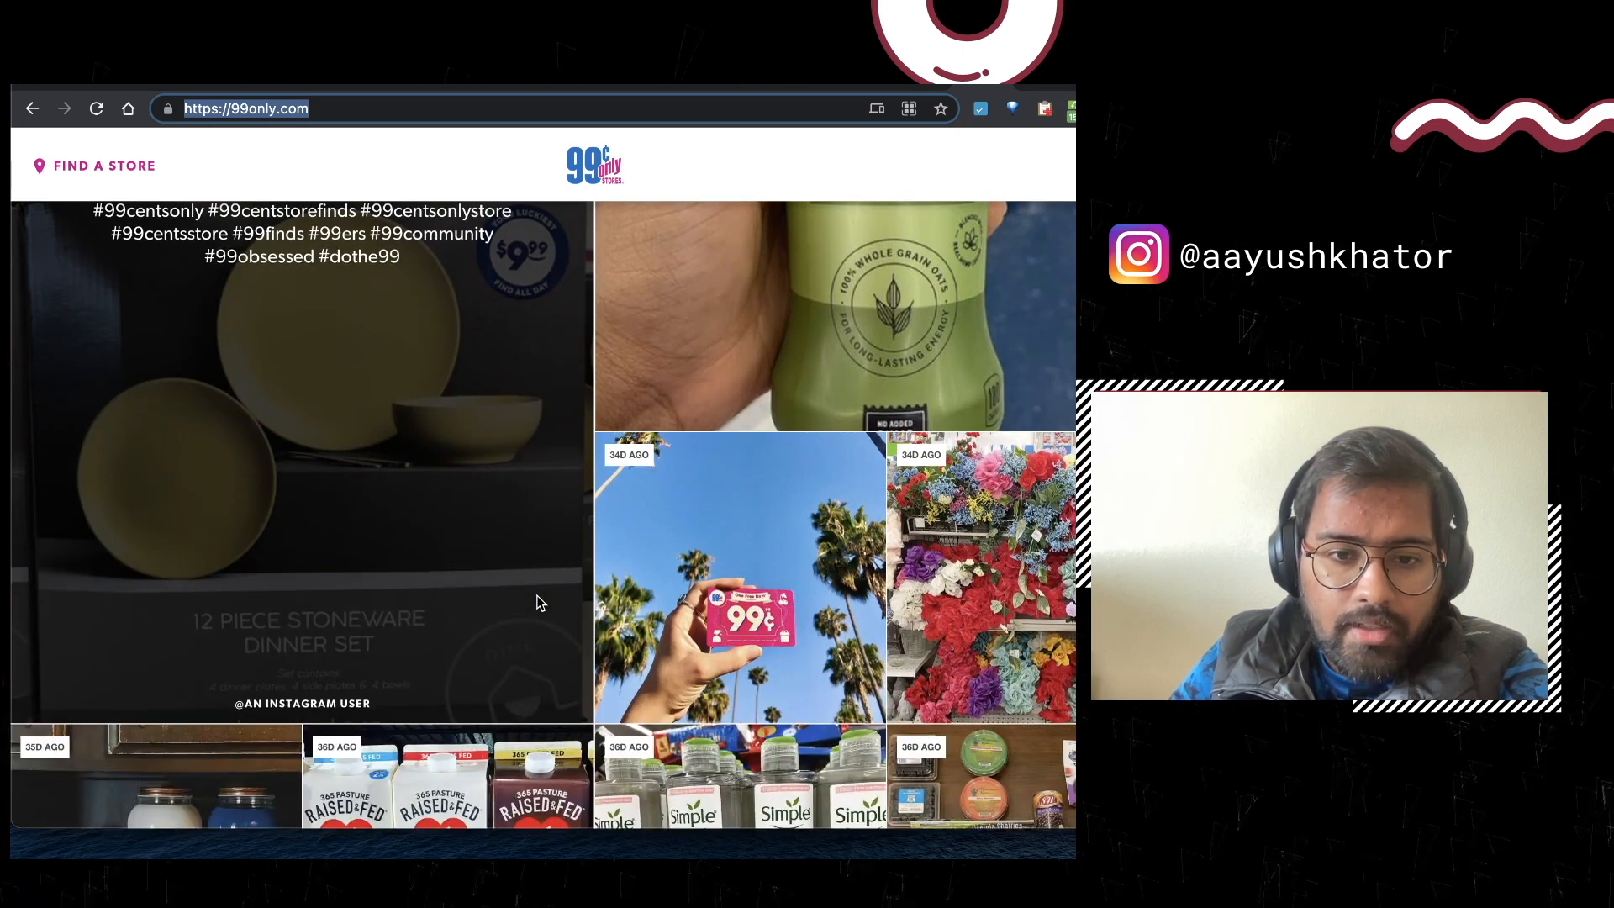
scroll(down, 3)
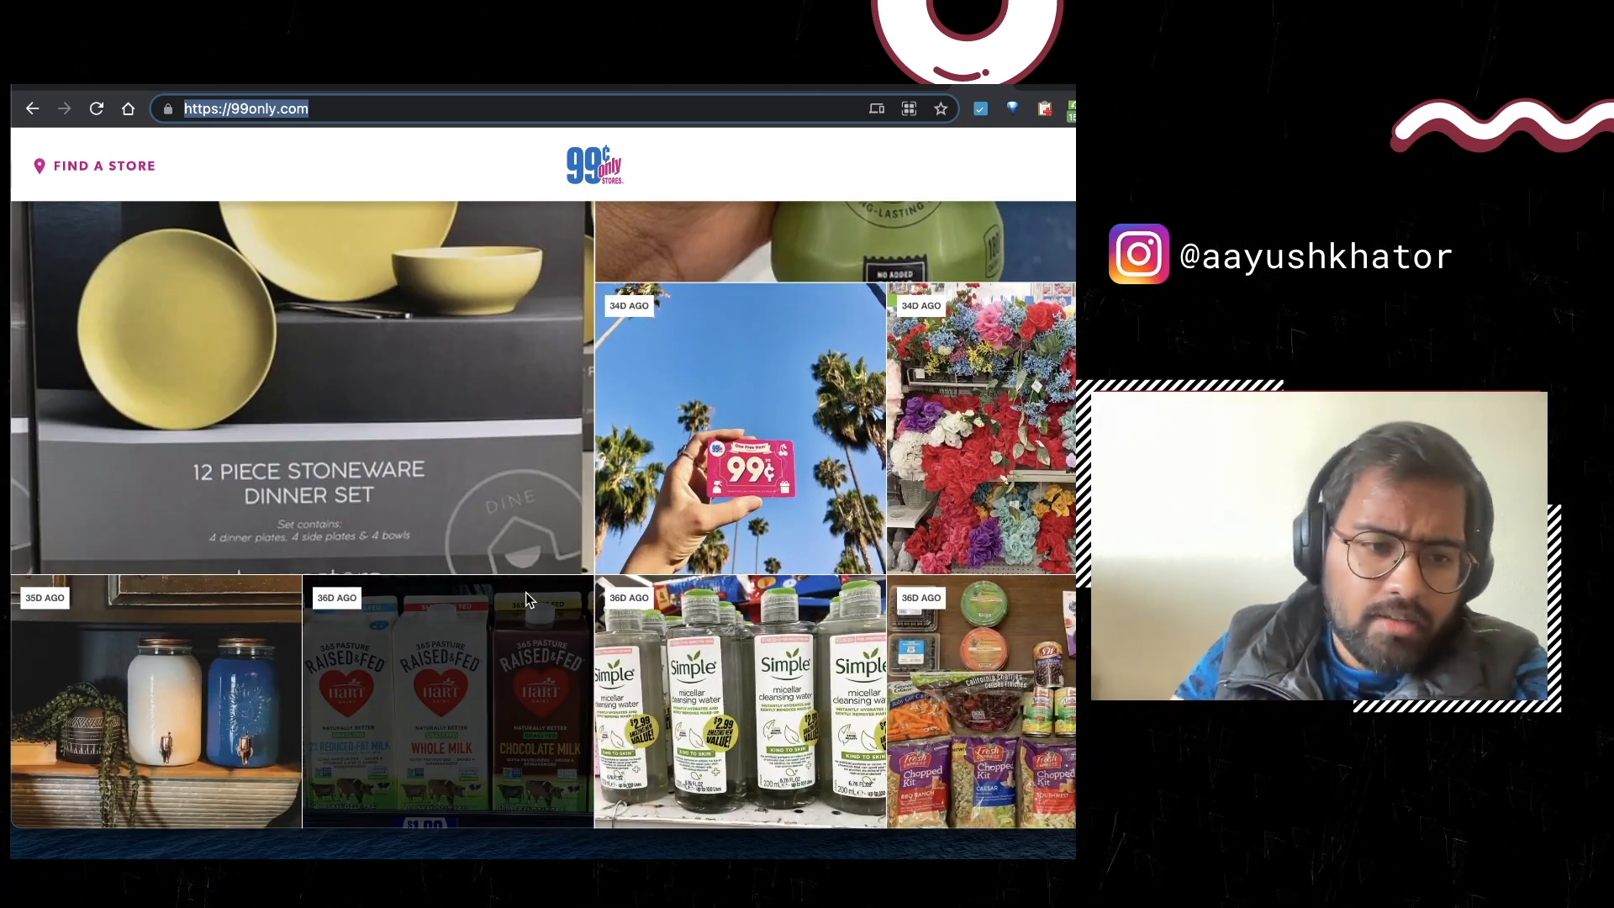
scroll(down, 3)
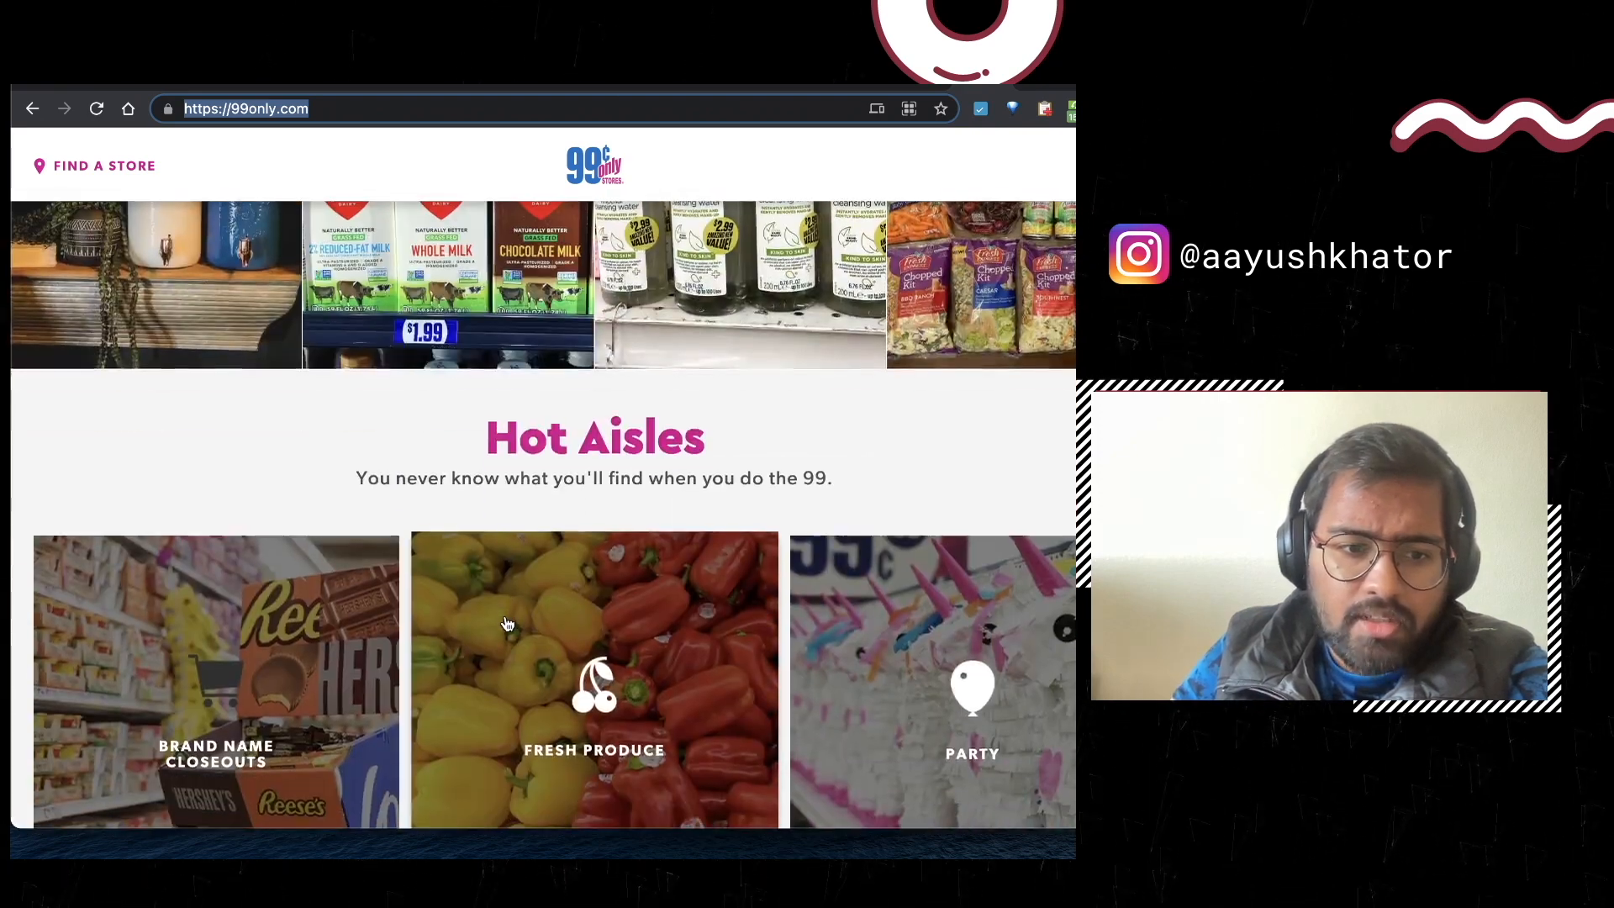
scroll(down, 3)
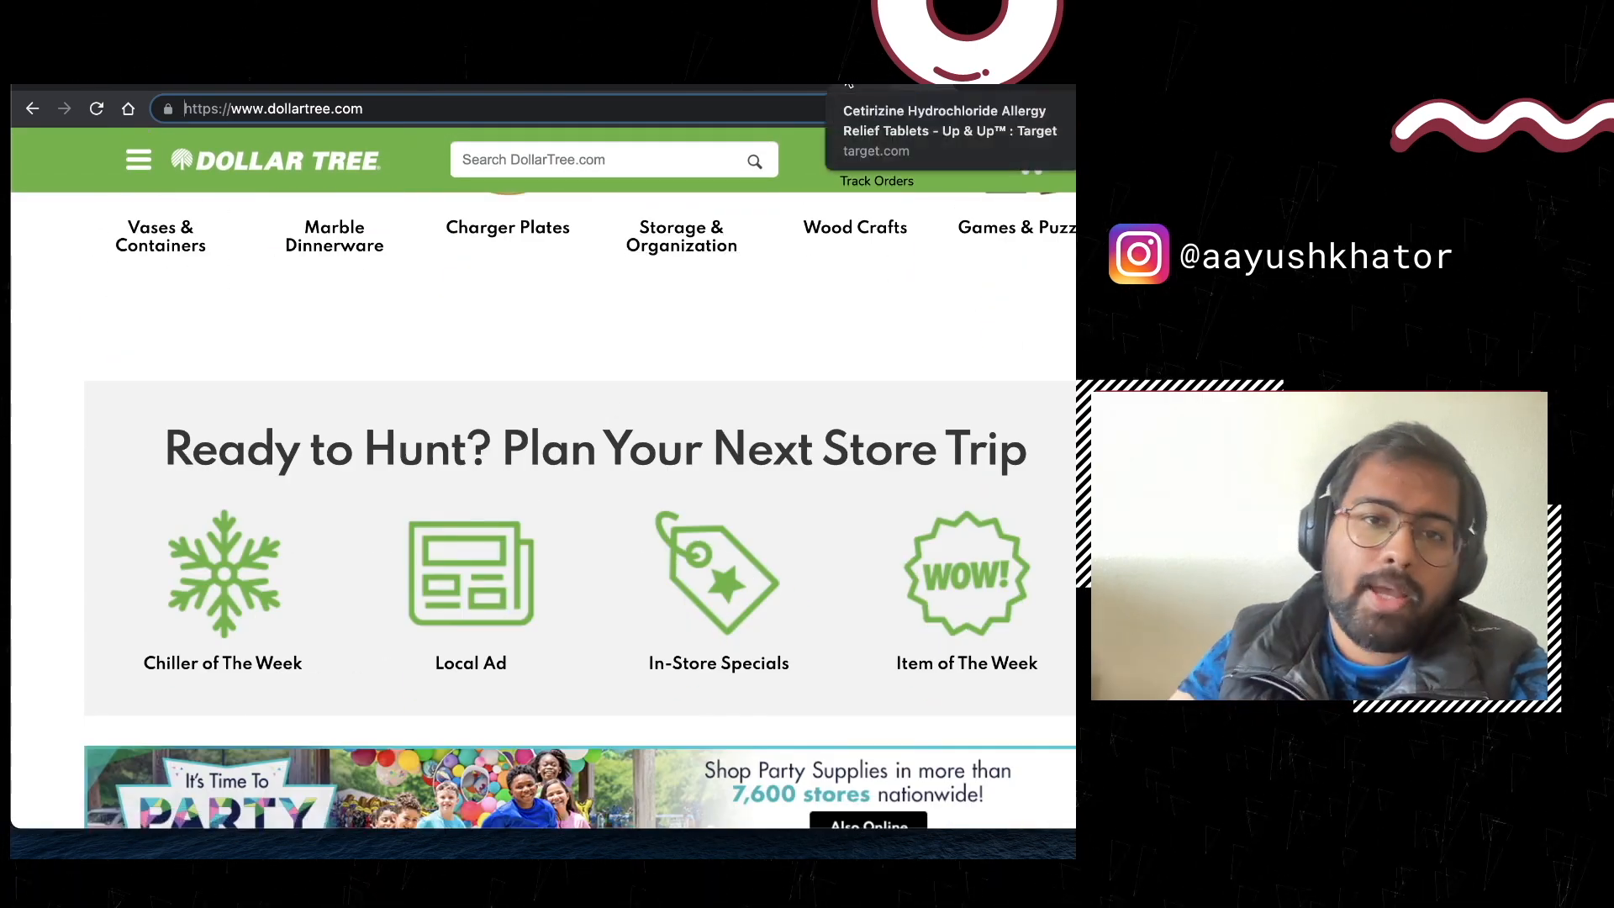
Step: Compare Target's $7.69 cetirizine tablets with CVS's $24.79 softgels, then return to the Packing List document
click(941, 132)
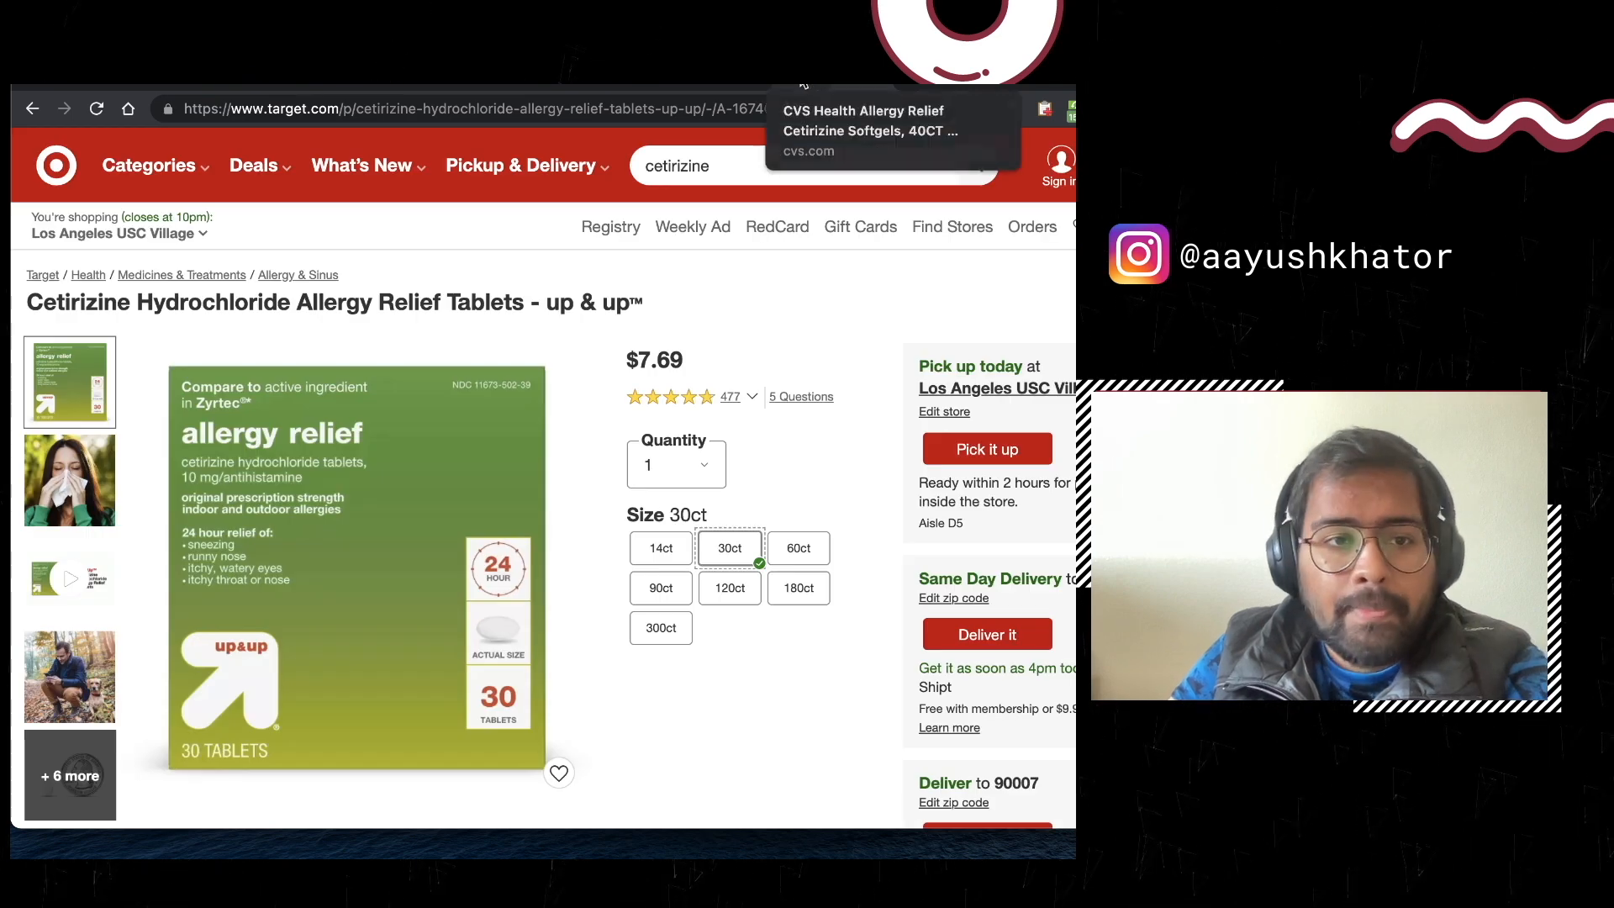
click(864, 111)
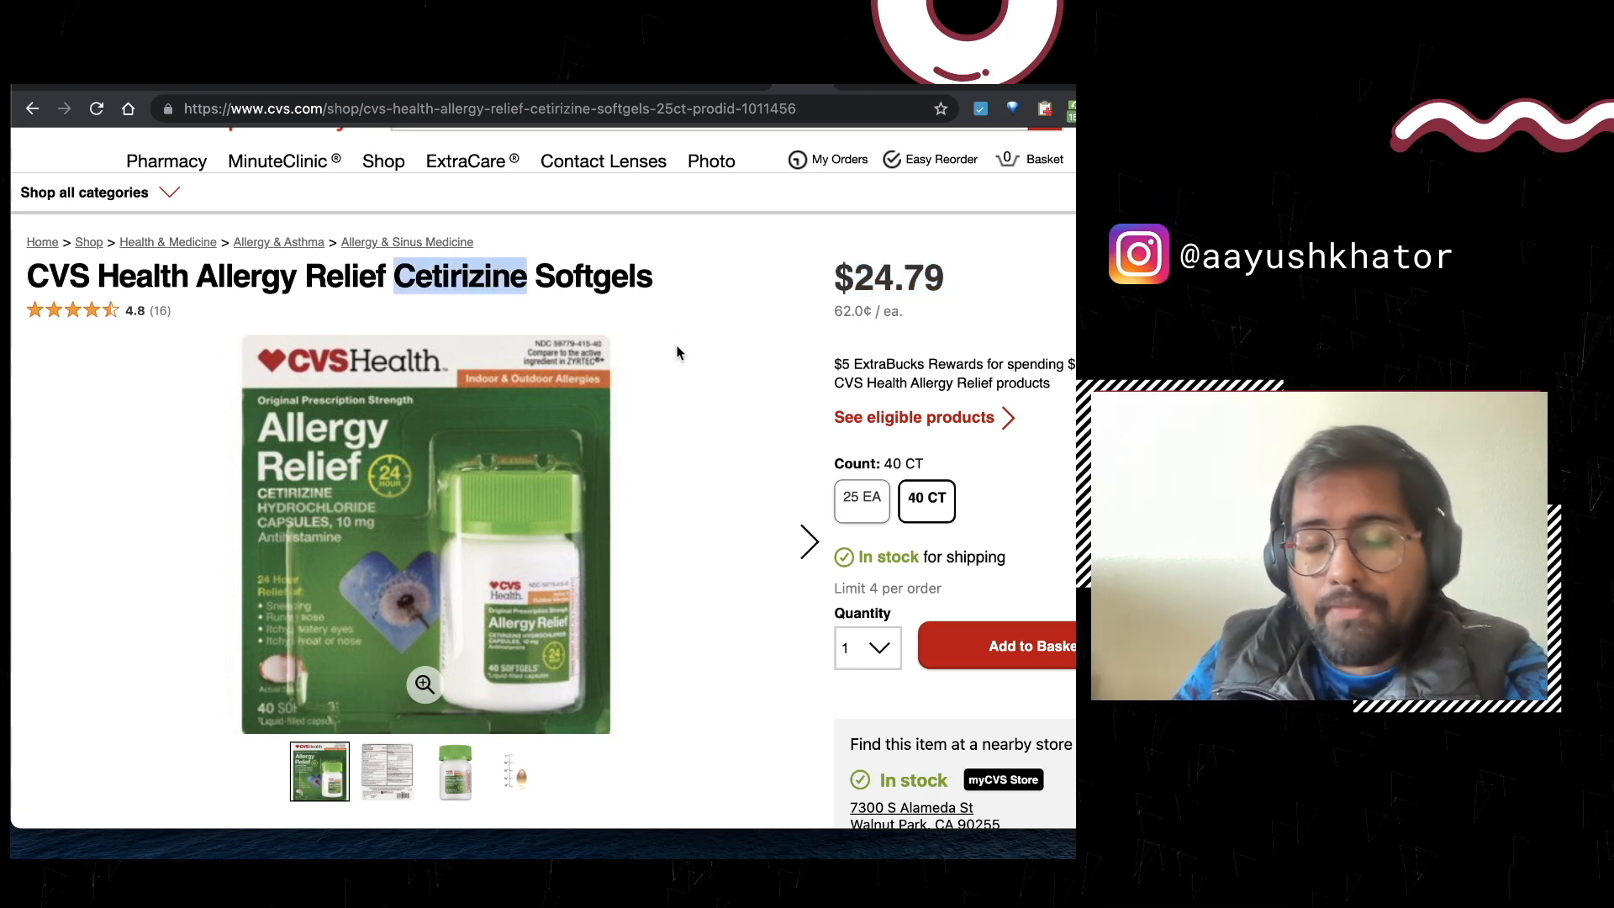
mouse_move(671, 366)
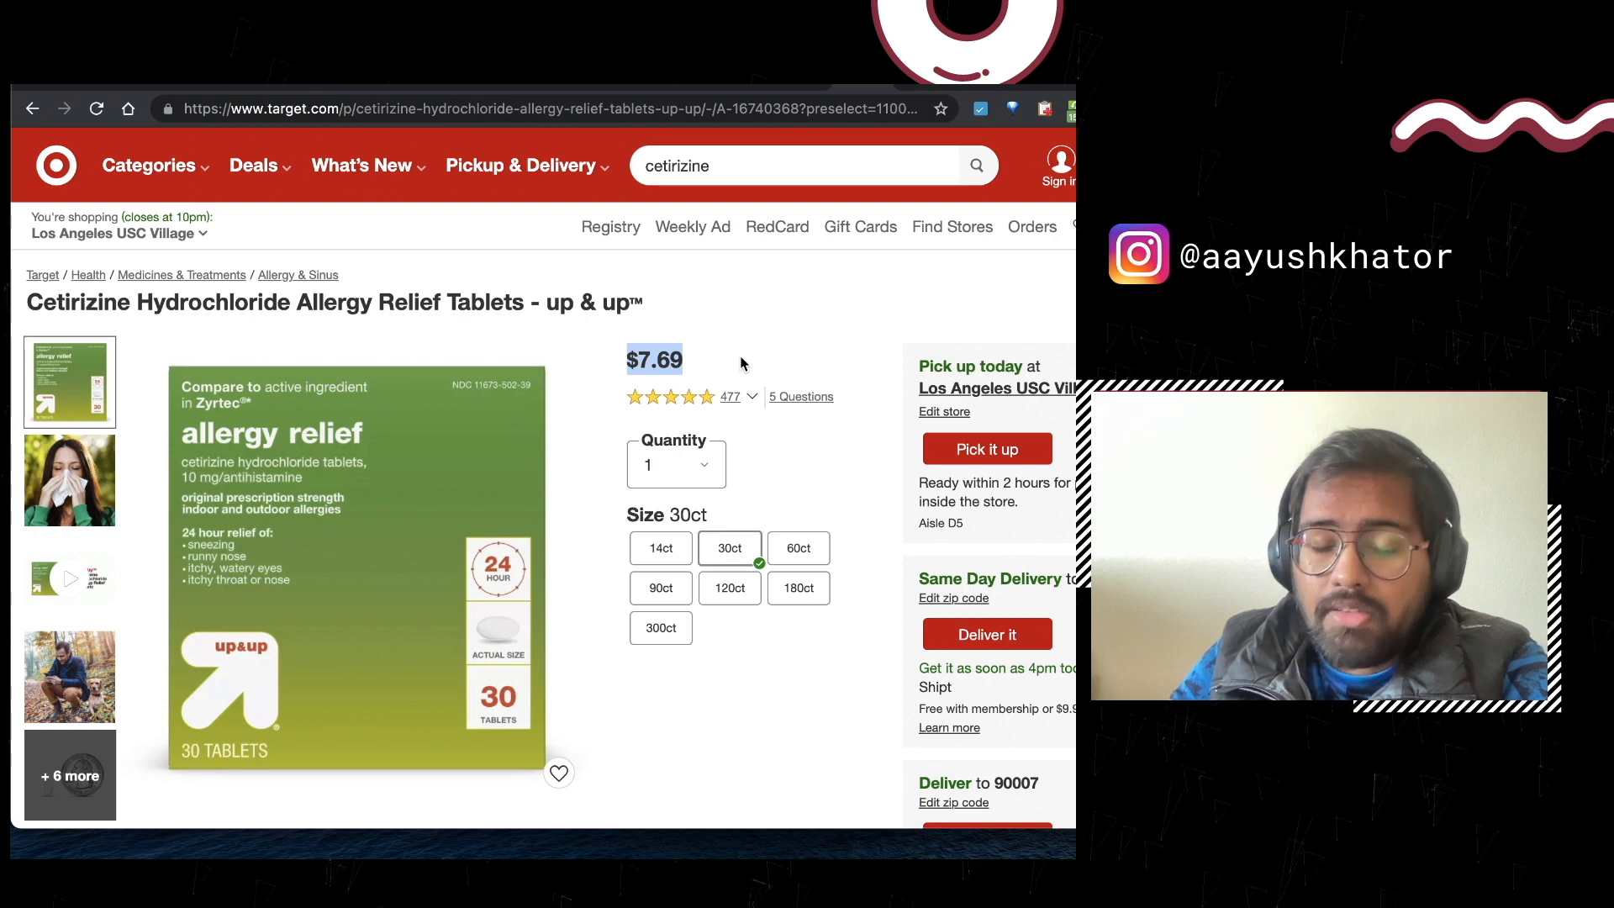
mouse_move(790, 87)
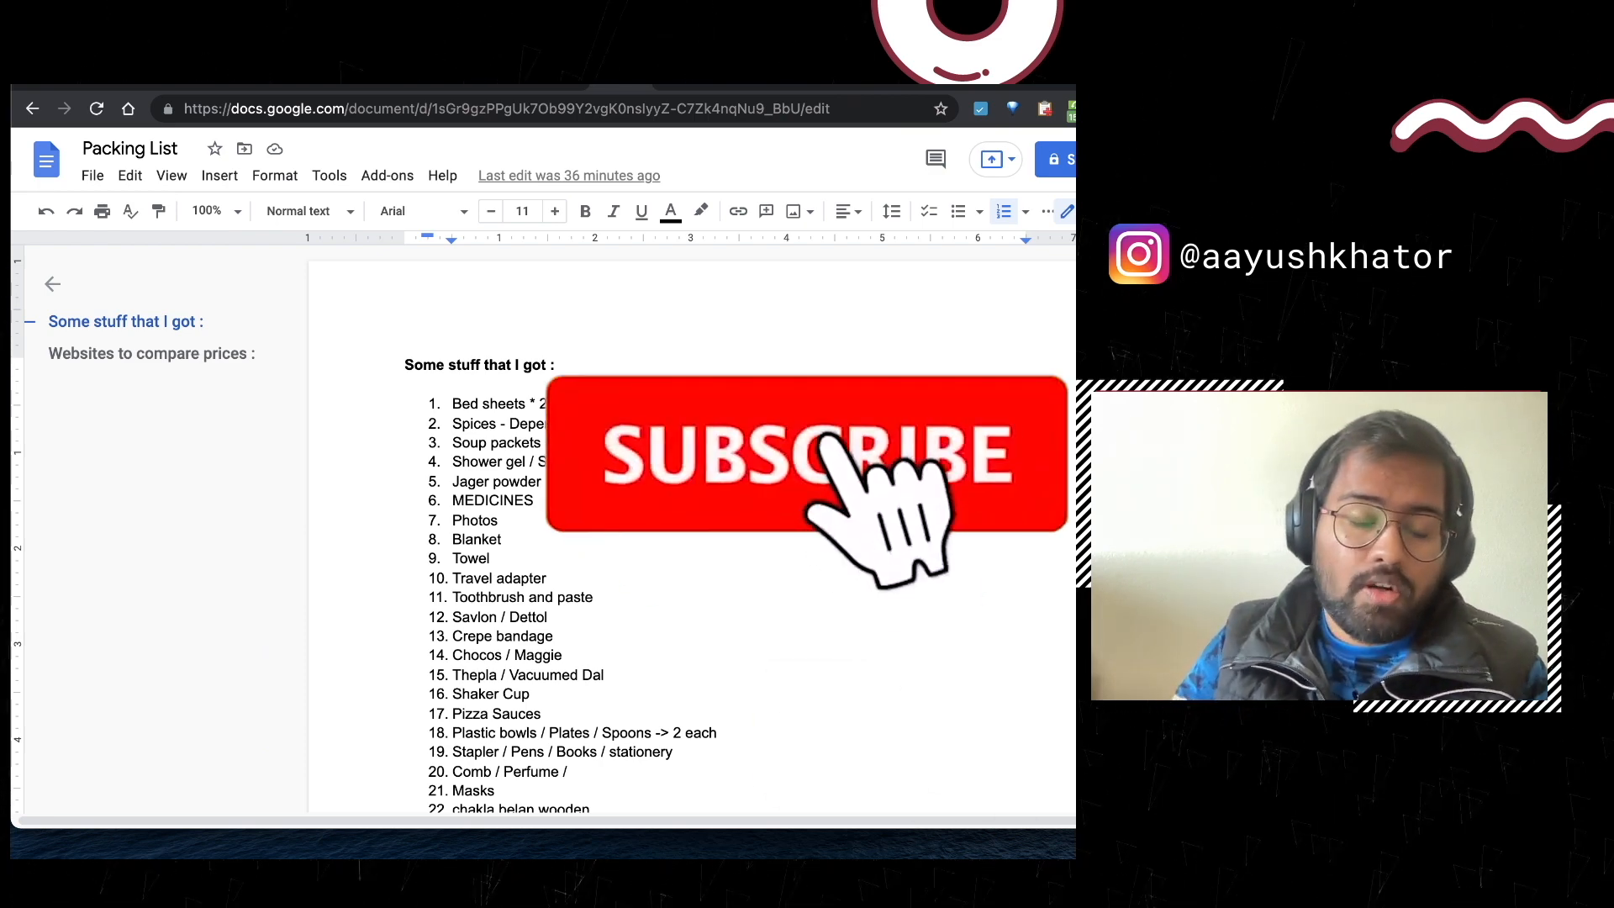
click(839, 456)
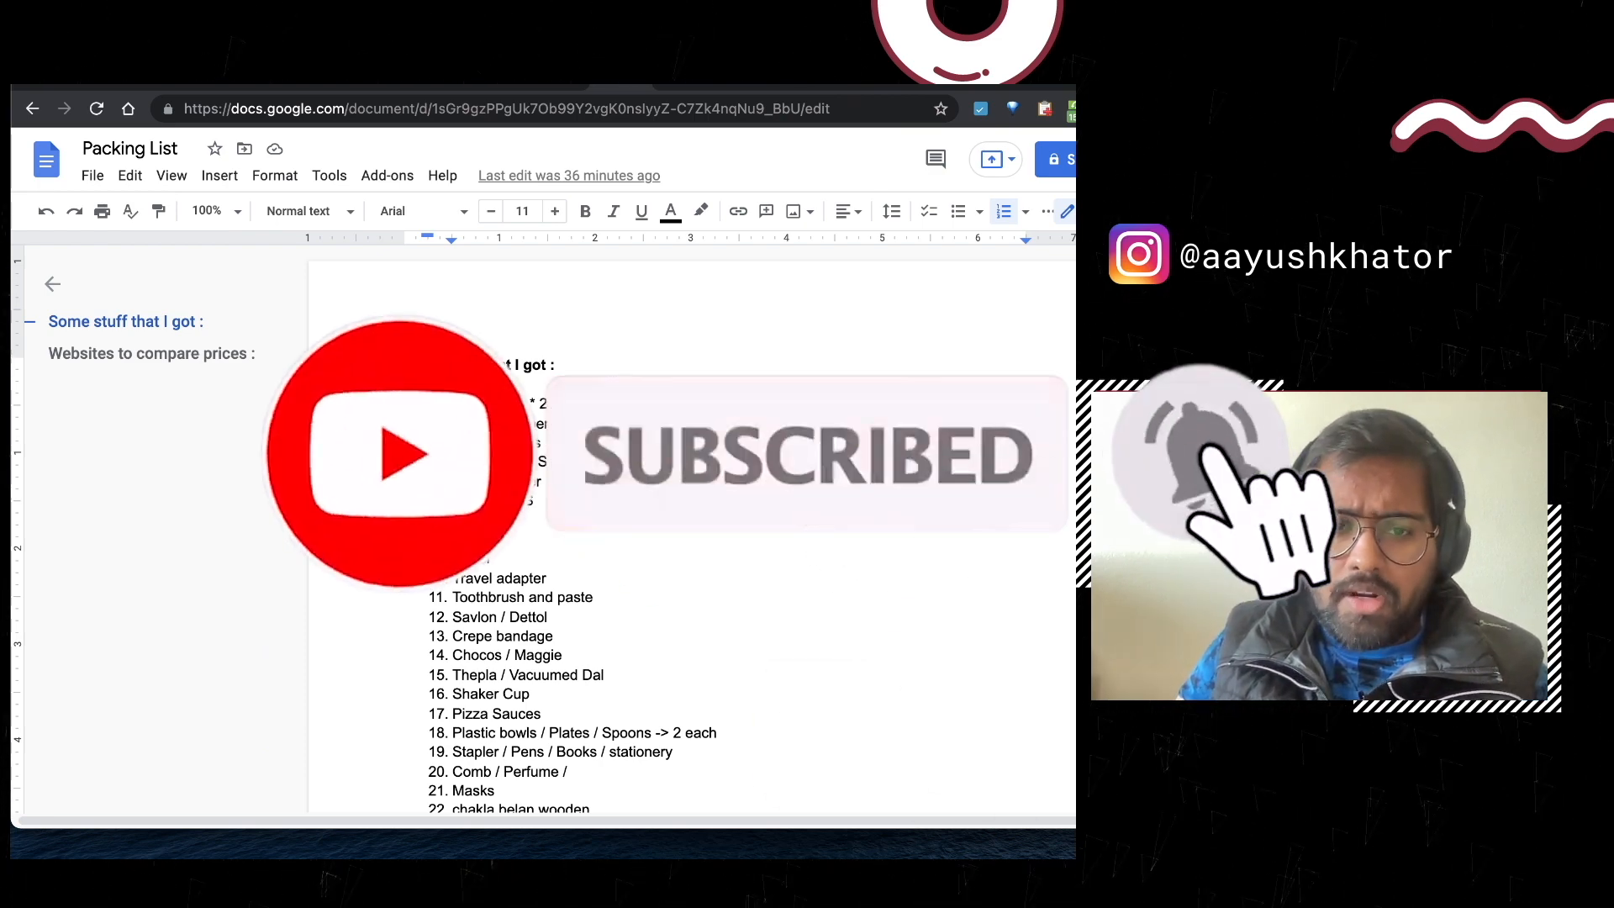